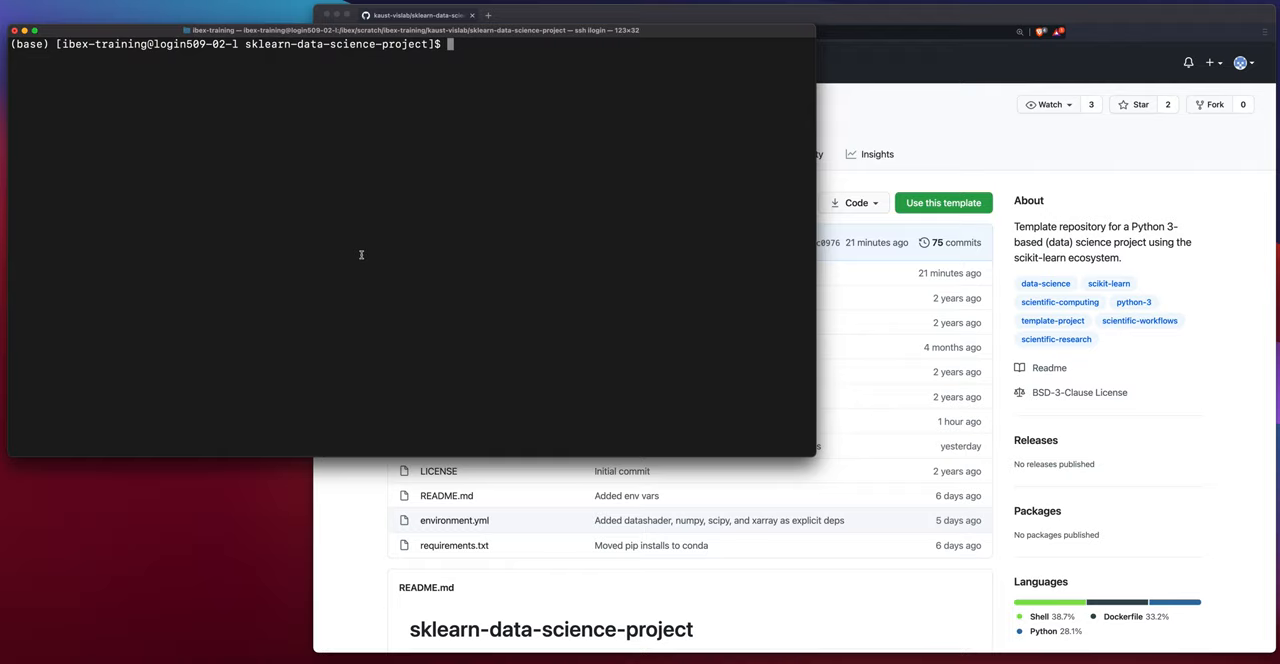
Submit bin/launch-jupyter-server.sbatch with sbatch and check the queue for user ibex-train
type("sbatch")
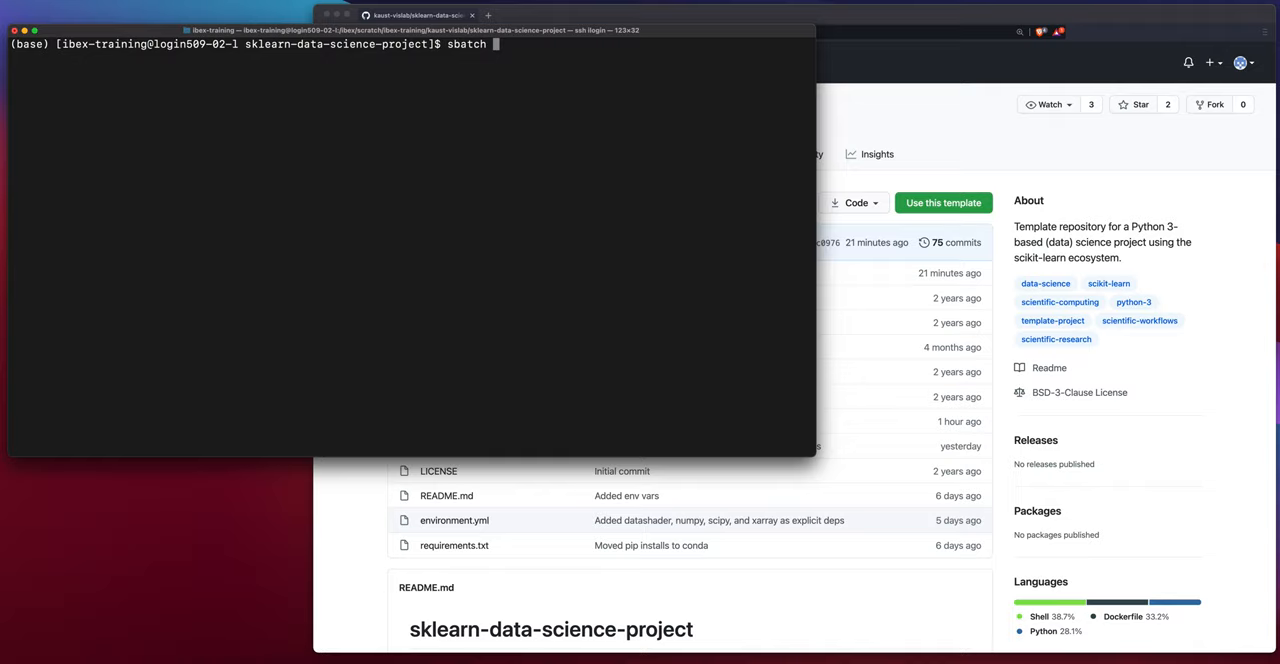
type("bin/")
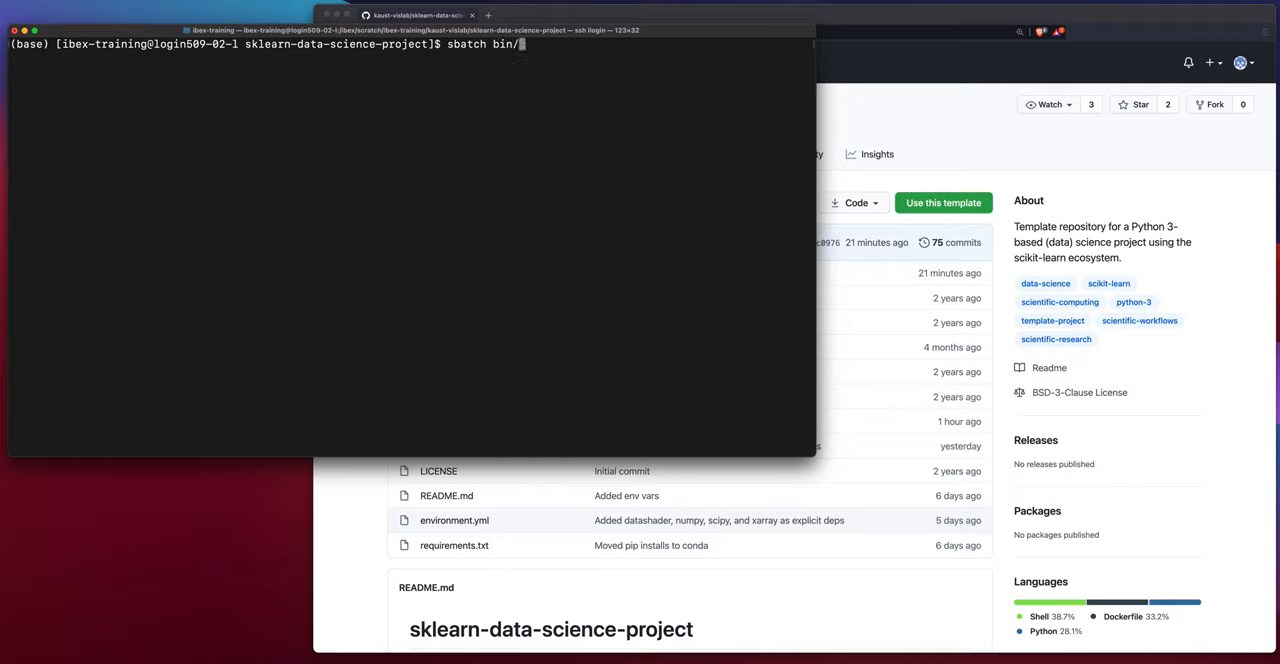
type("launch-jupyter-server.sbatch")
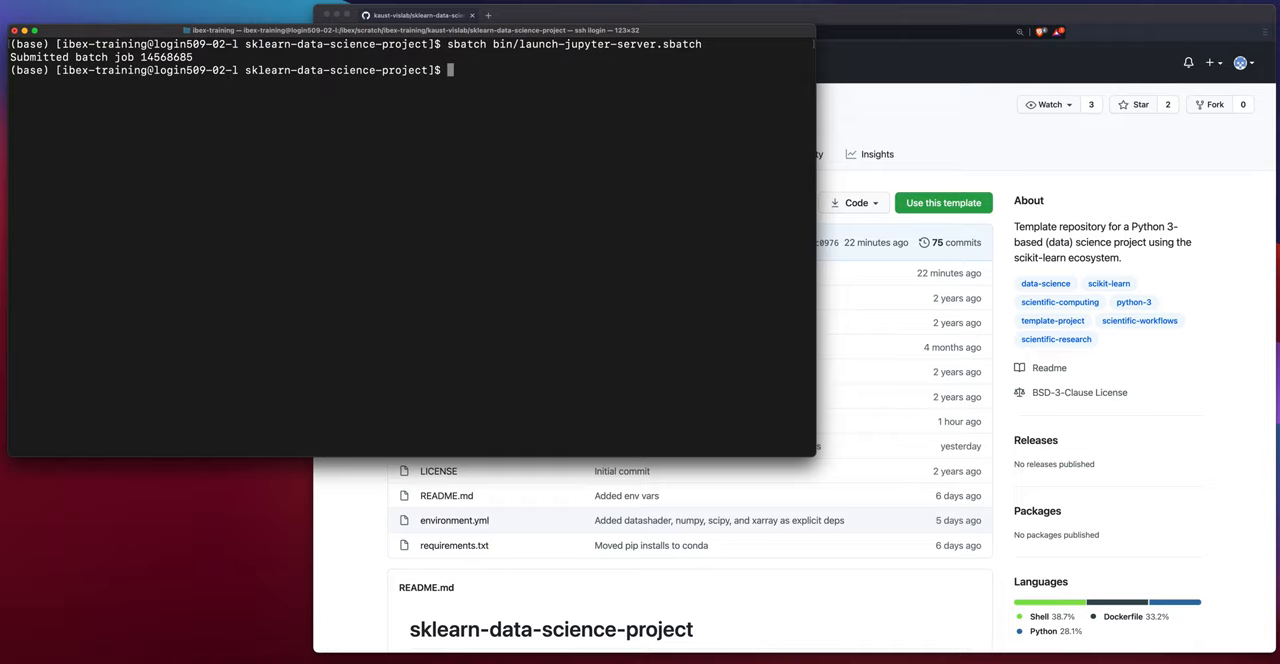
type("squeue -u")
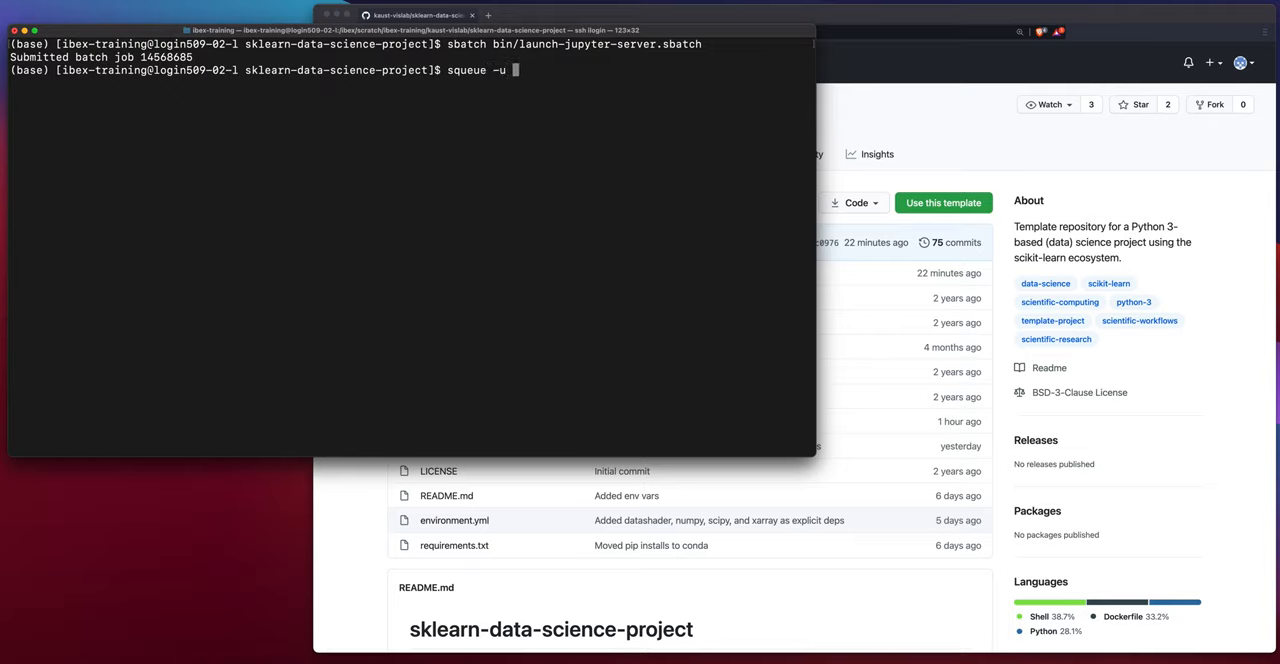
type("ibex-training")
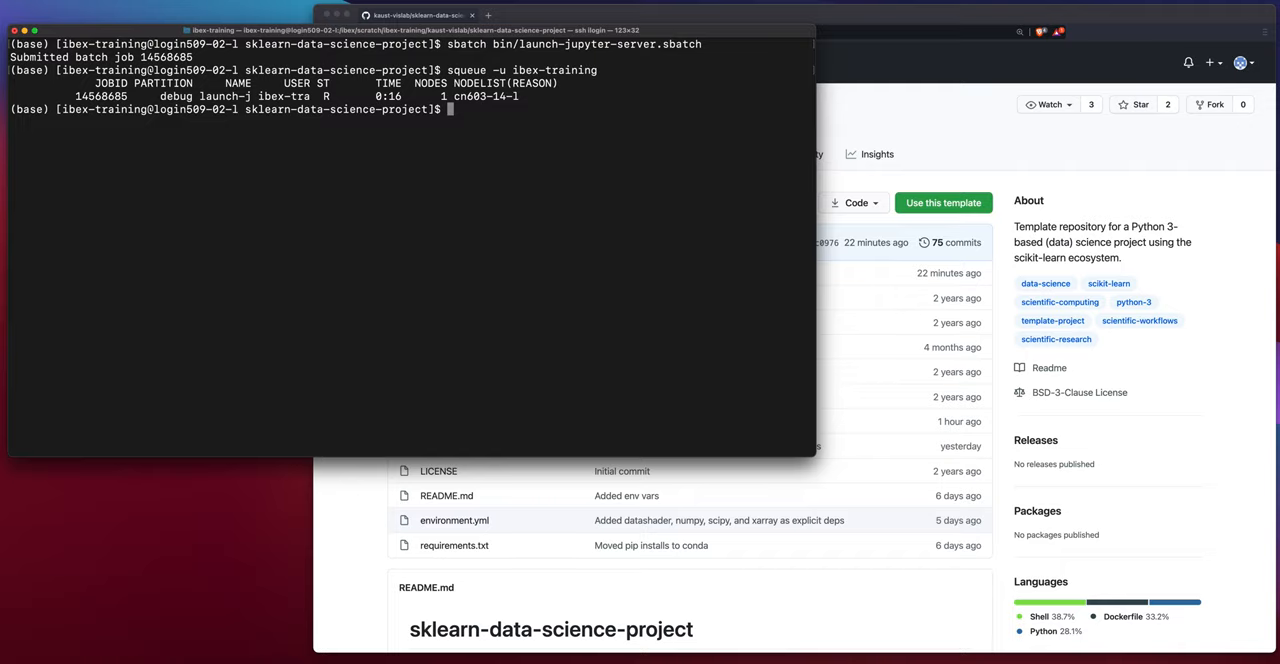
Type a cat command for the launch-jupyter-server job's .err log file
type("cat")
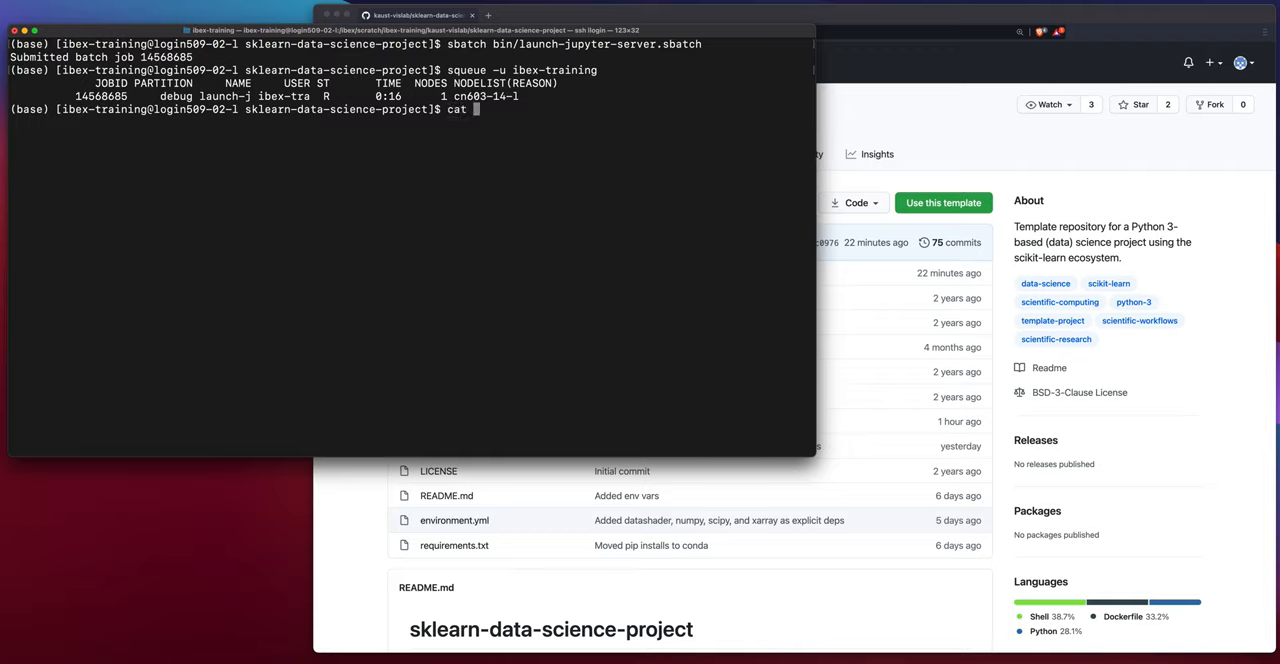
type("bin/l")
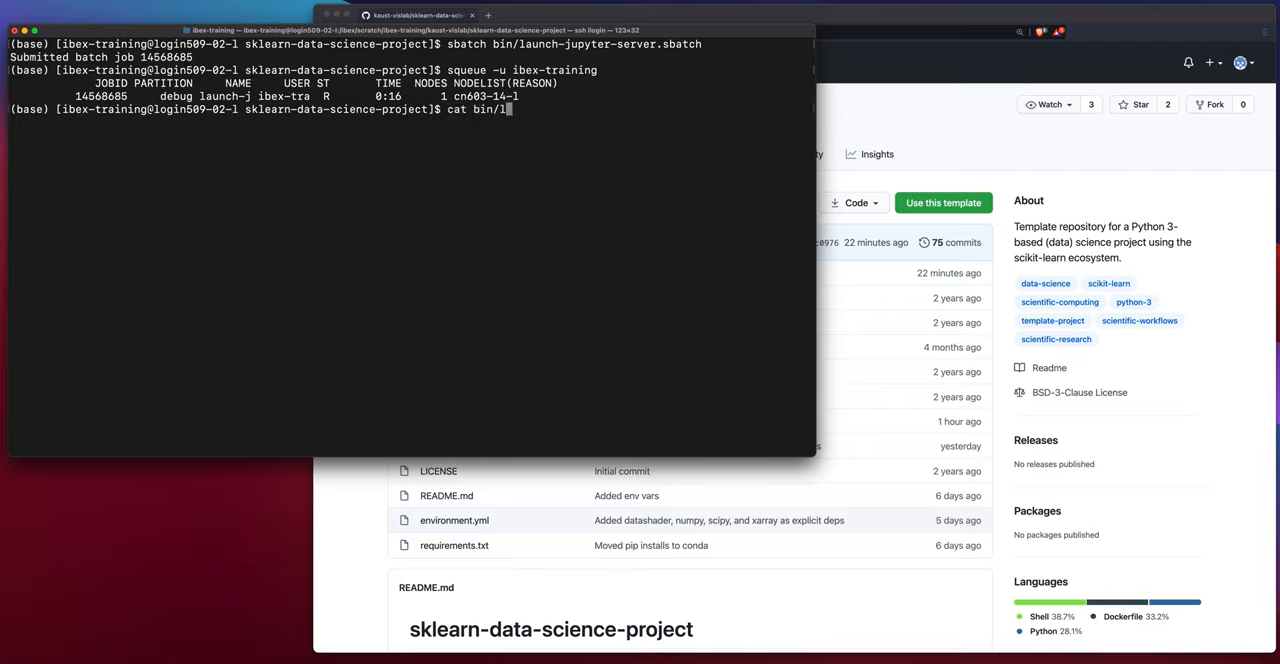
type("launch-jupyter-server-14568685-slurm.")
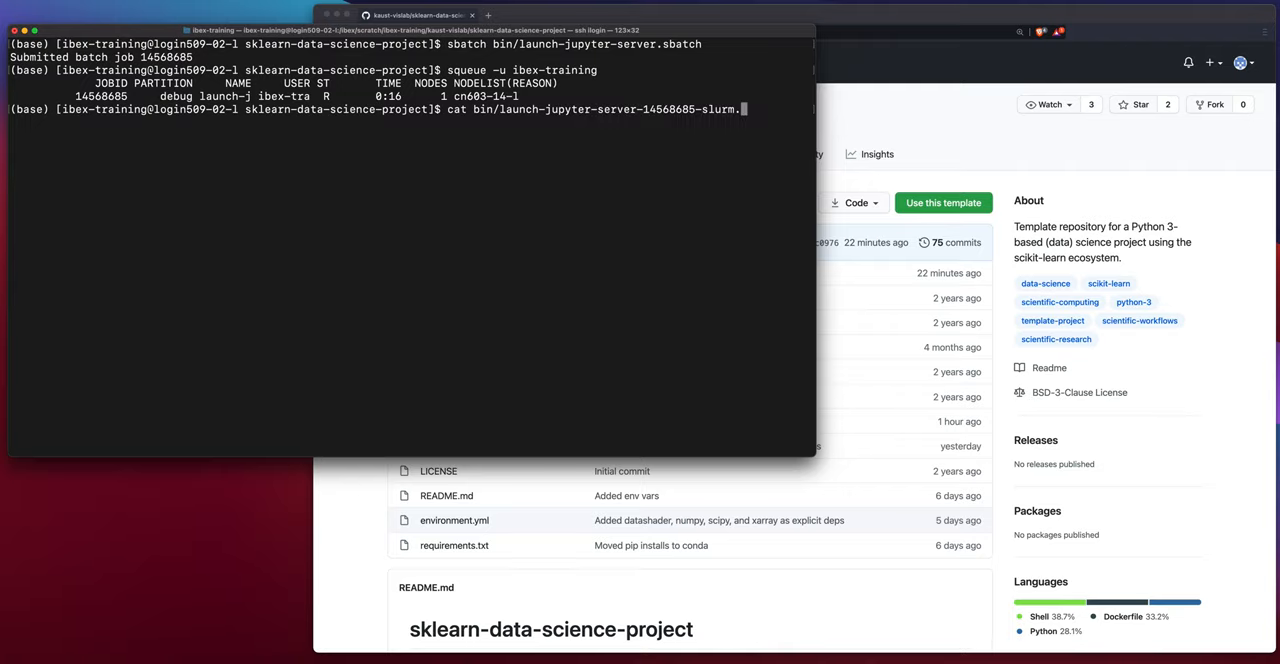
type("err")
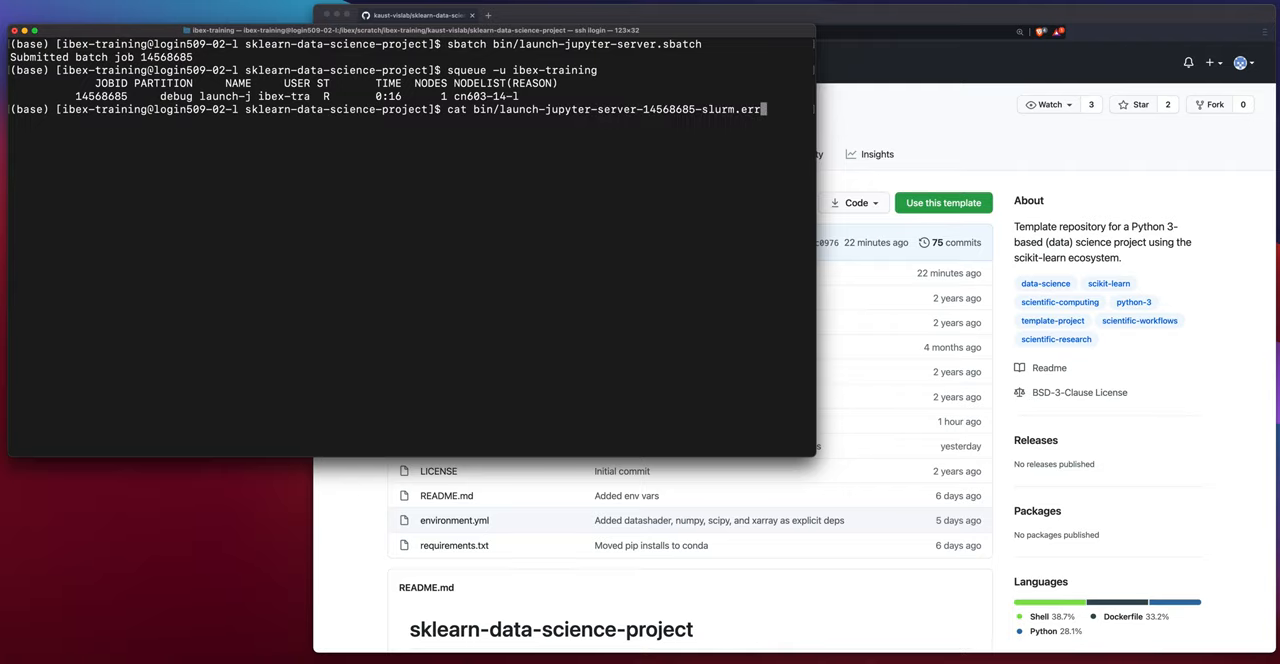
Run the cat command to show the server's startup log with access URLs and token
key("Return")
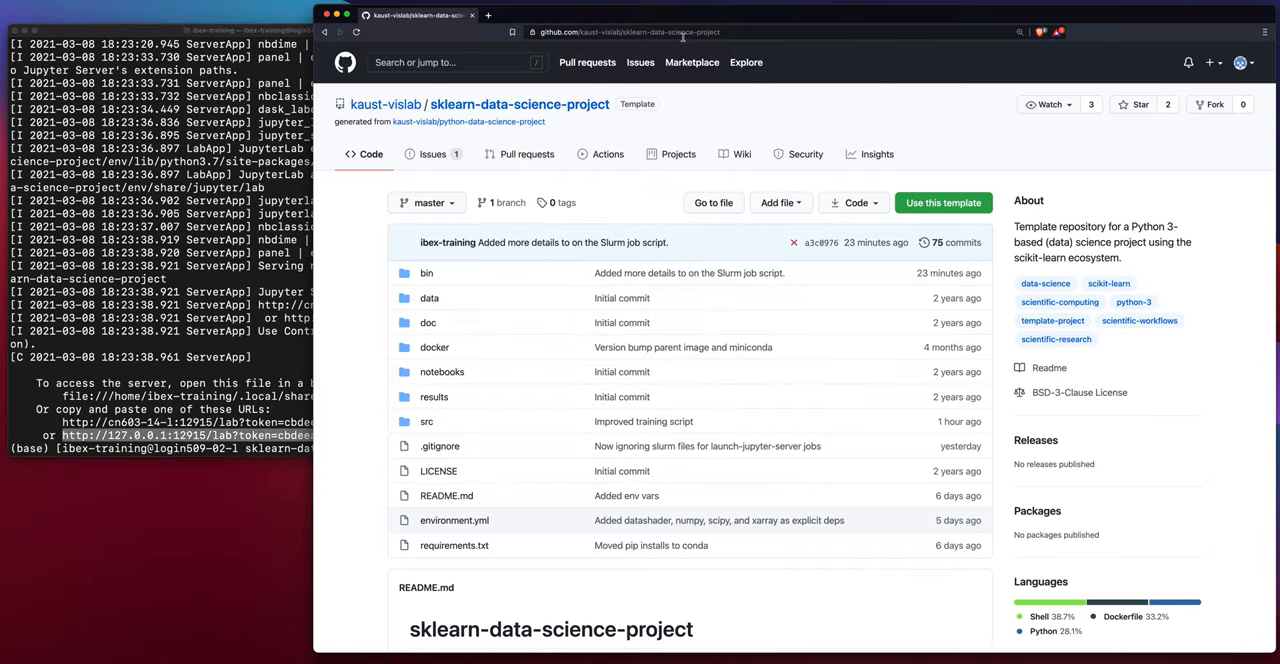
Open a new browser tab to load the 127.0.0.1 JupyterLab URL with its token
left_click(608, 15)
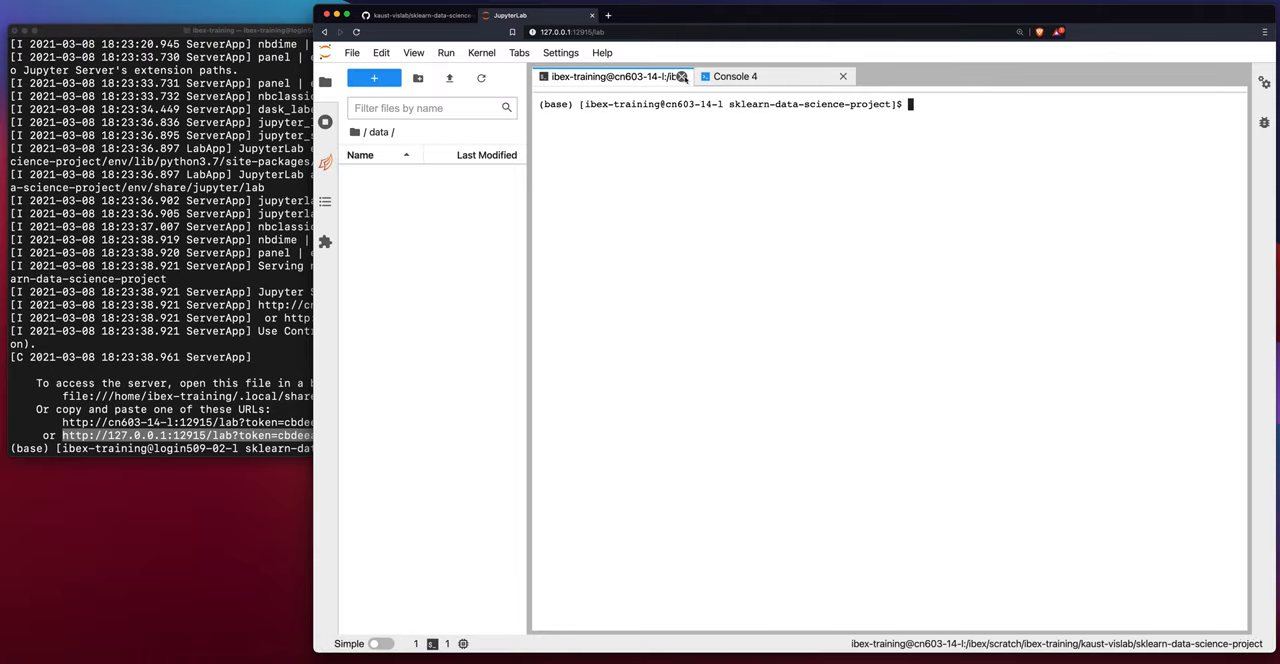
Close the leftover terminal and console tabs, then open src/train.py from the project root
left_click(735, 76)
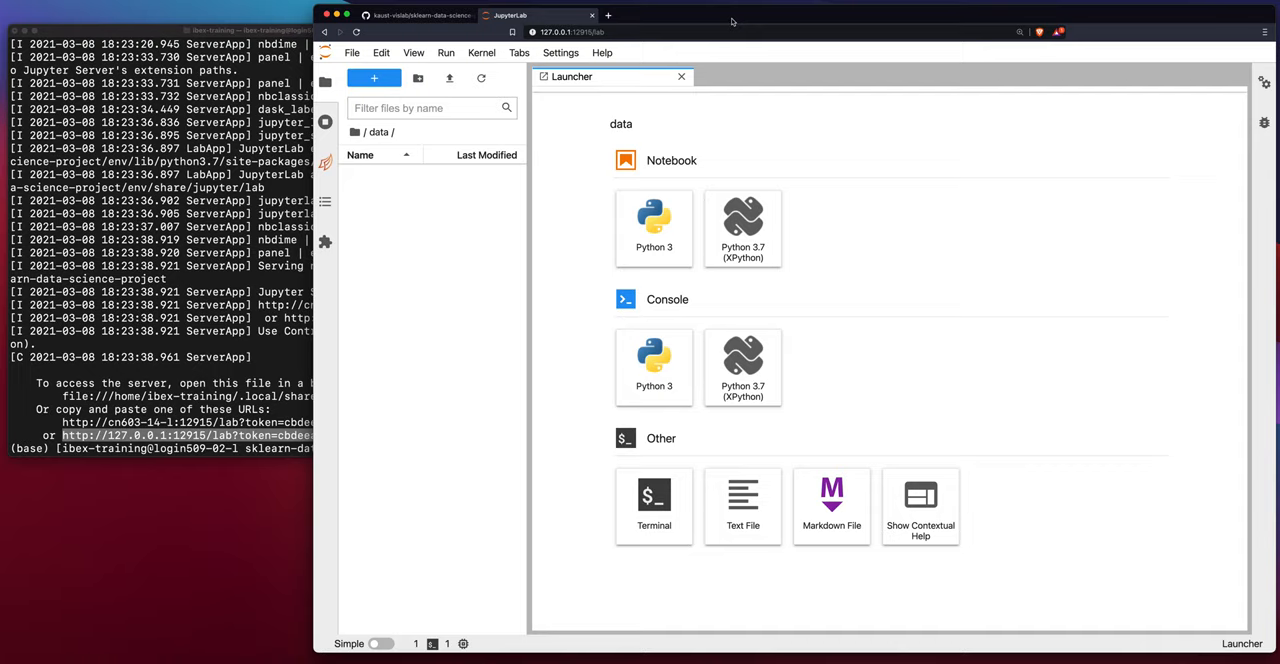
left_click(366, 131)
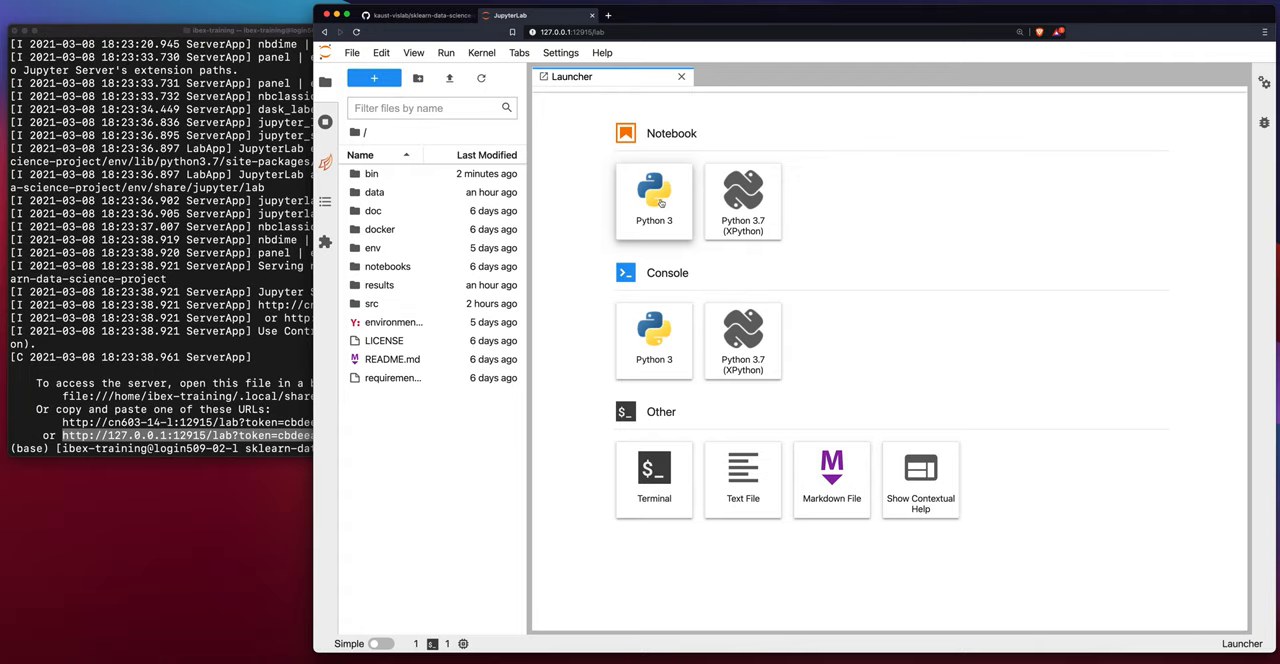
mouse_move(654, 200)
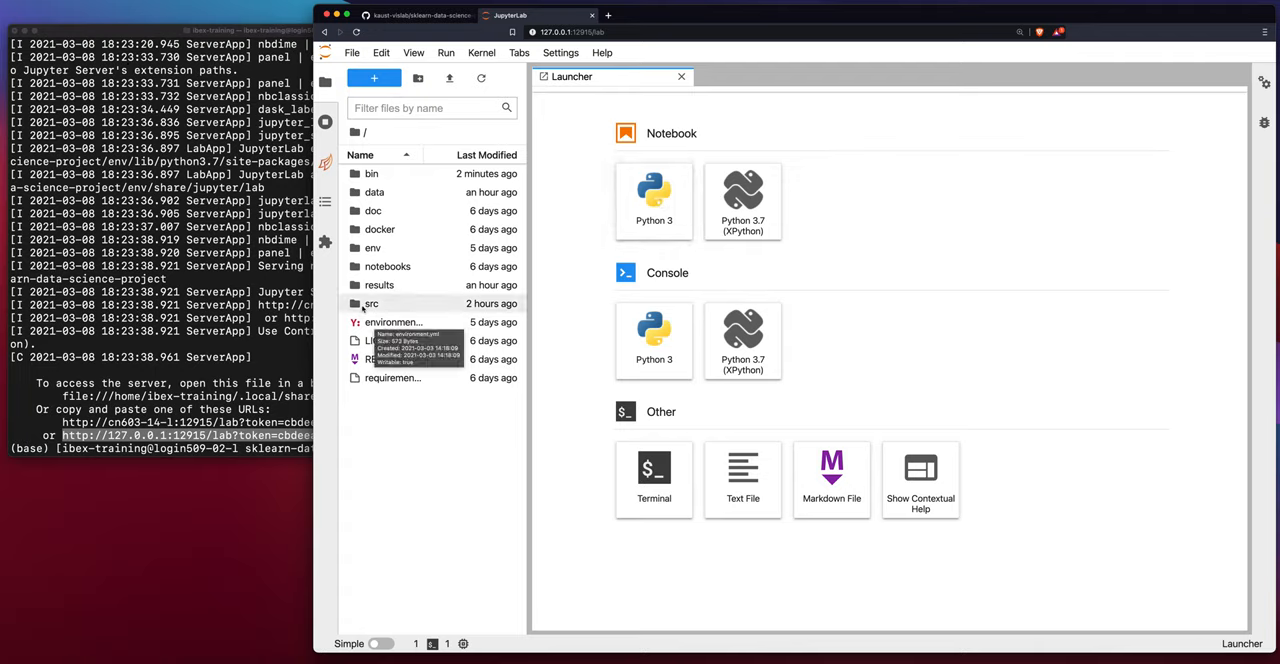
double_click(371, 303)
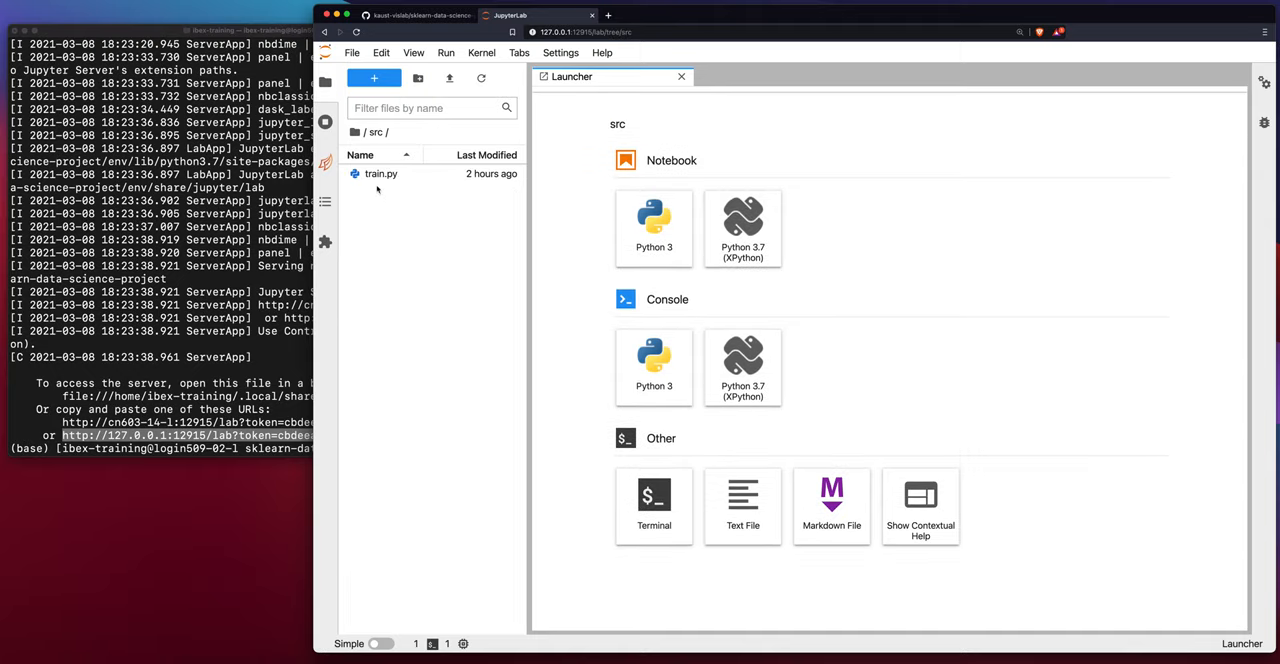
mouse_move(381, 173)
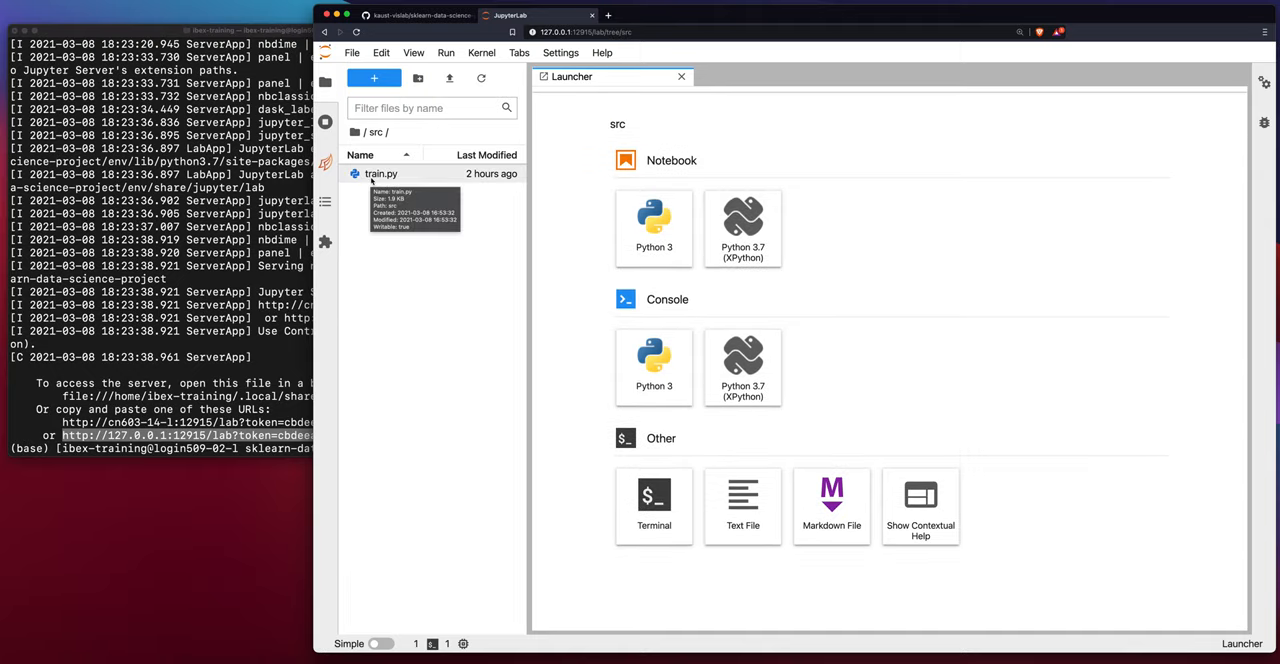
double_click(380, 173)
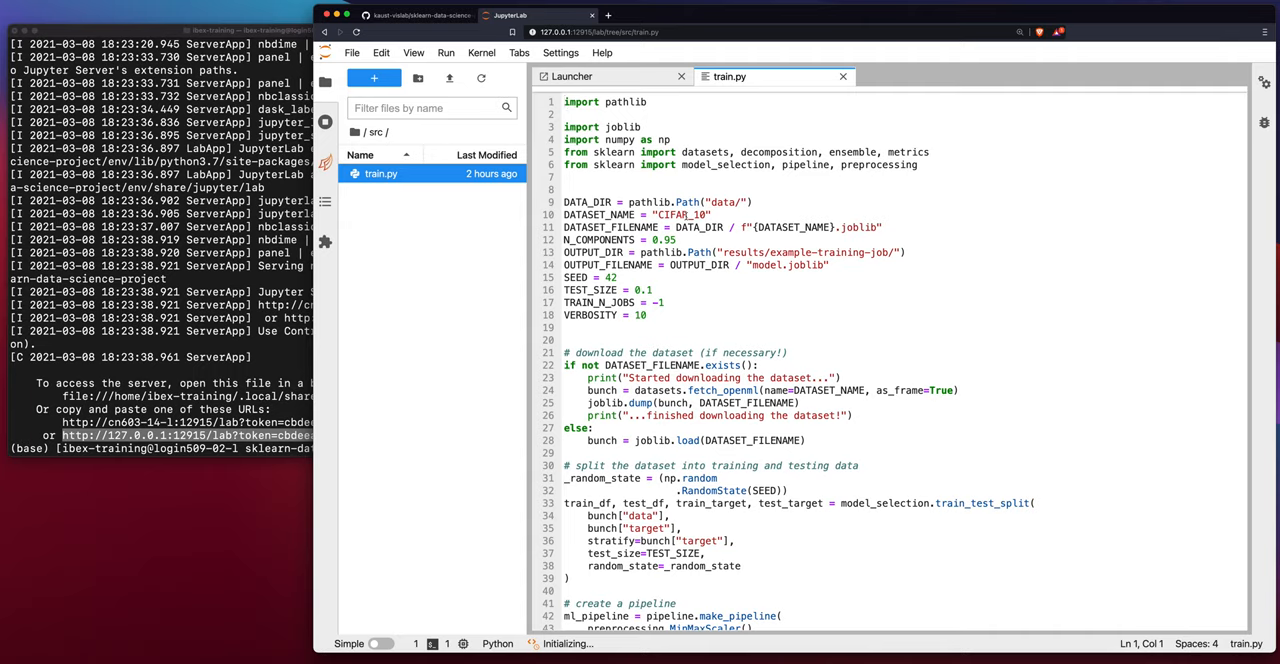
left_click(564, 101)
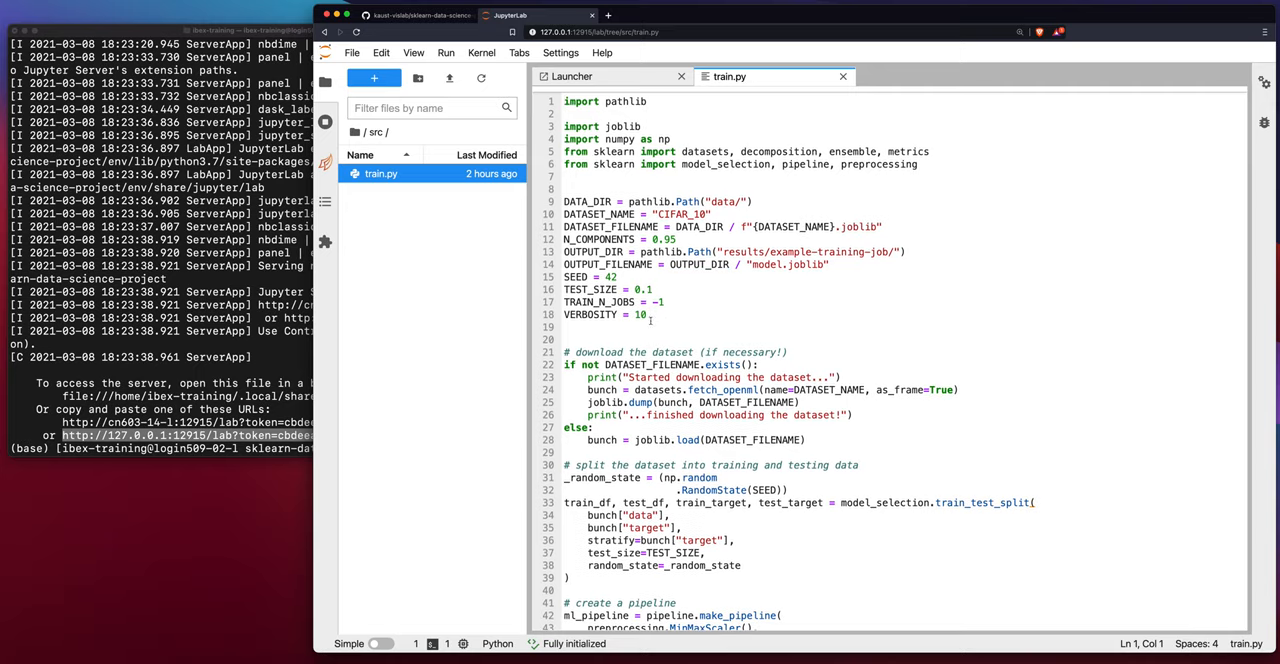
Scroll through train.py's data-splitting, pipeline-creation and model-fitting sections
scroll("down", 3)
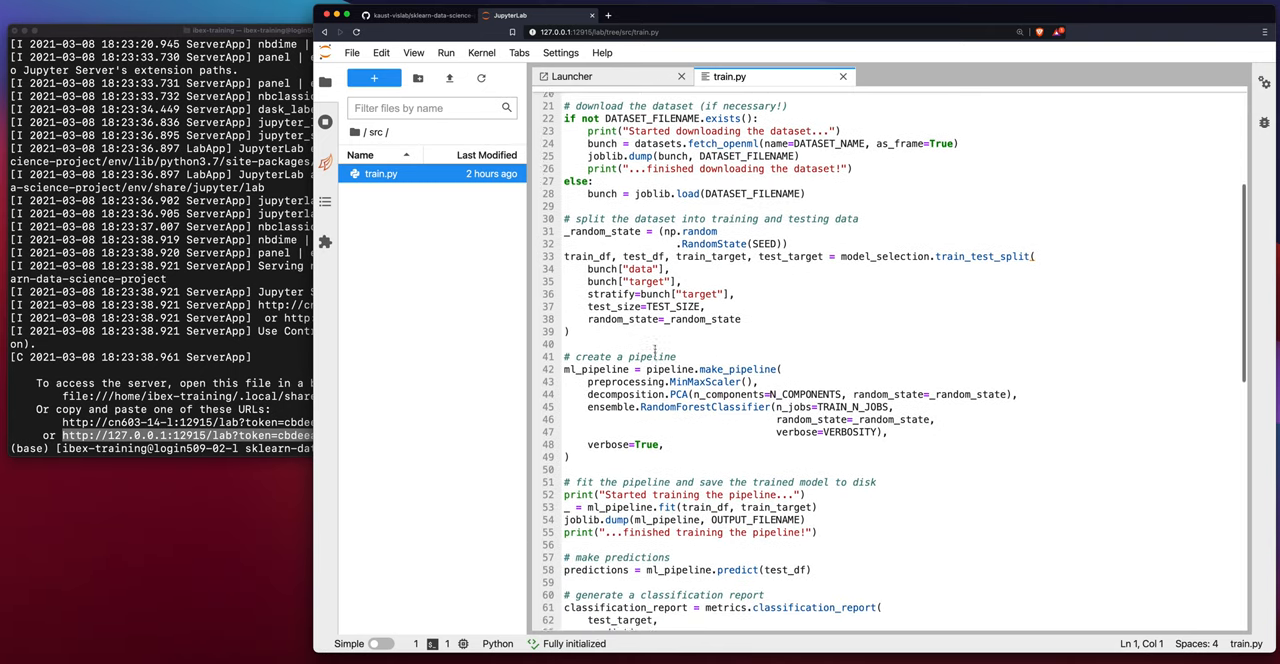
scroll("down", 3)
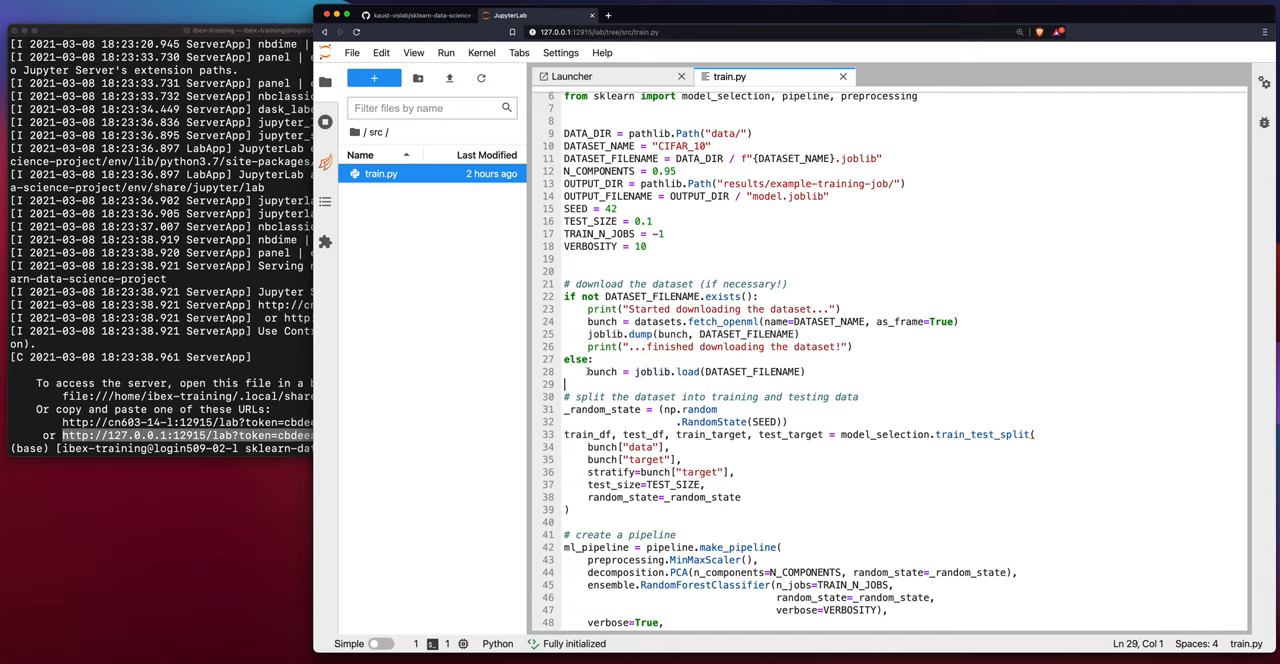
left_click(808, 371)
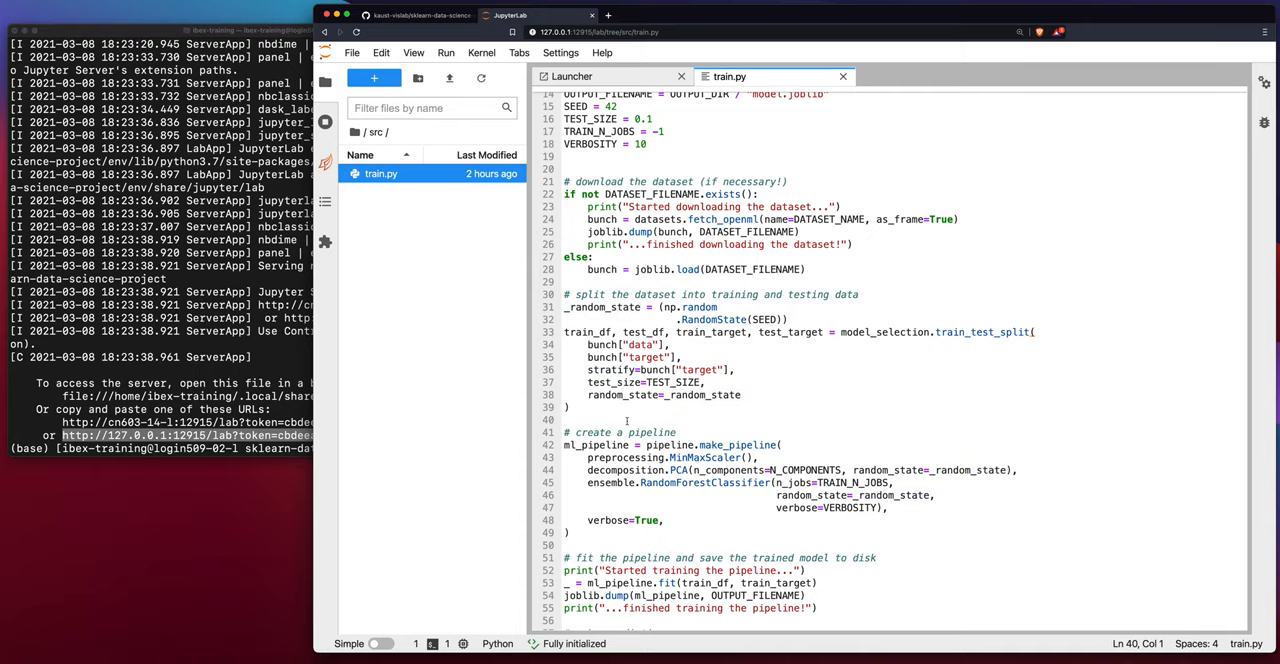
scroll("down", 3)
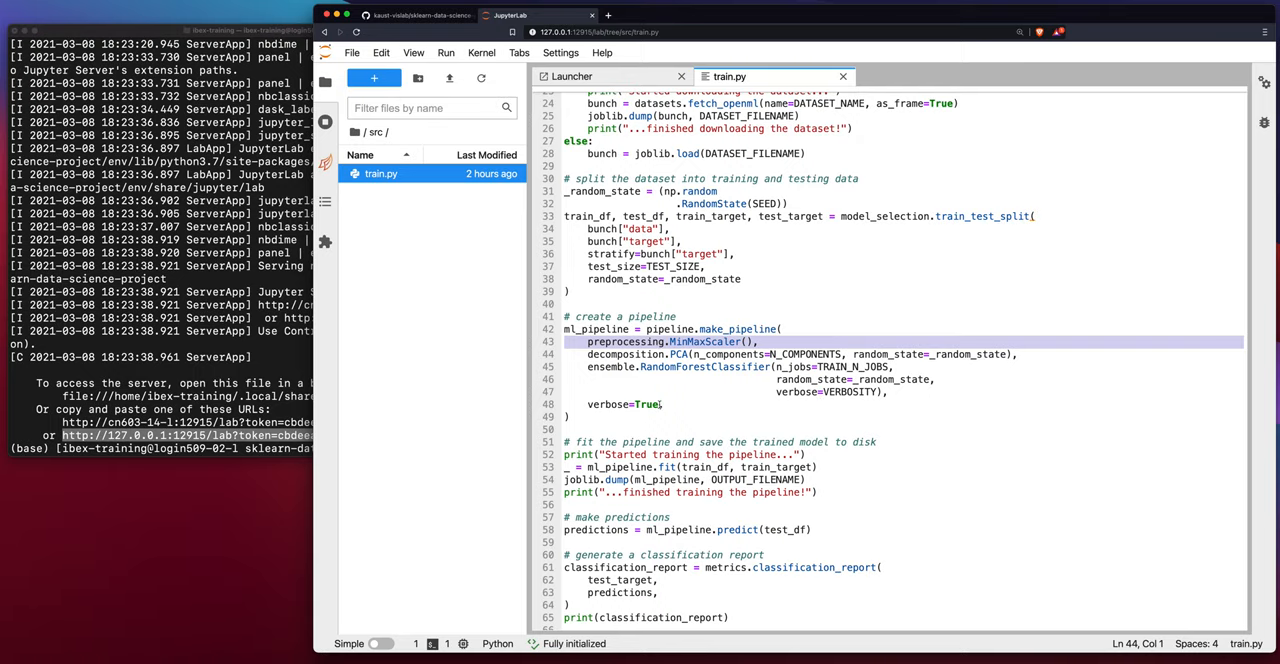
Clear the selection over the training code and return to train.py's top constants, including VERBOSITY = 10
scroll("down", 3)
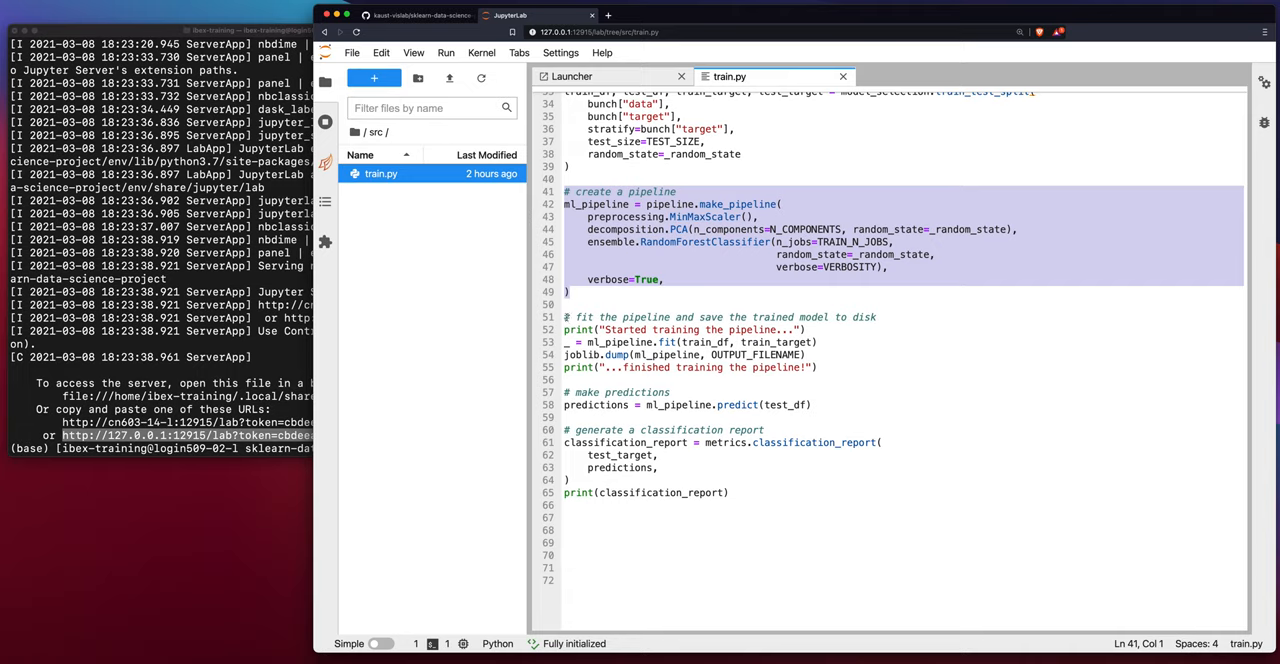
left_click(561, 375)
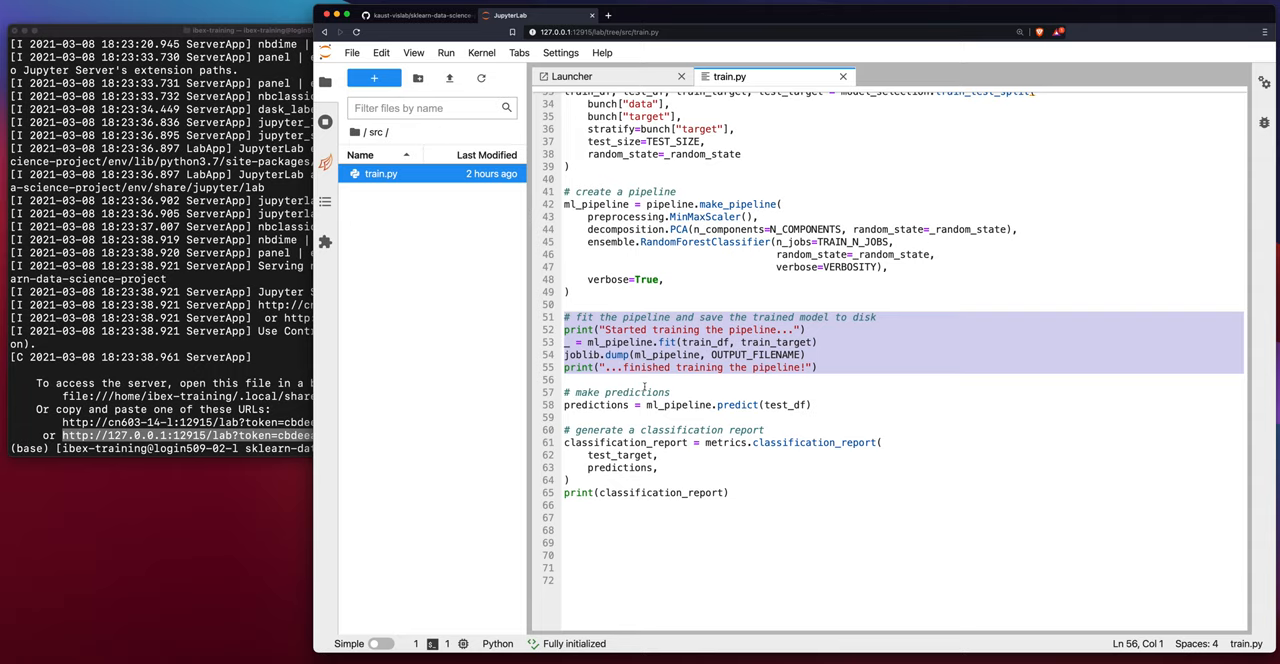
left_click(644, 385)
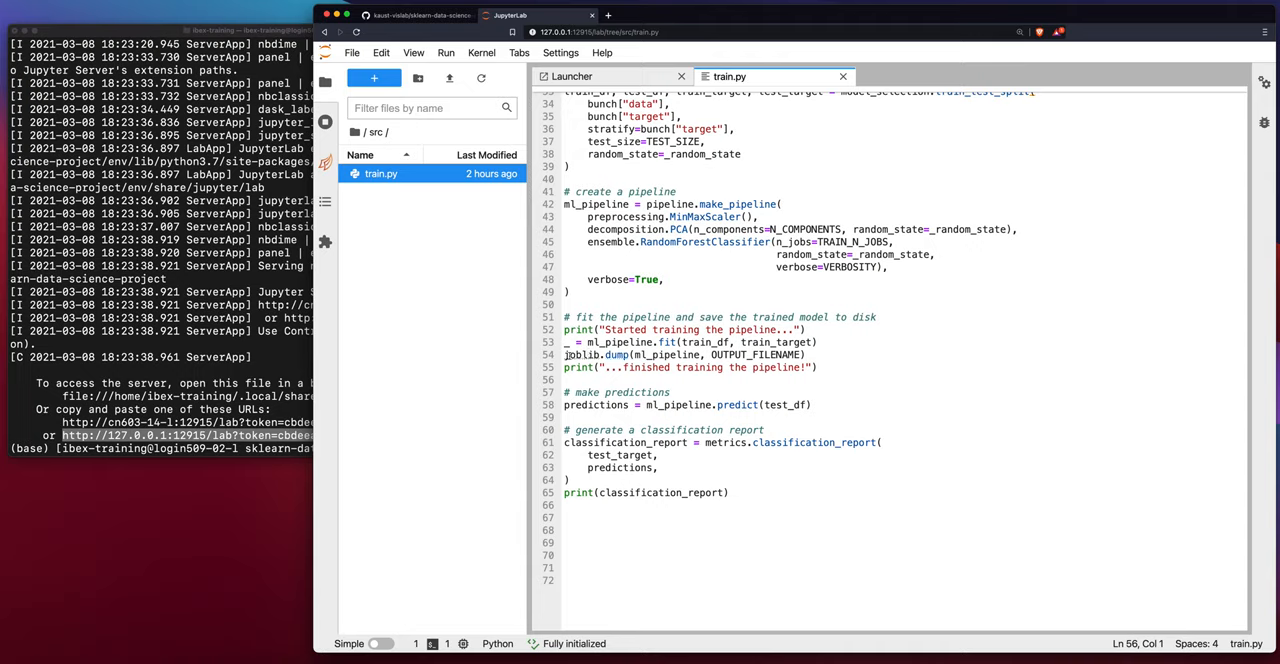
double_click(620, 355)
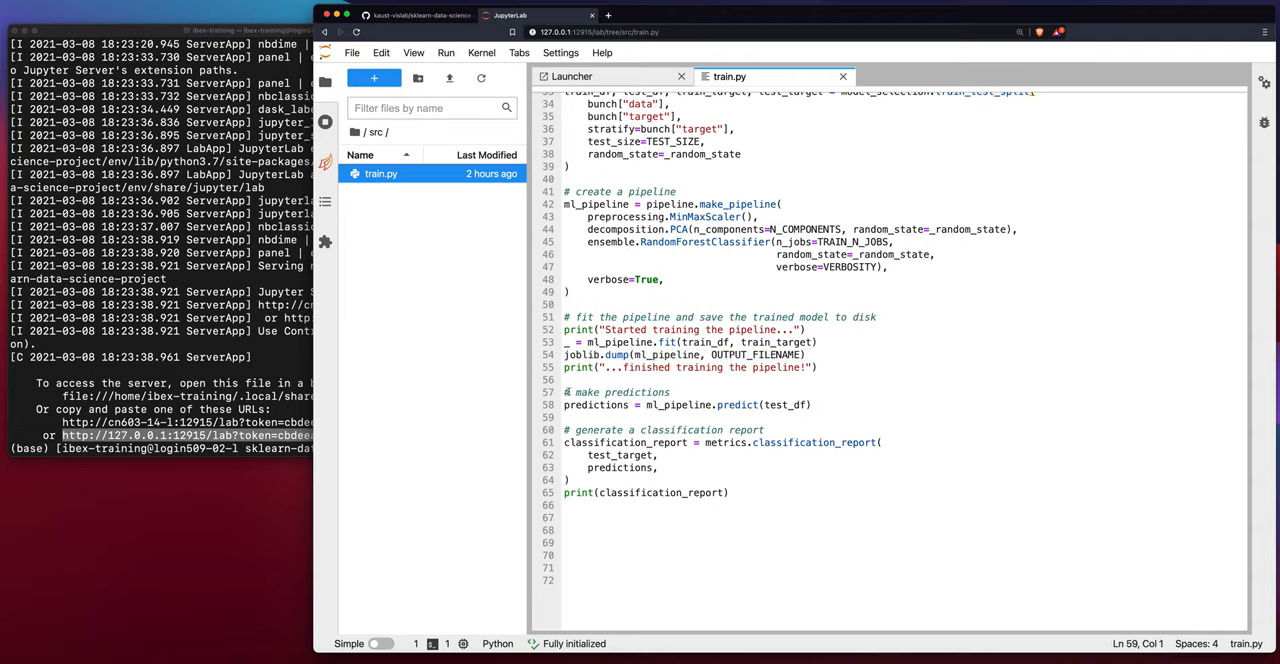
left_click_drag(564, 392, 572, 487)
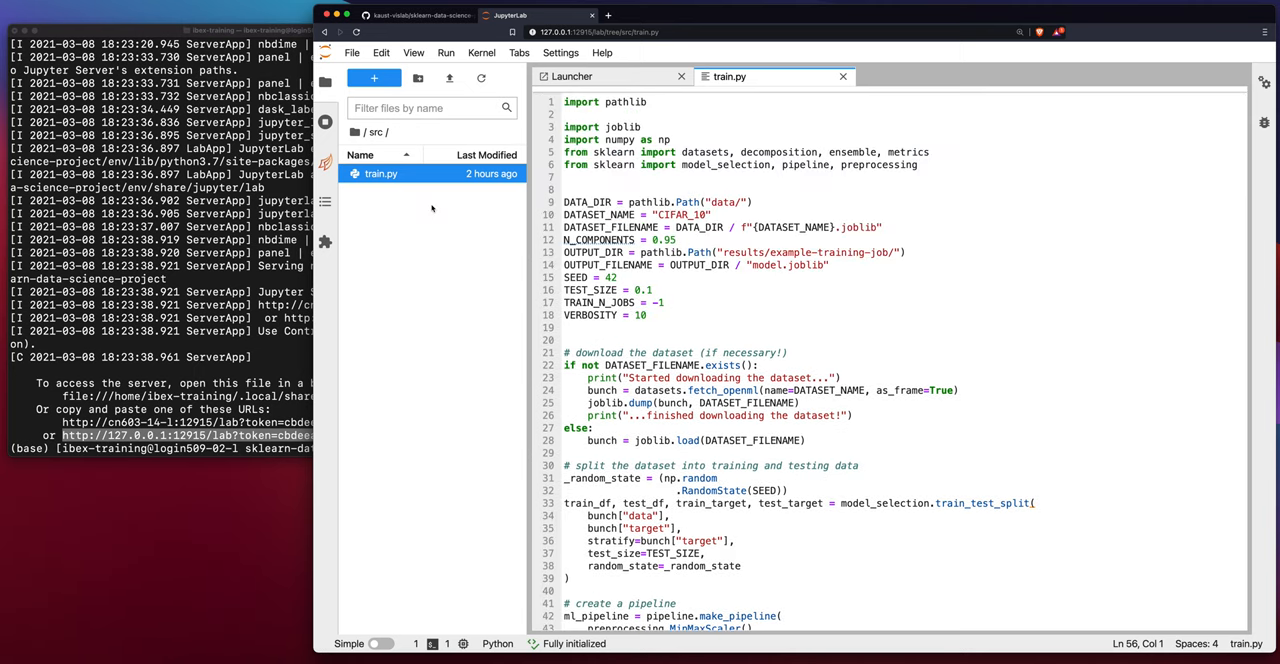
Go from src up to the project root and into the bin folder
left_click(364, 131)
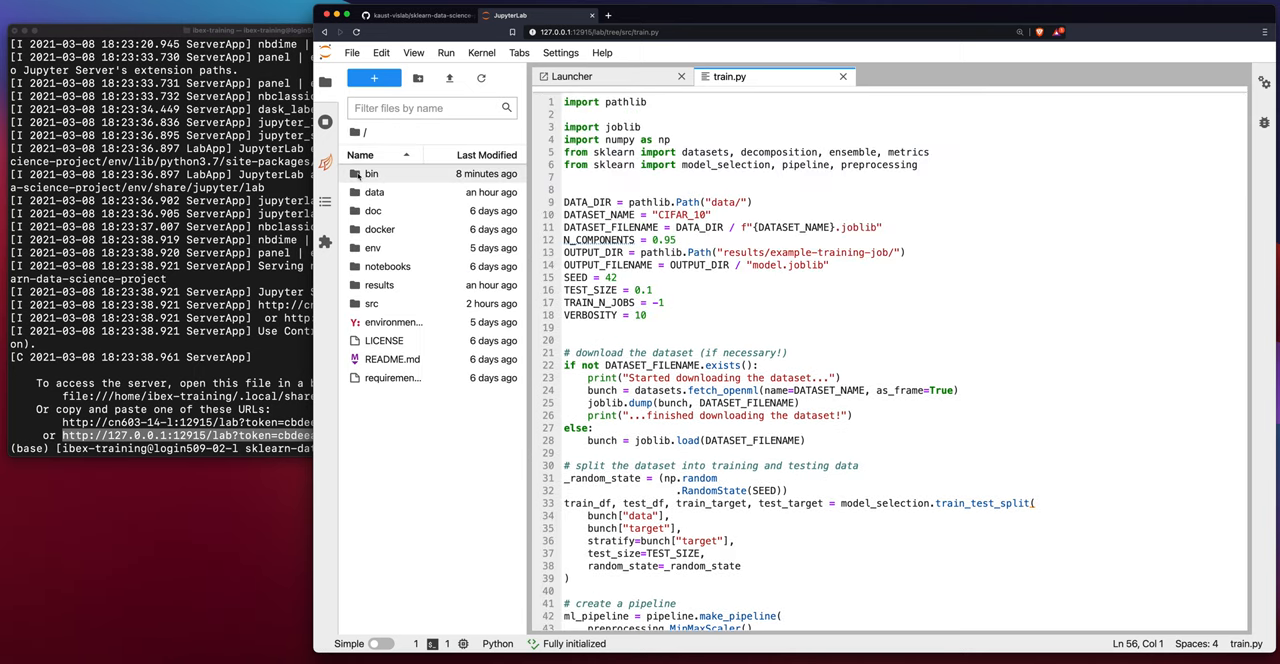
double_click(371, 173)
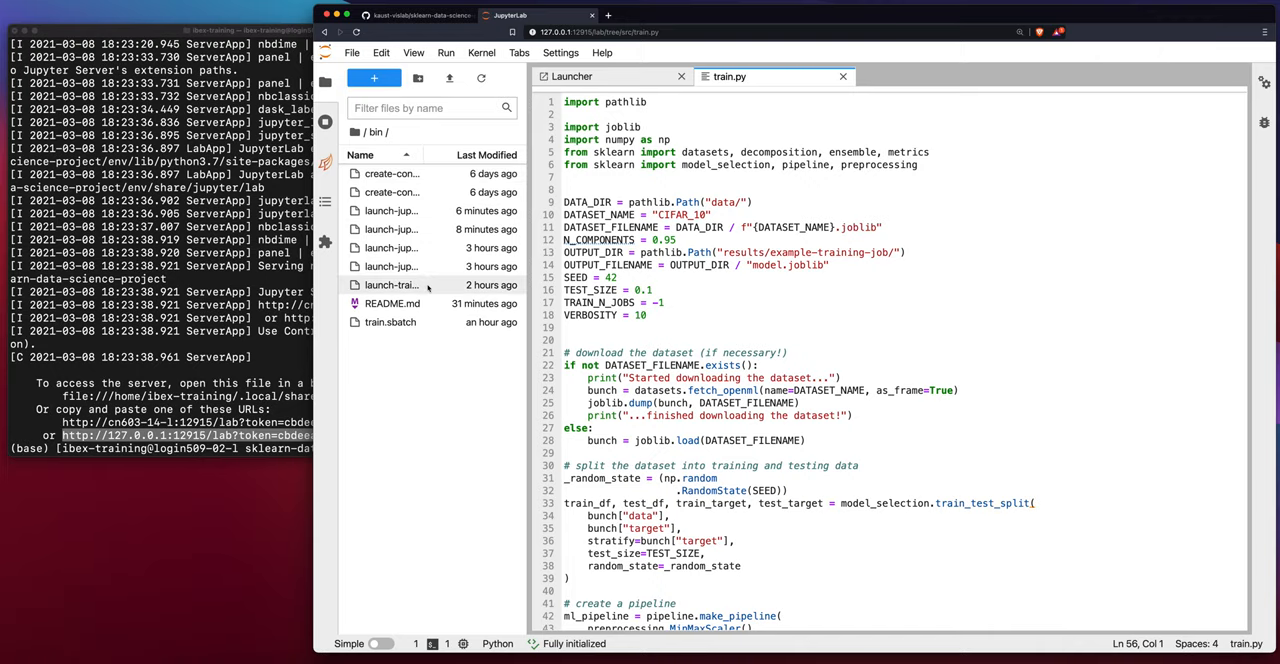
mouse_move(392, 303)
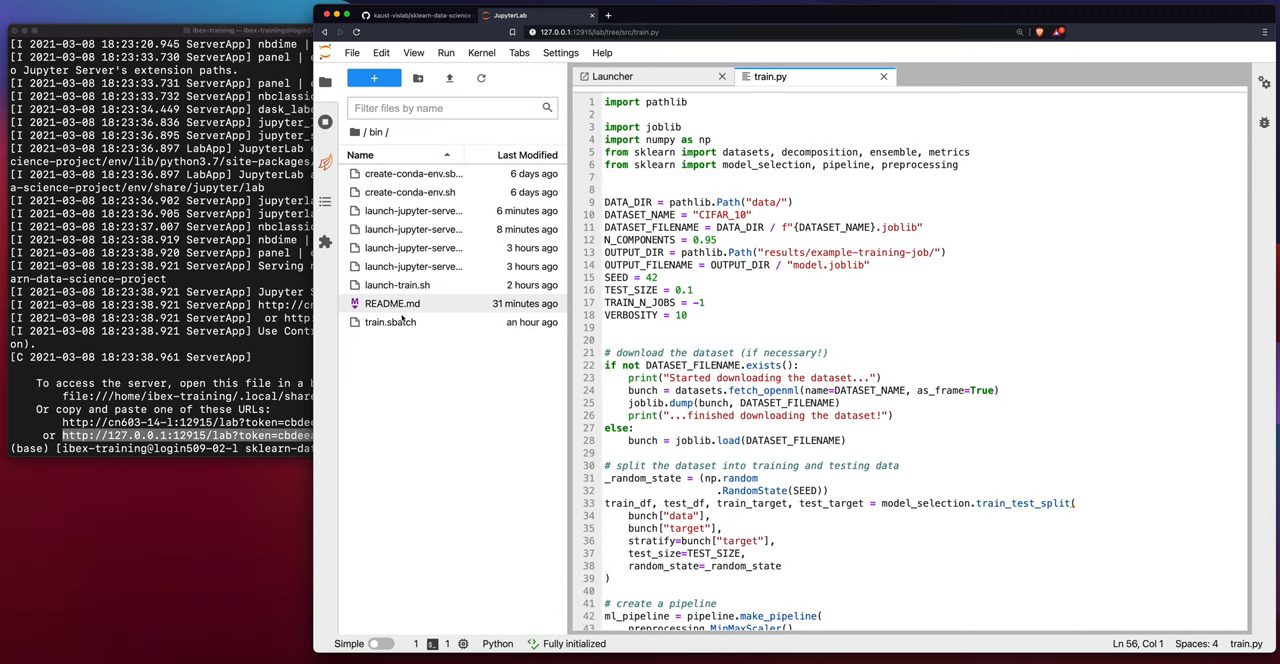
mouse_move(390, 321)
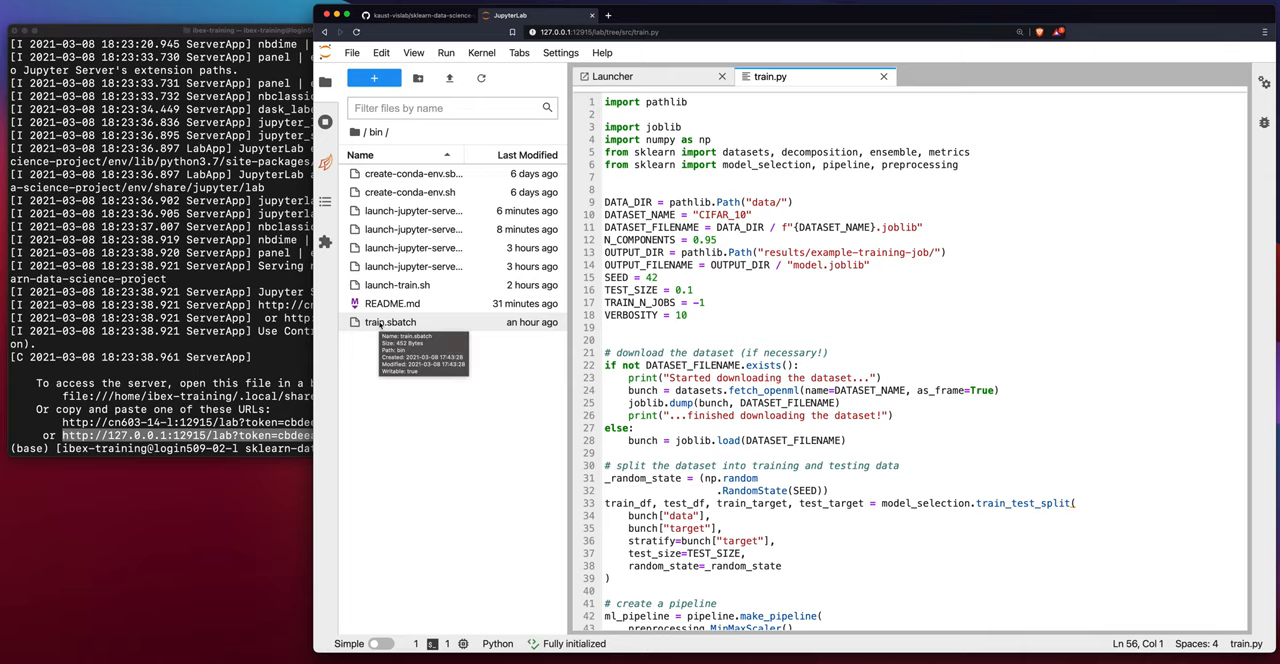
Open the train.sbatch job script from bin in its own editor tab
double_click(390, 321)
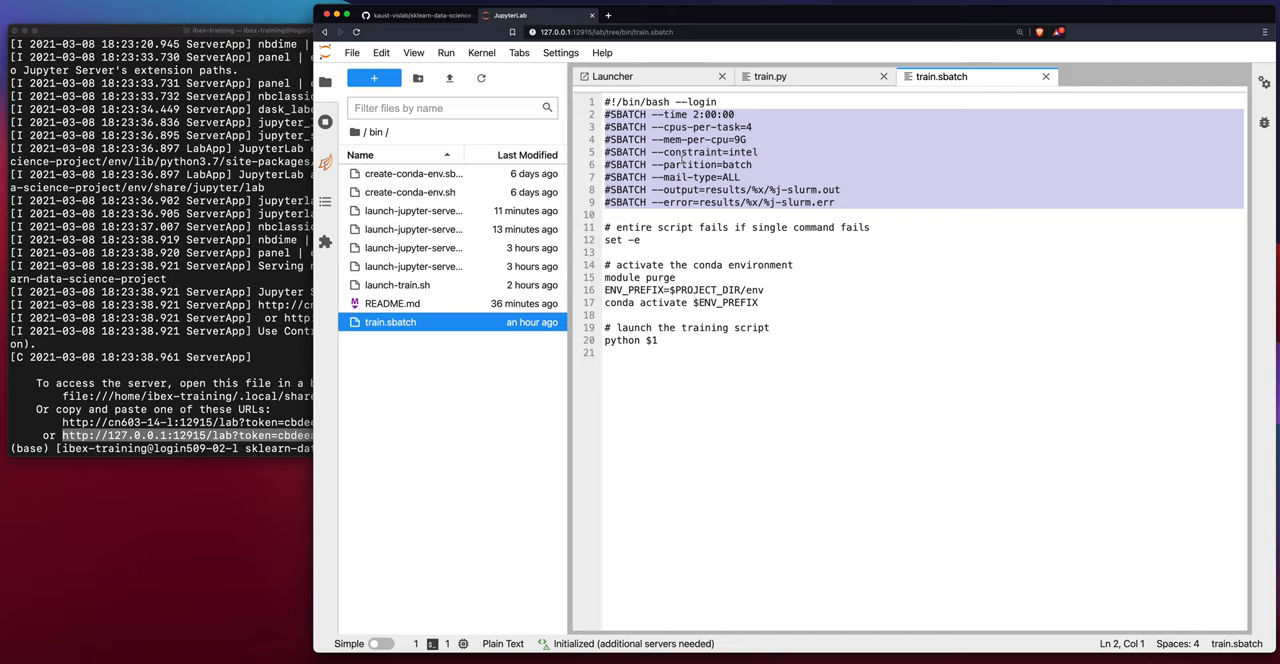
left_click(605, 252)
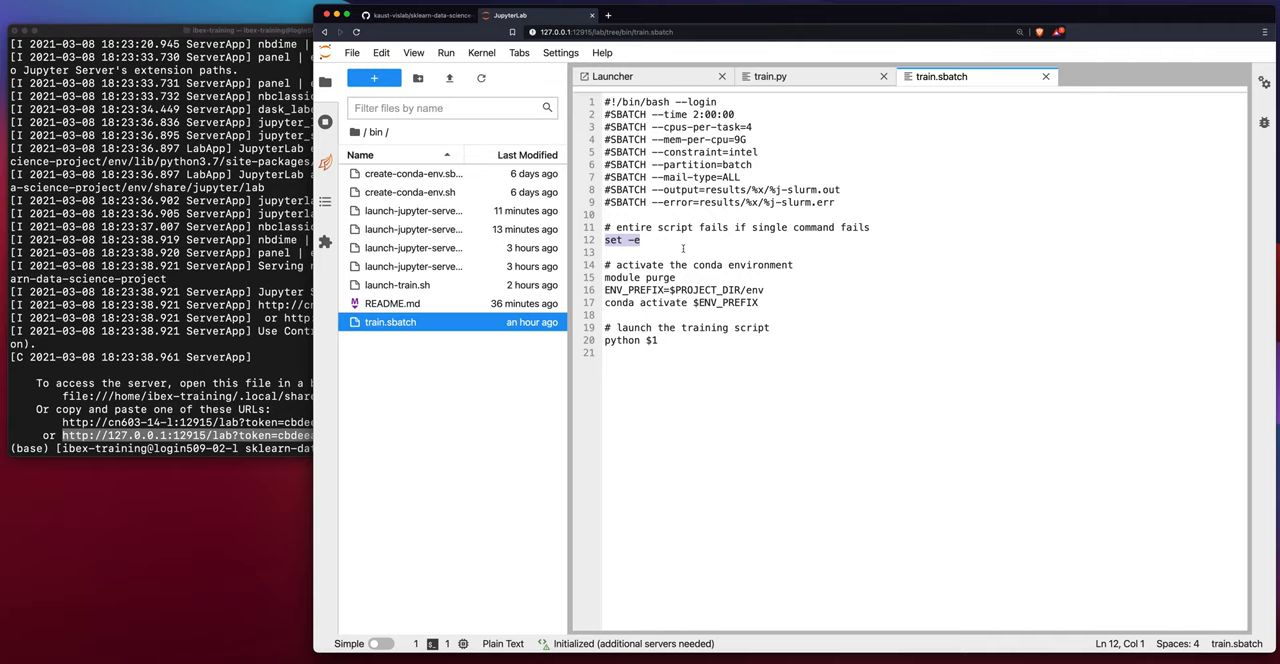
mouse_move(497, 210)
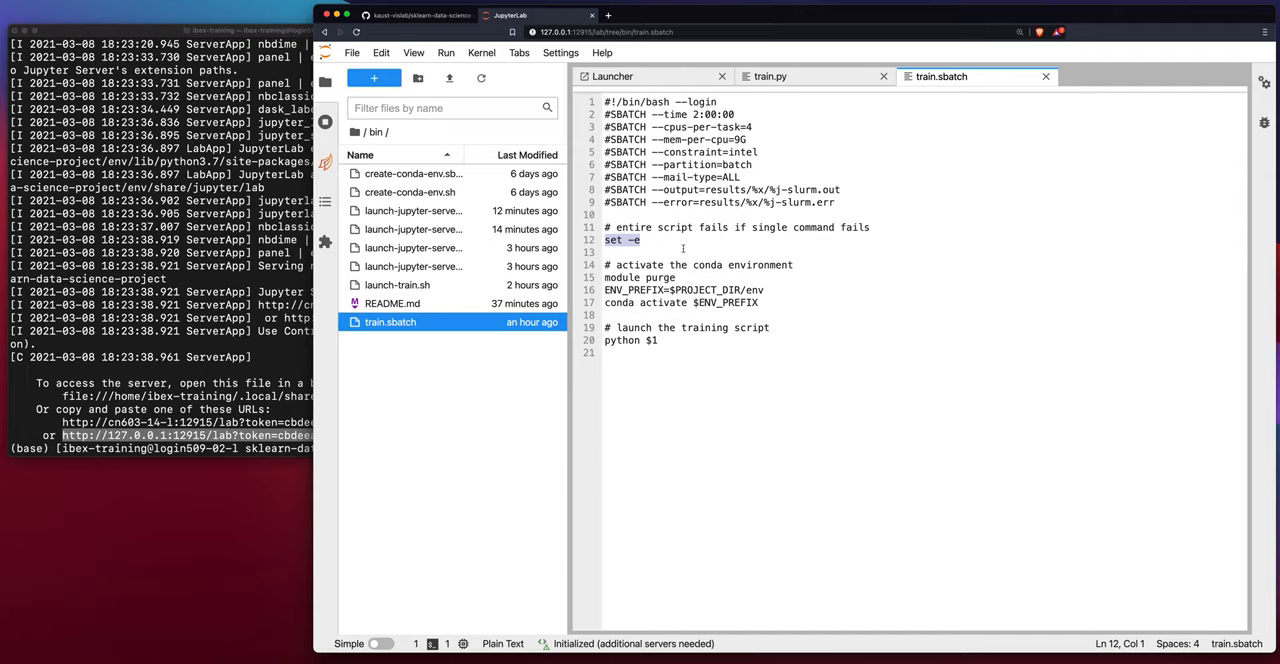
mouse_move(684, 247)
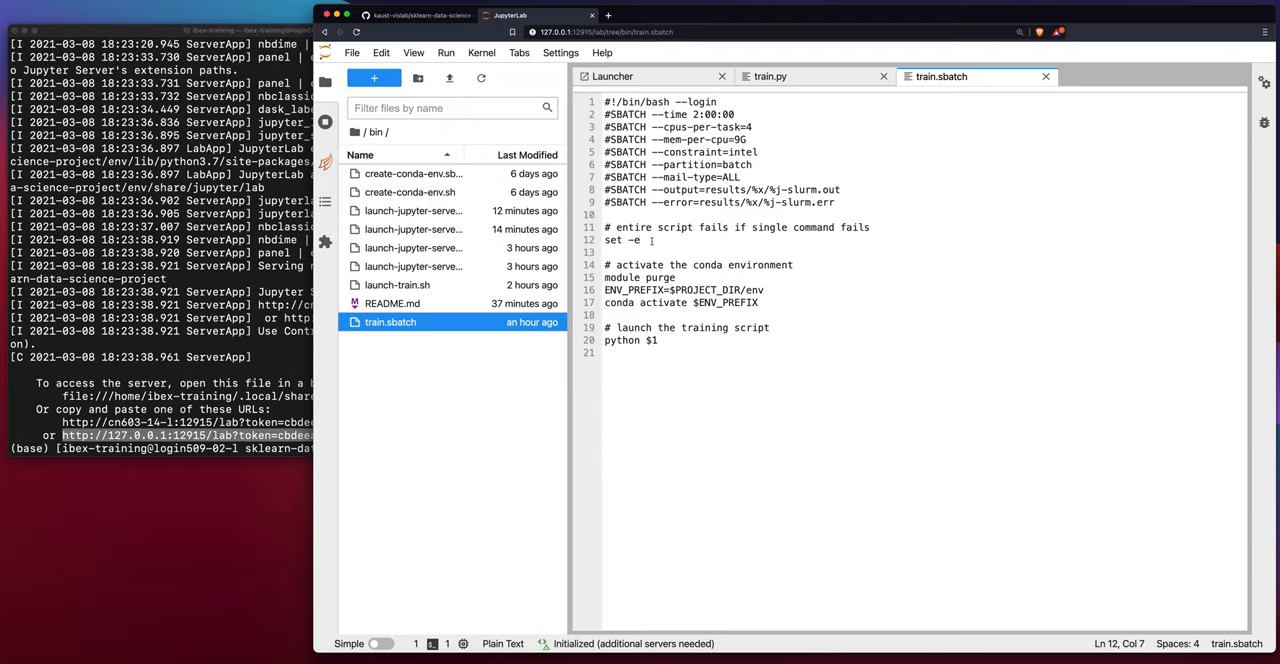
scroll("down", 3)
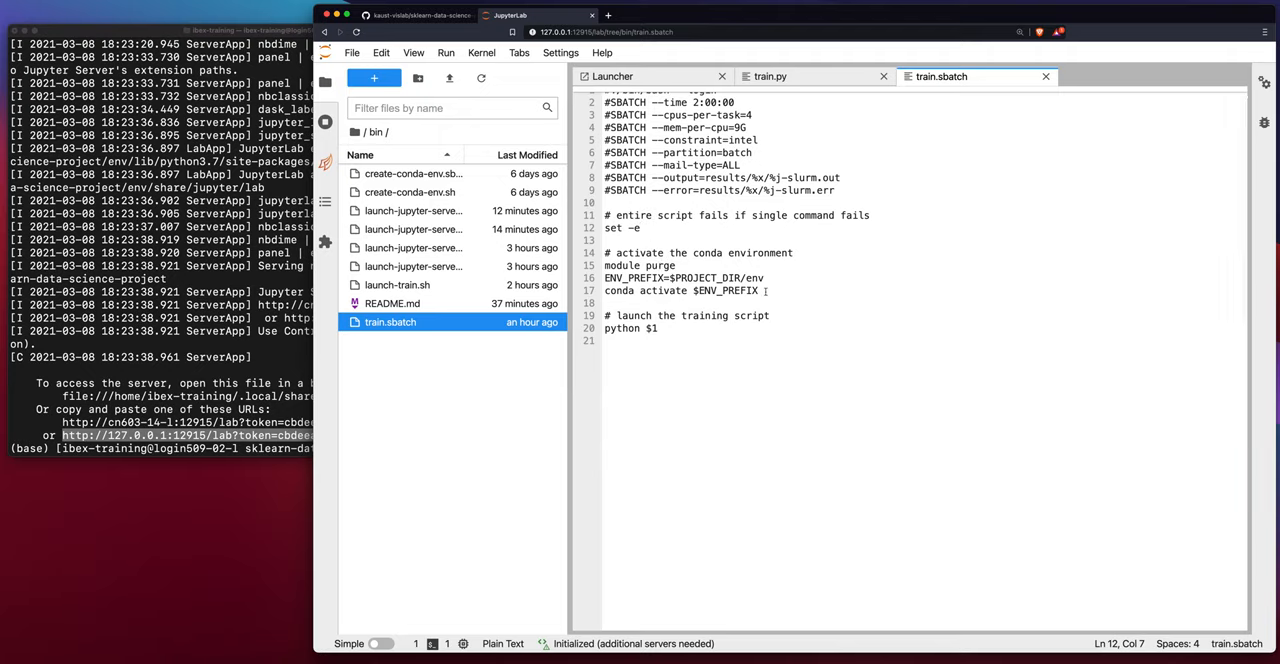
left_click_drag(605, 252, 758, 290)
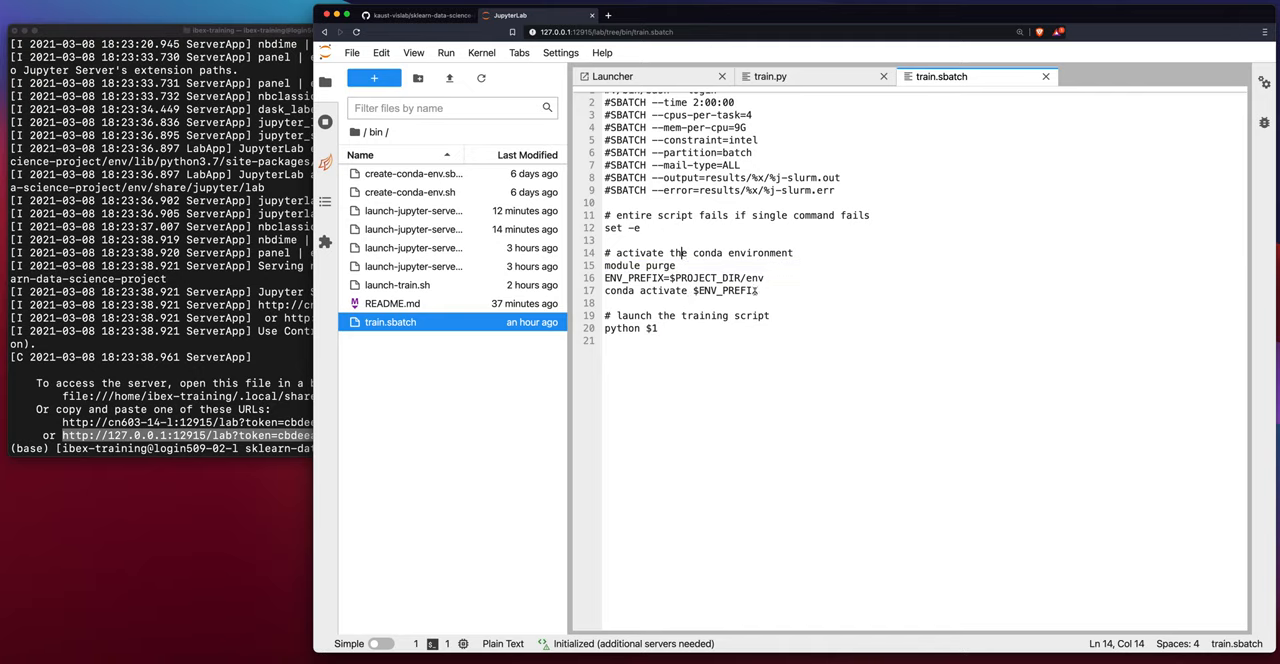
left_click(760, 290)
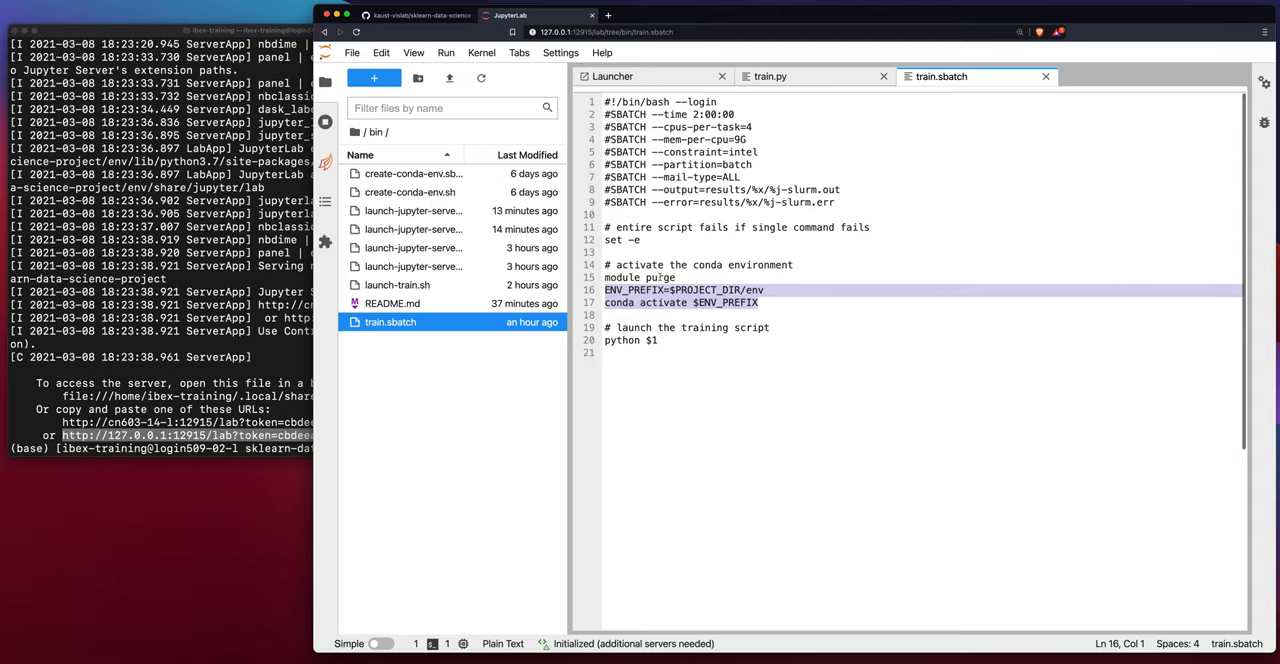
left_click(605, 101)
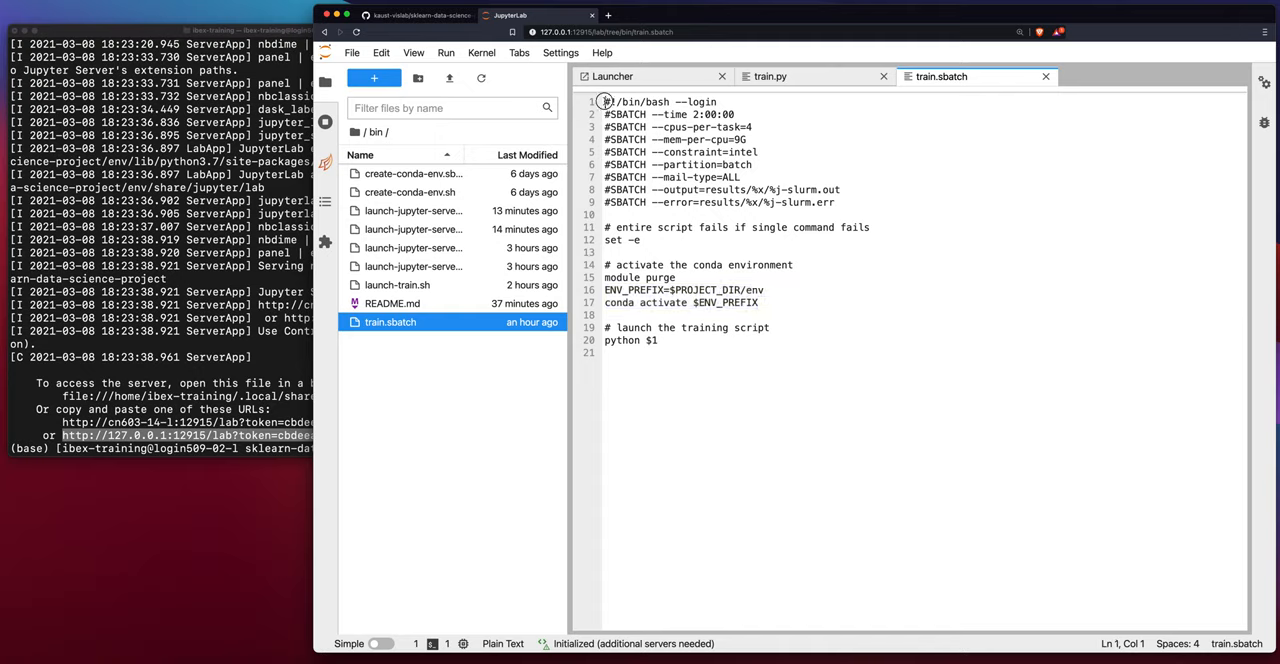
triple_click(660, 101)
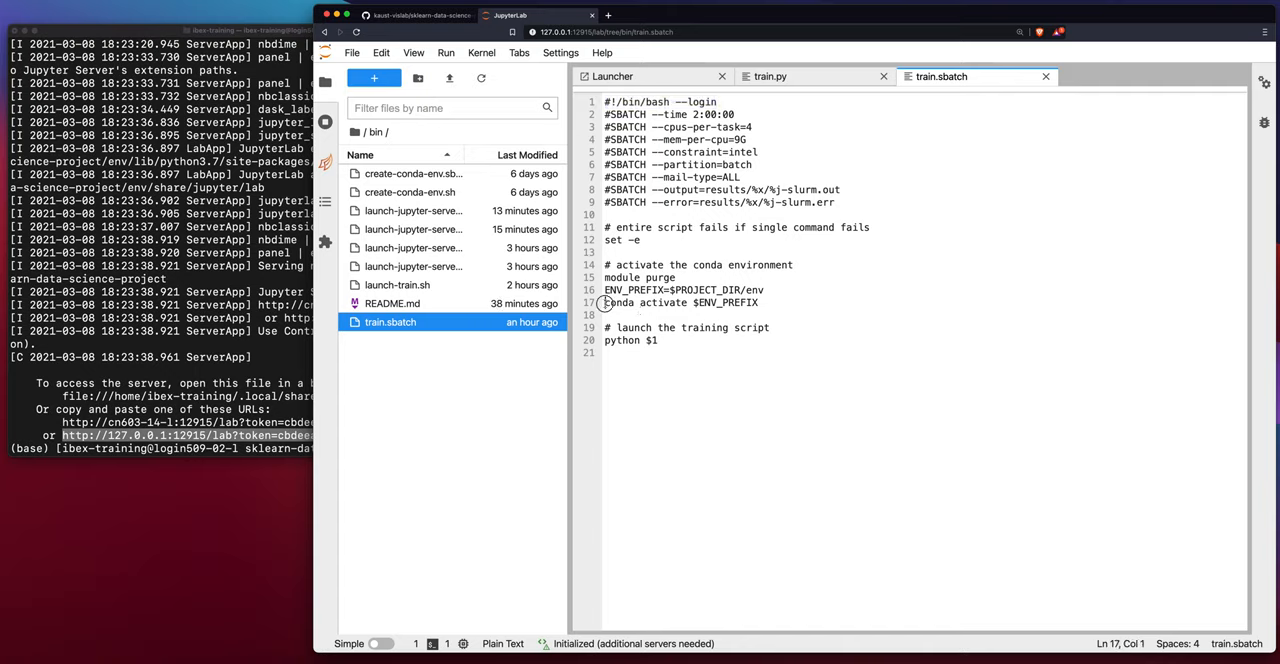
triple_click(680, 302)
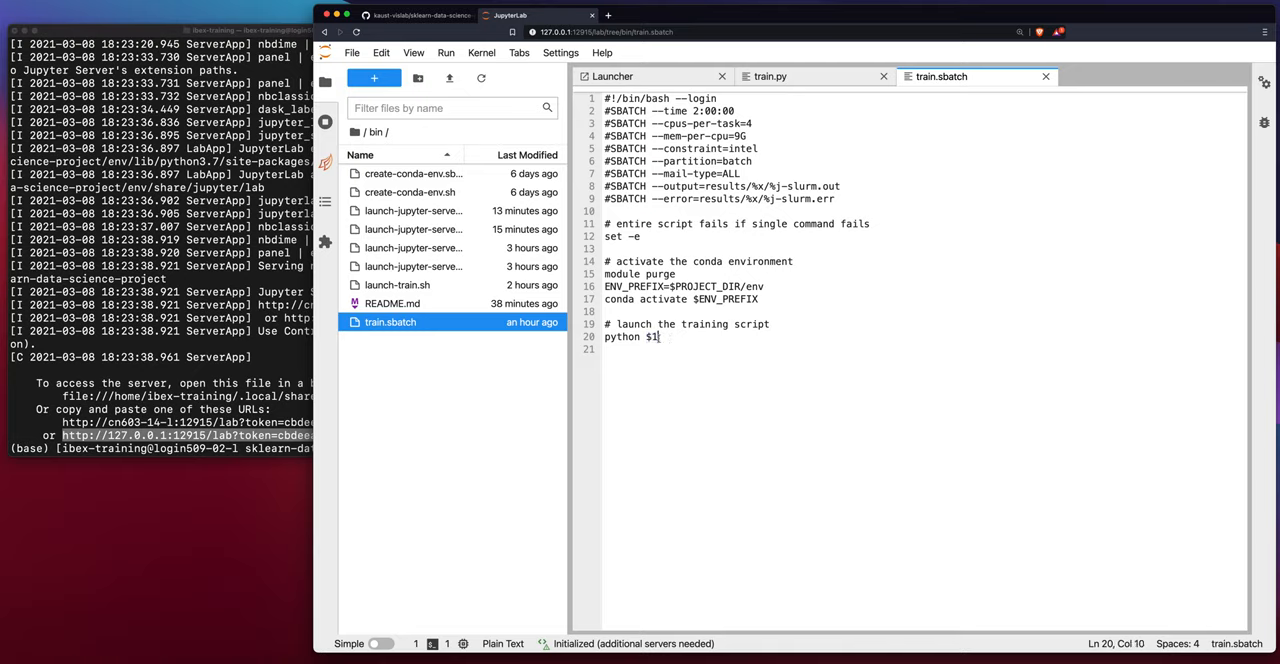
double_click(651, 336)
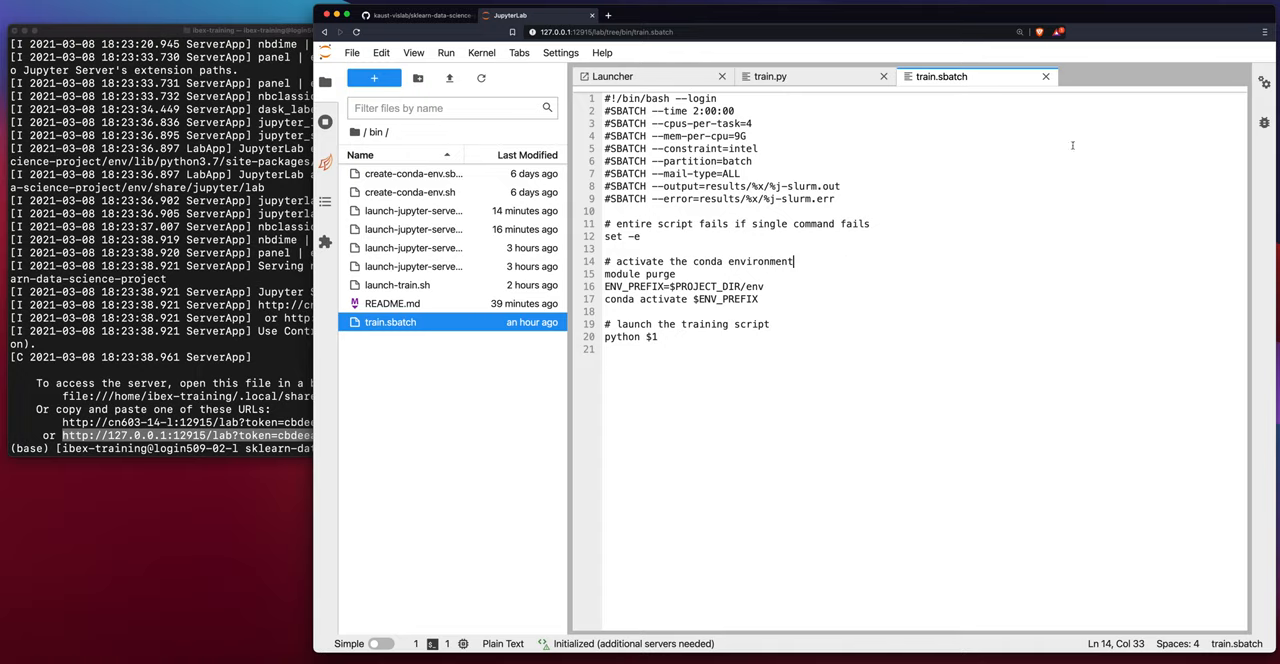
mouse_move(563, 362)
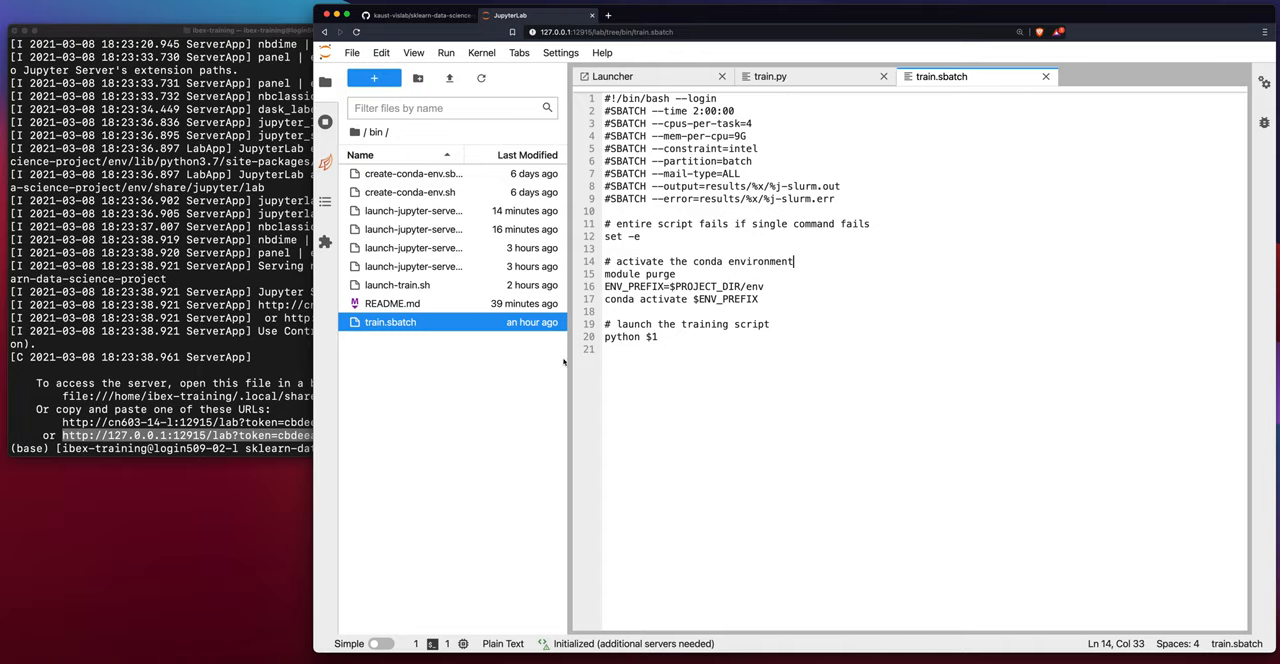
left_click(397, 284)
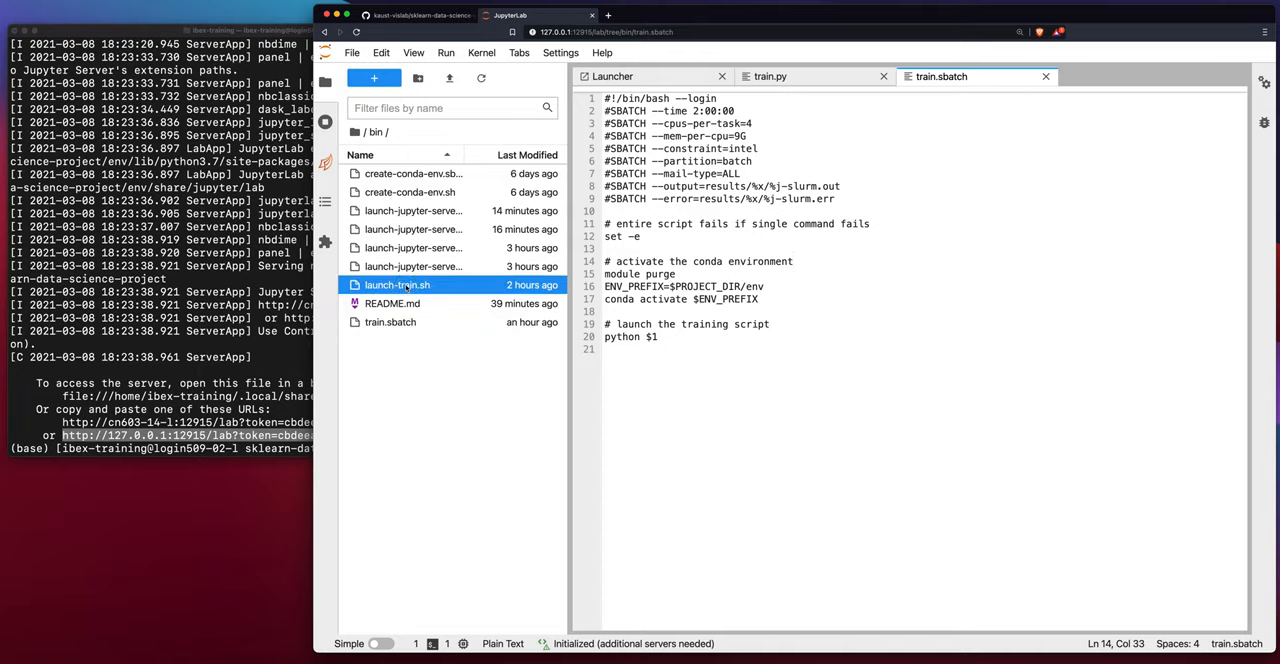
Open launch-train.sh from the bin folder in a new editor tab
double_click(396, 285)
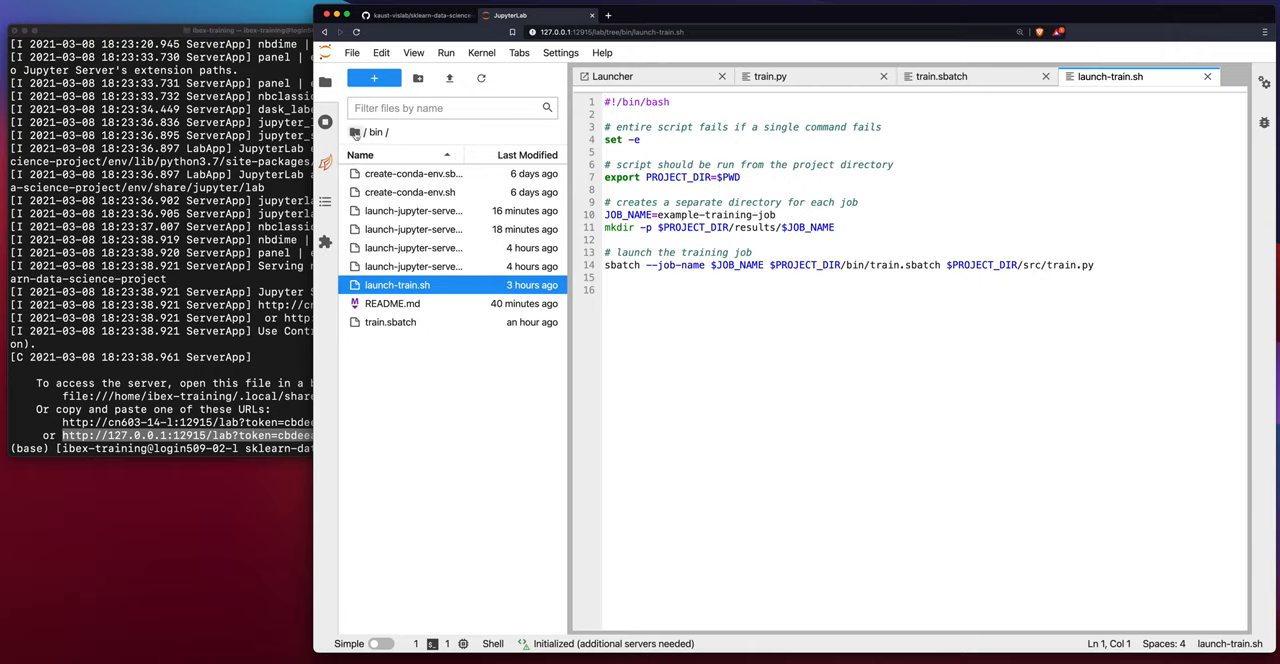
mouse_move(375, 131)
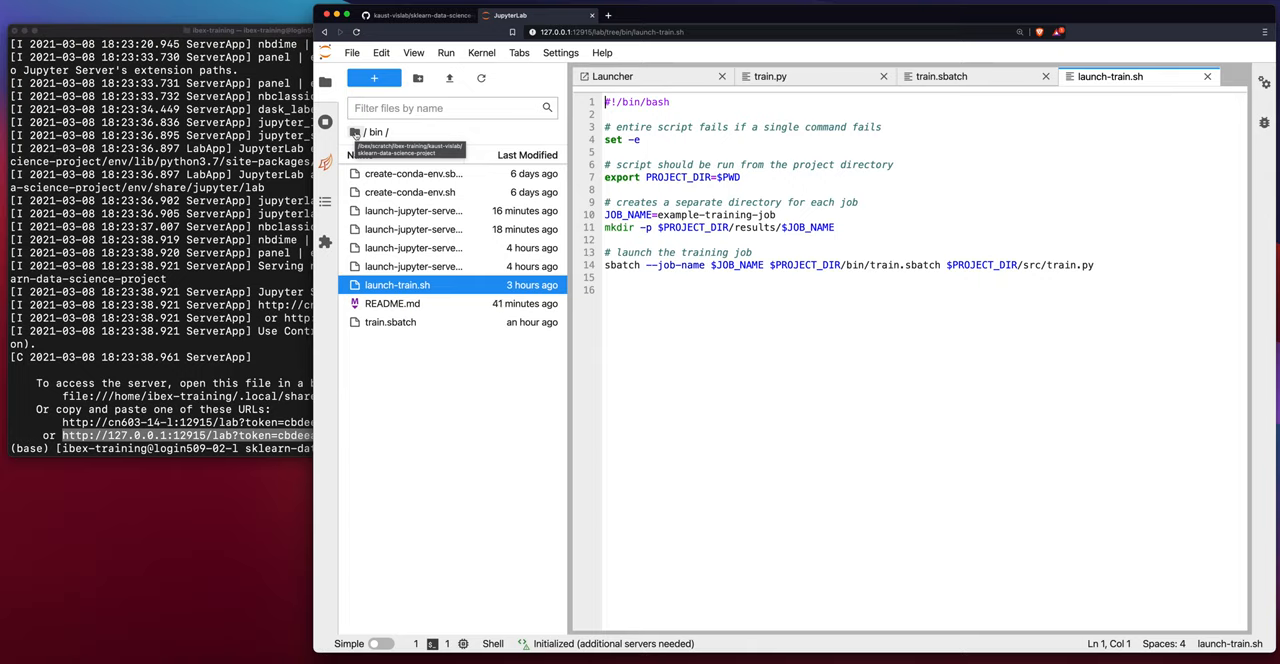
Return to the project root and enter 'run src/train.py' in a Python console
left_click(366, 131)
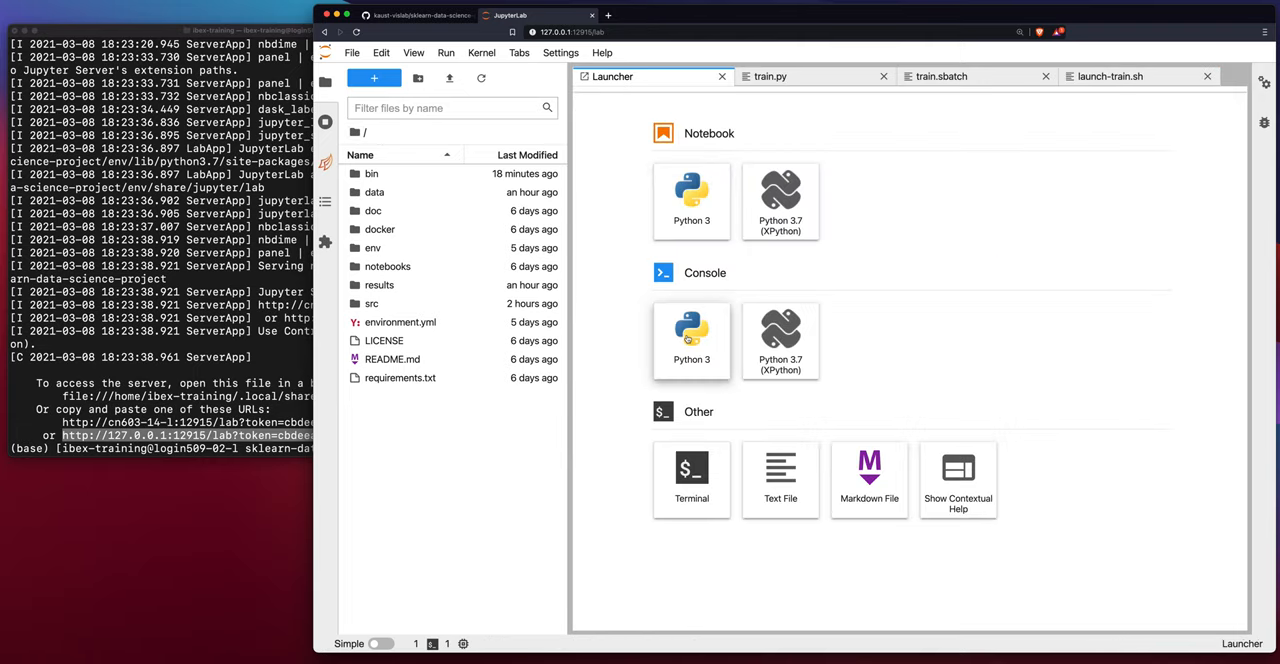
left_click(691, 340)
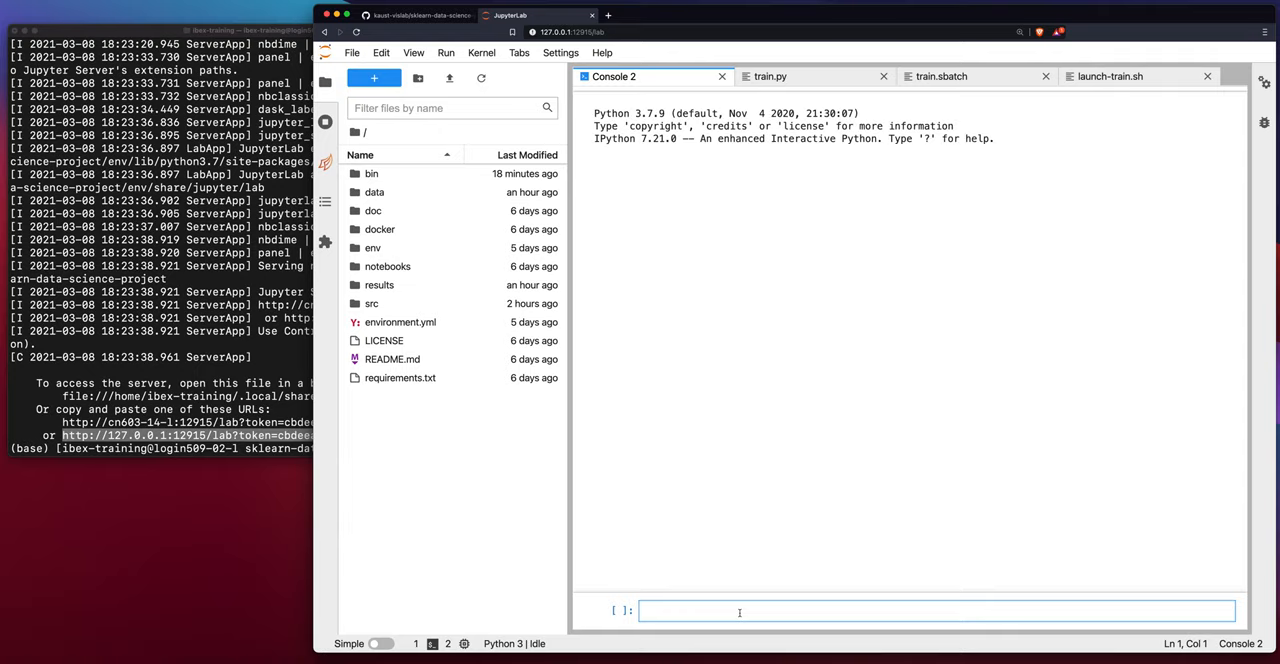
type("run trai")
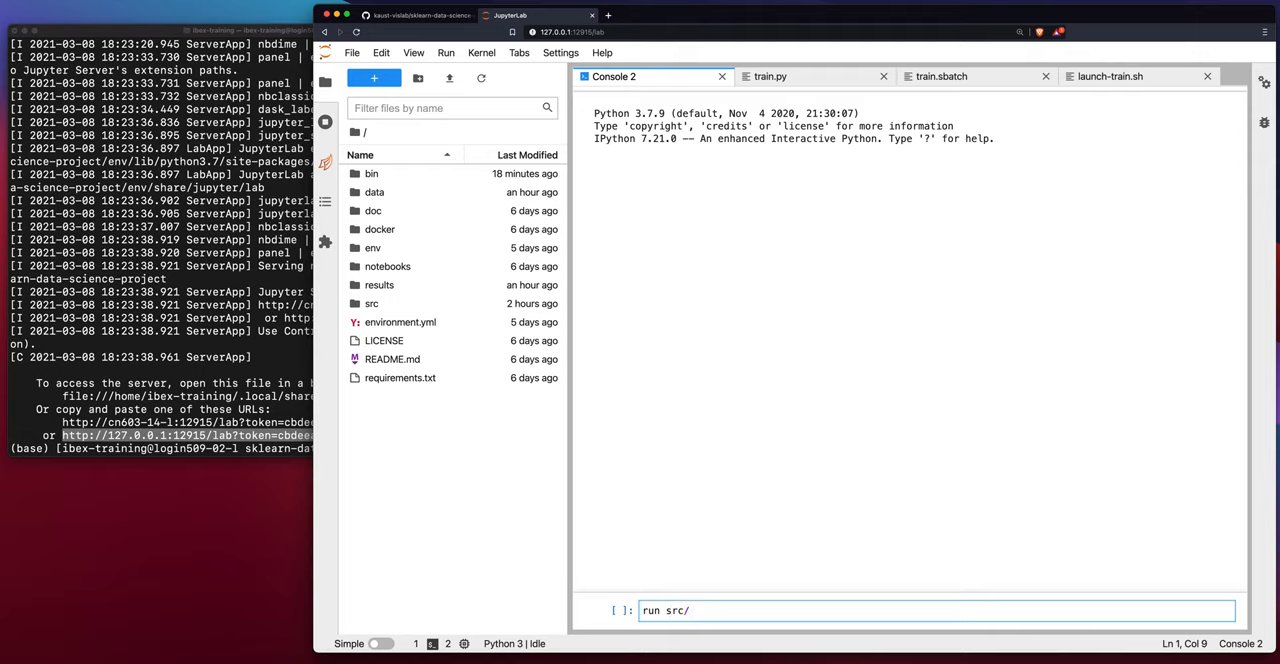
type("train.py")
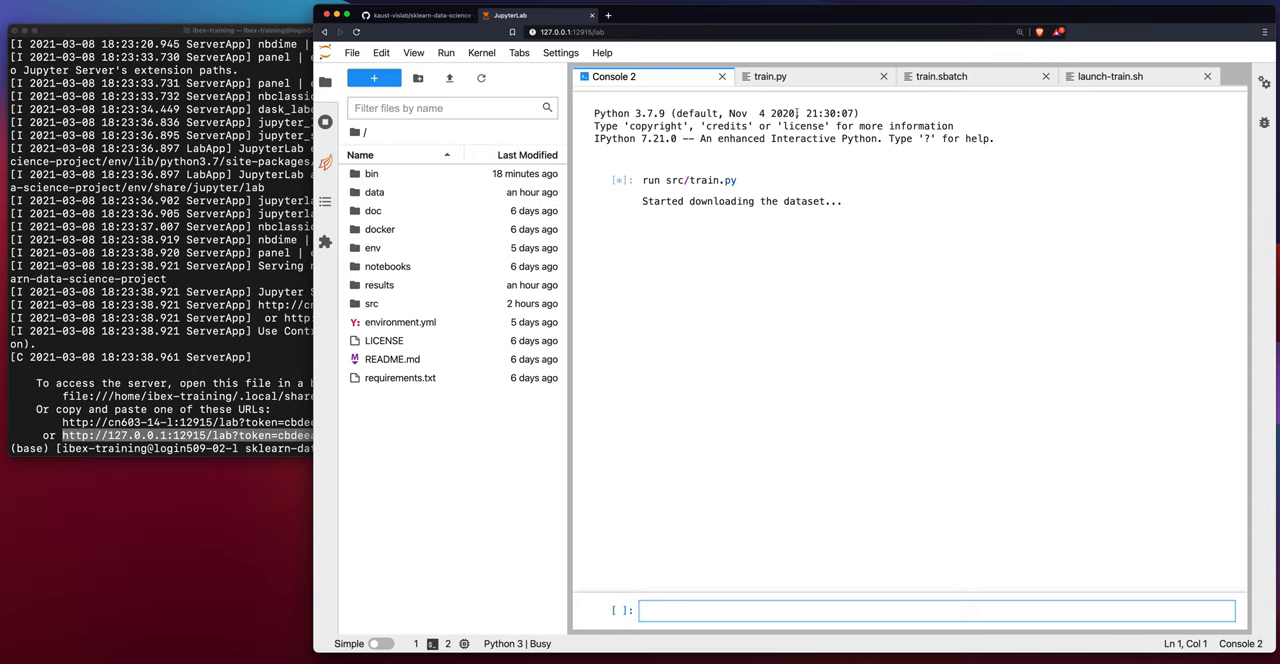
left_click(770, 76)
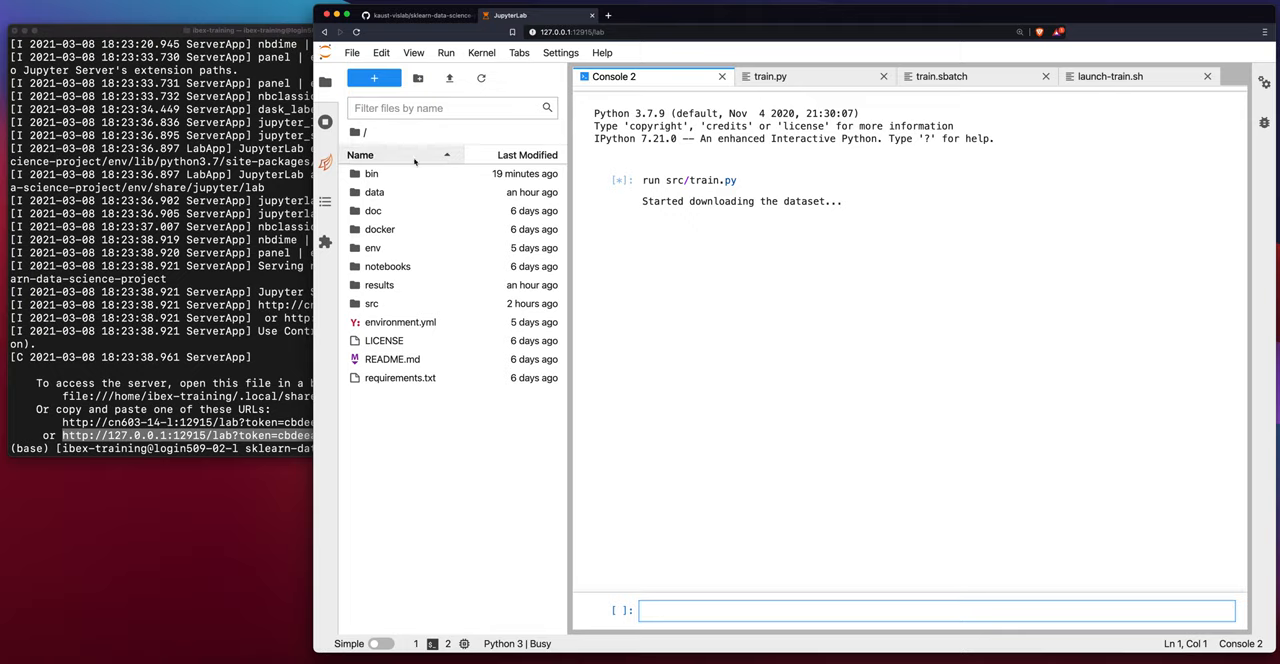
Open the project's data folder in the file browser while the dataset downloads
double_click(374, 192)
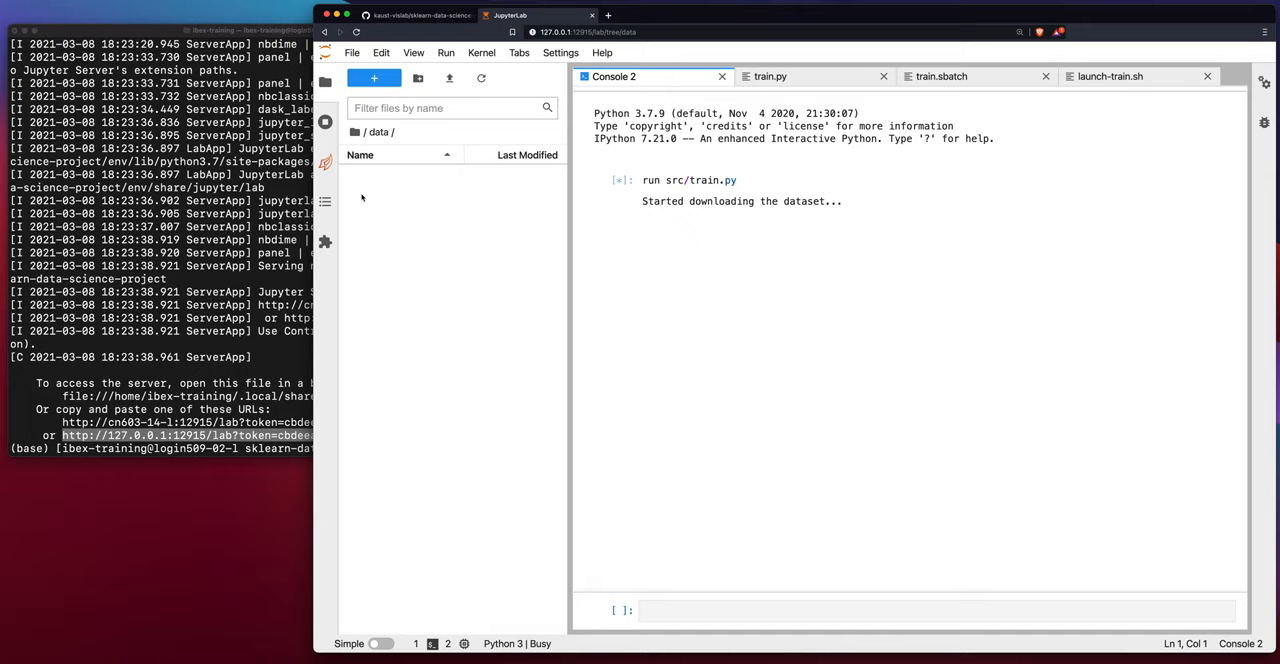
mouse_move(658, 220)
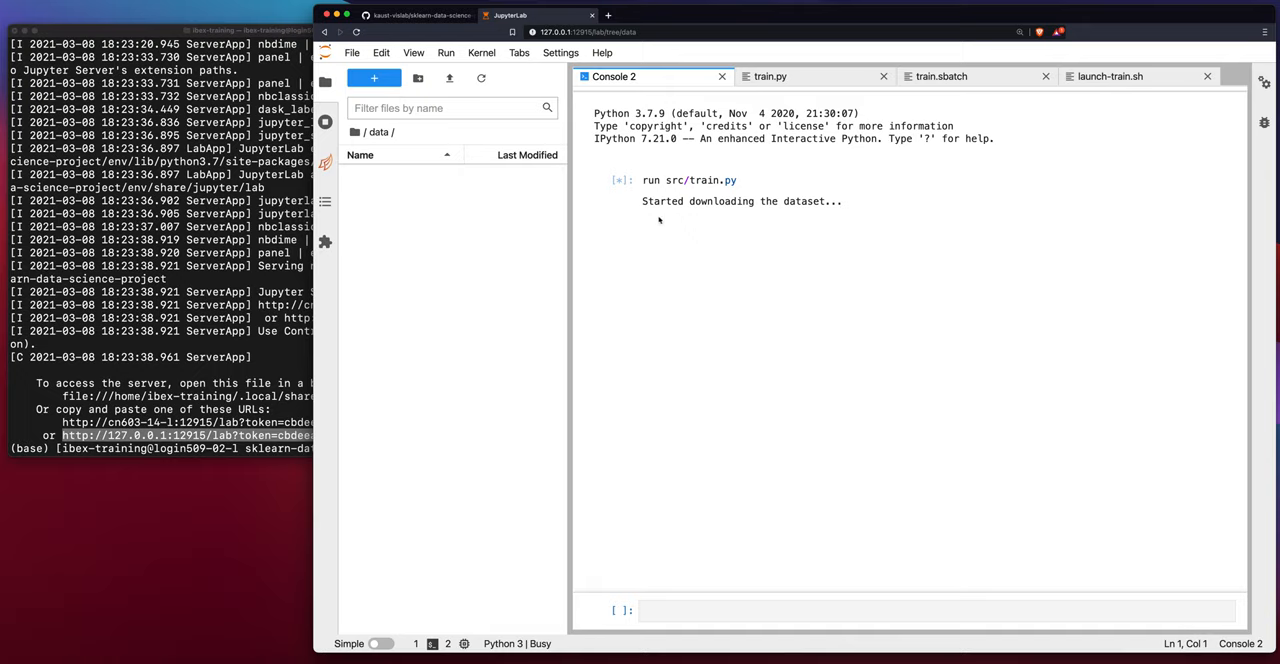
mouse_move(665, 220)
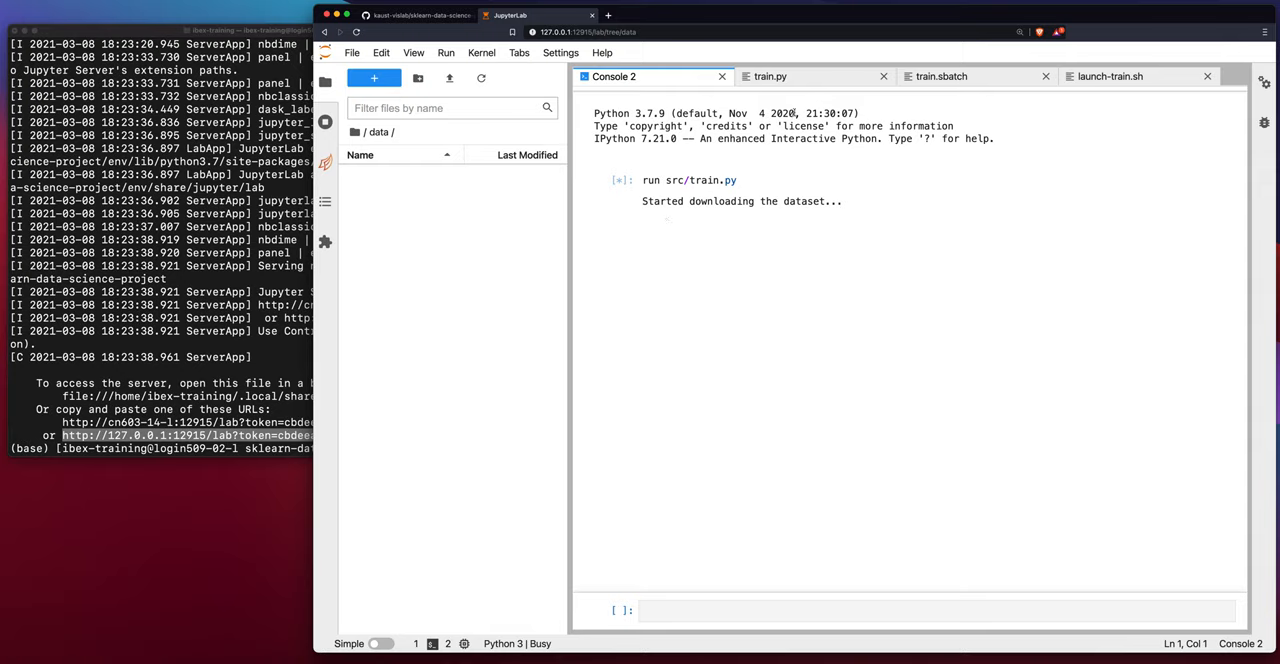
mouse_move(793, 239)
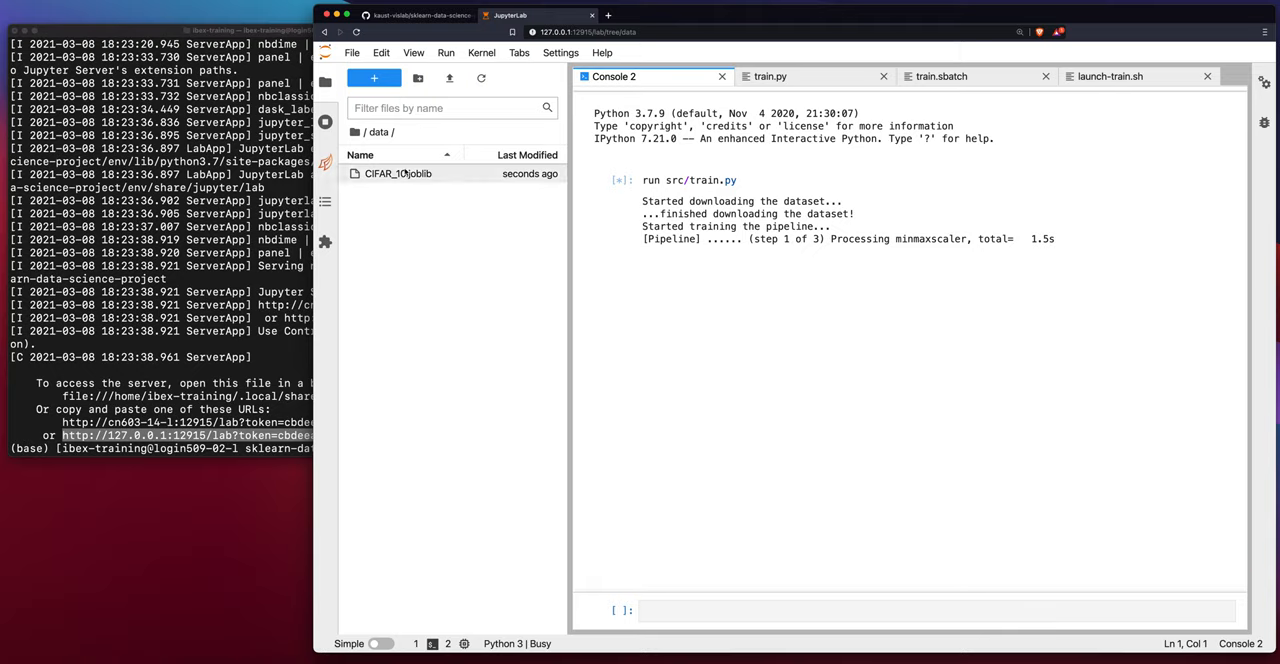
mouse_move(398, 173)
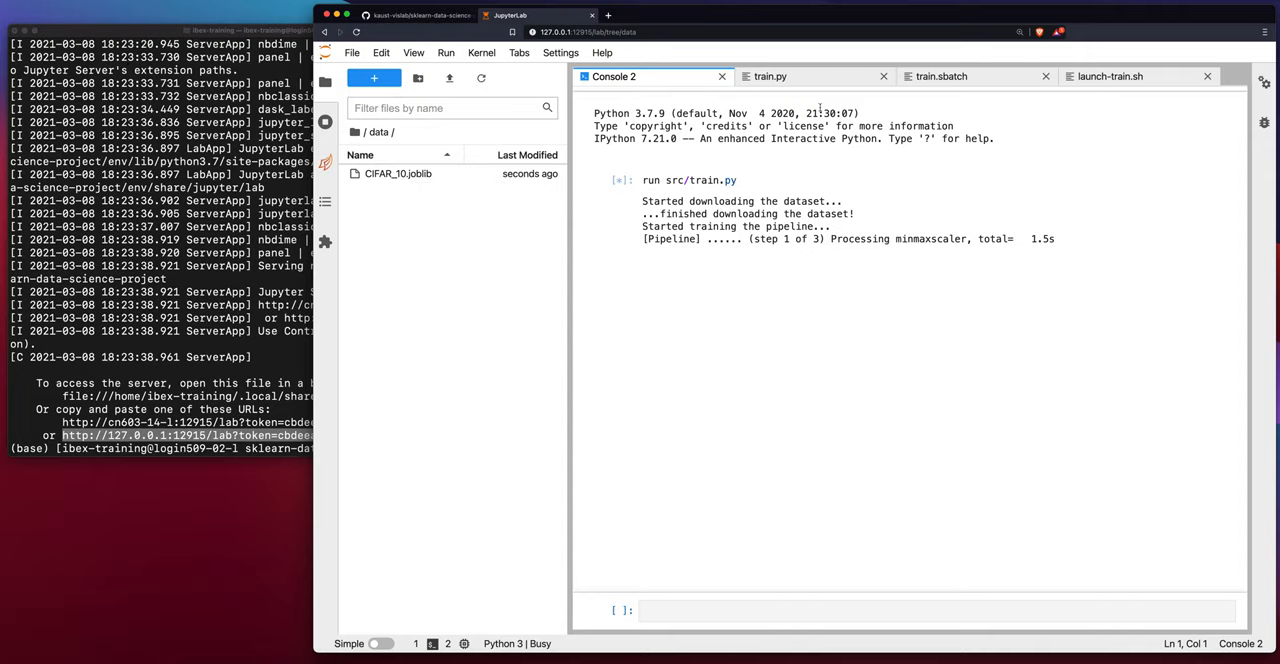
mouse_move(770, 76)
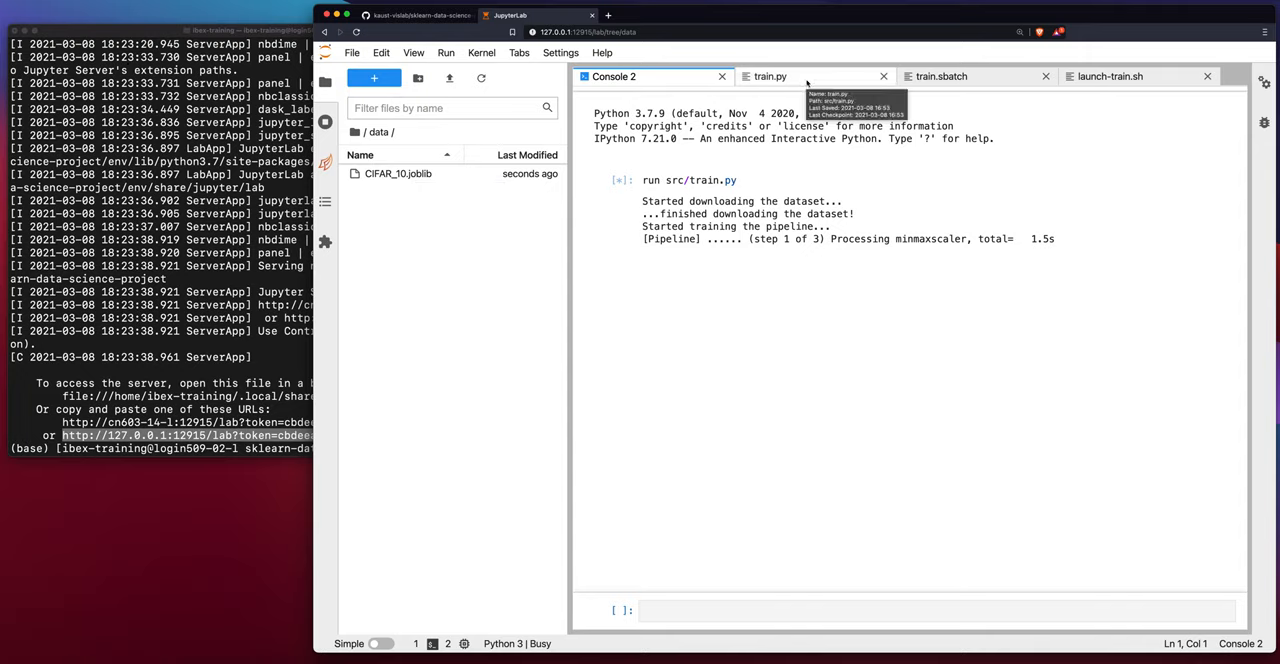
left_click(770, 76)
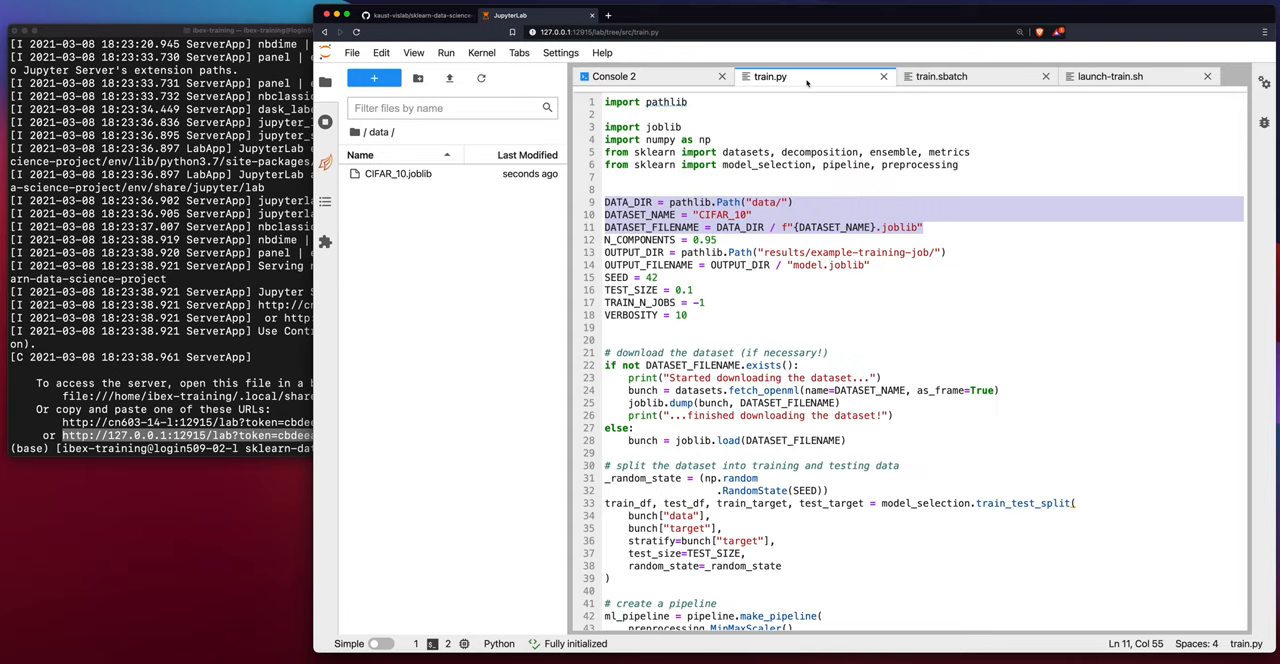
scroll("down", 3)
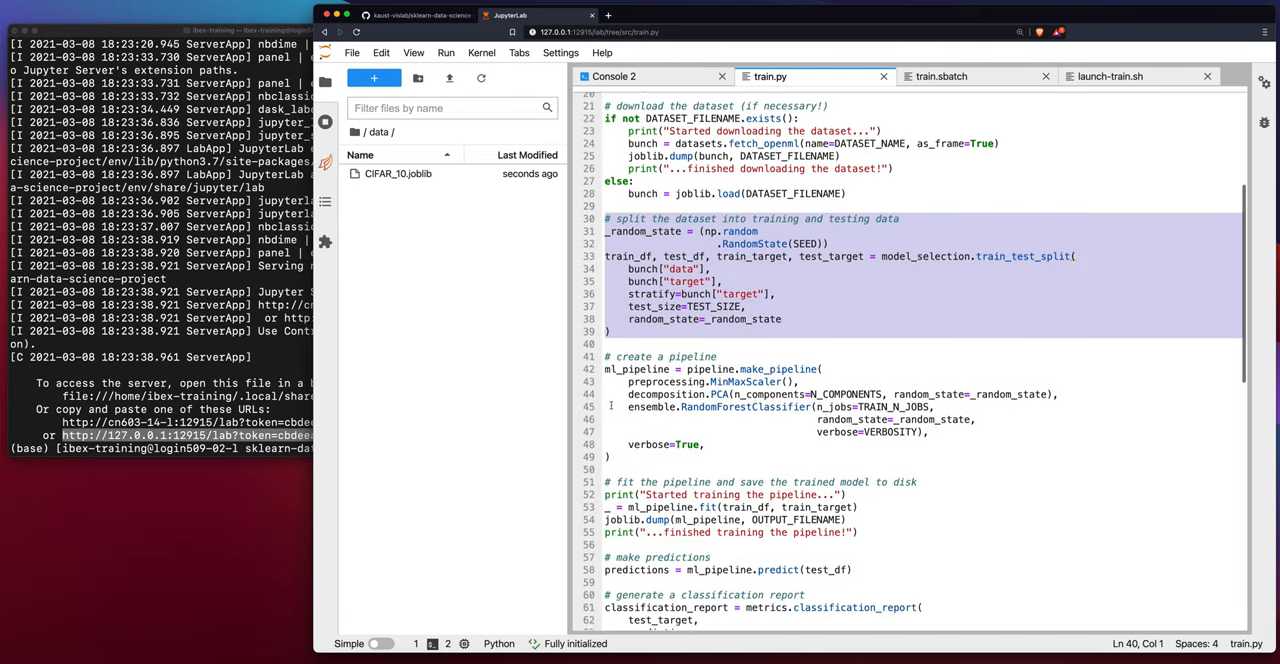
scroll("down", 3)
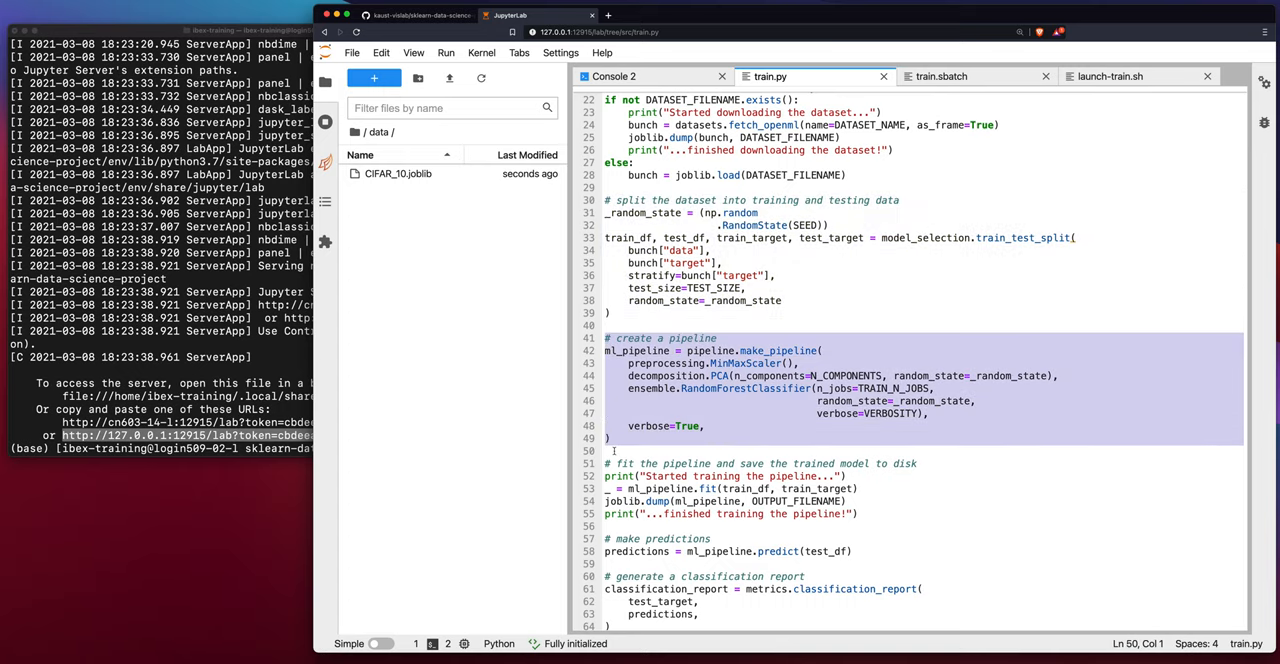
scroll("down", 3)
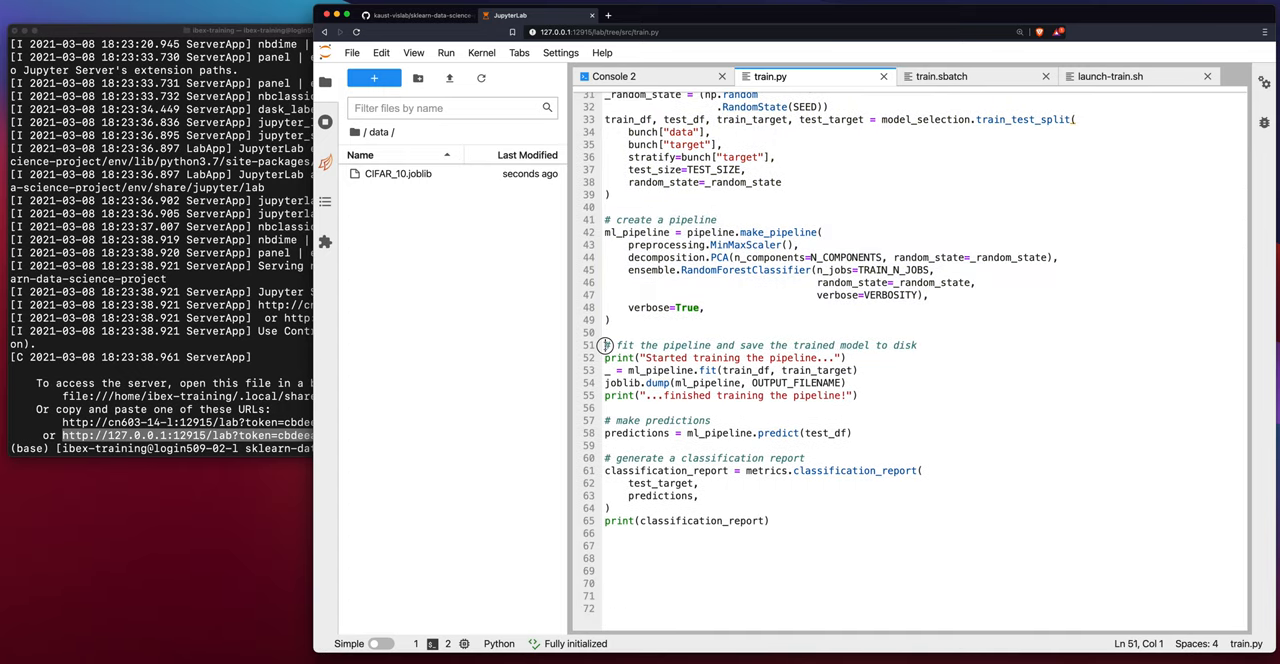
left_click_drag(606, 345, 606, 401)
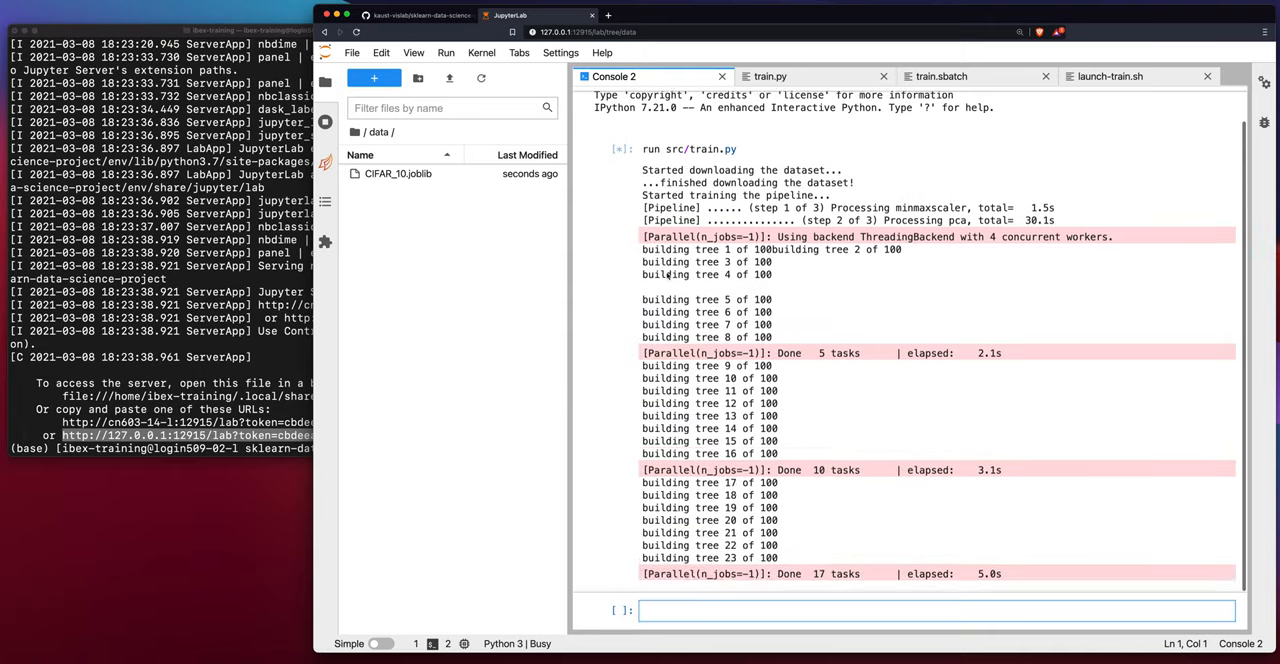
Scroll Console 2 to the FileNotFoundError for the missing results/example-training-job path
scroll("down", 3)
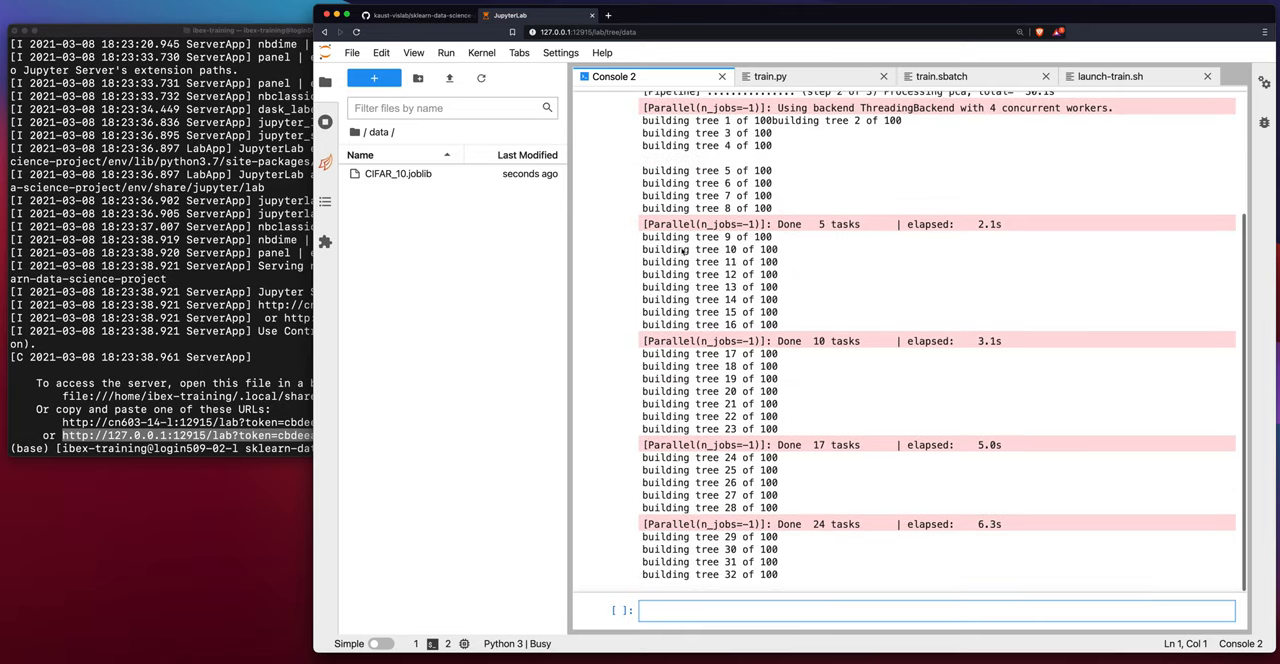
scroll("down", 3)
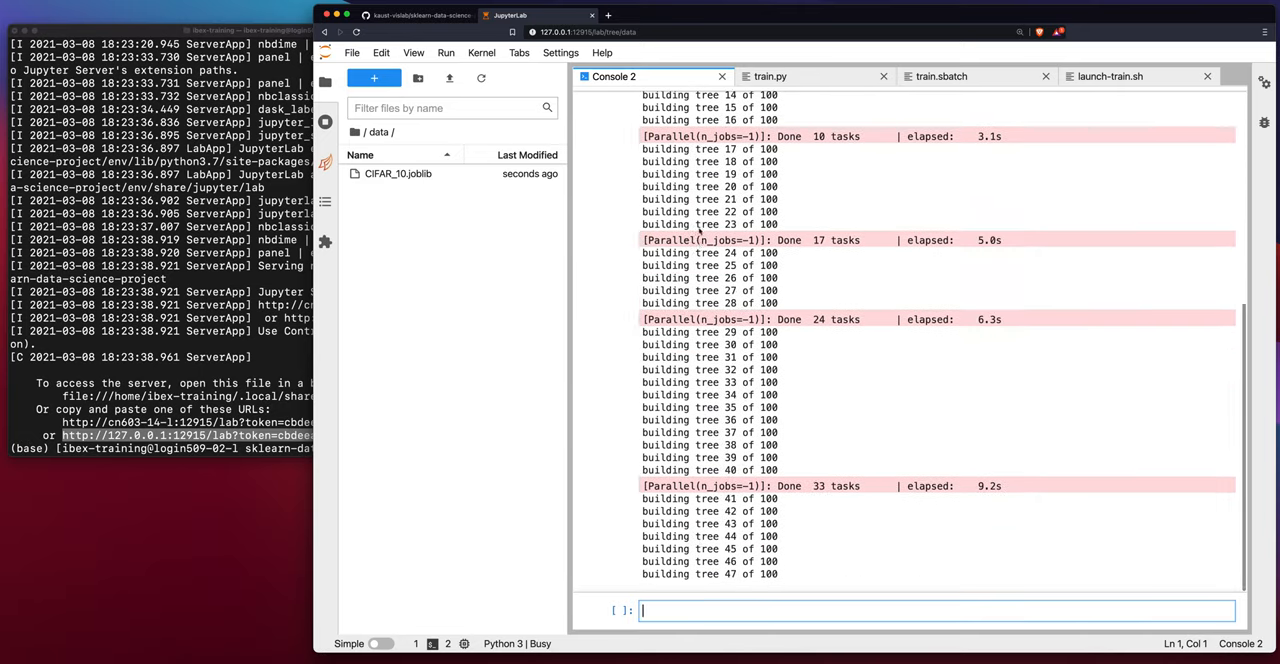
scroll("down", 3)
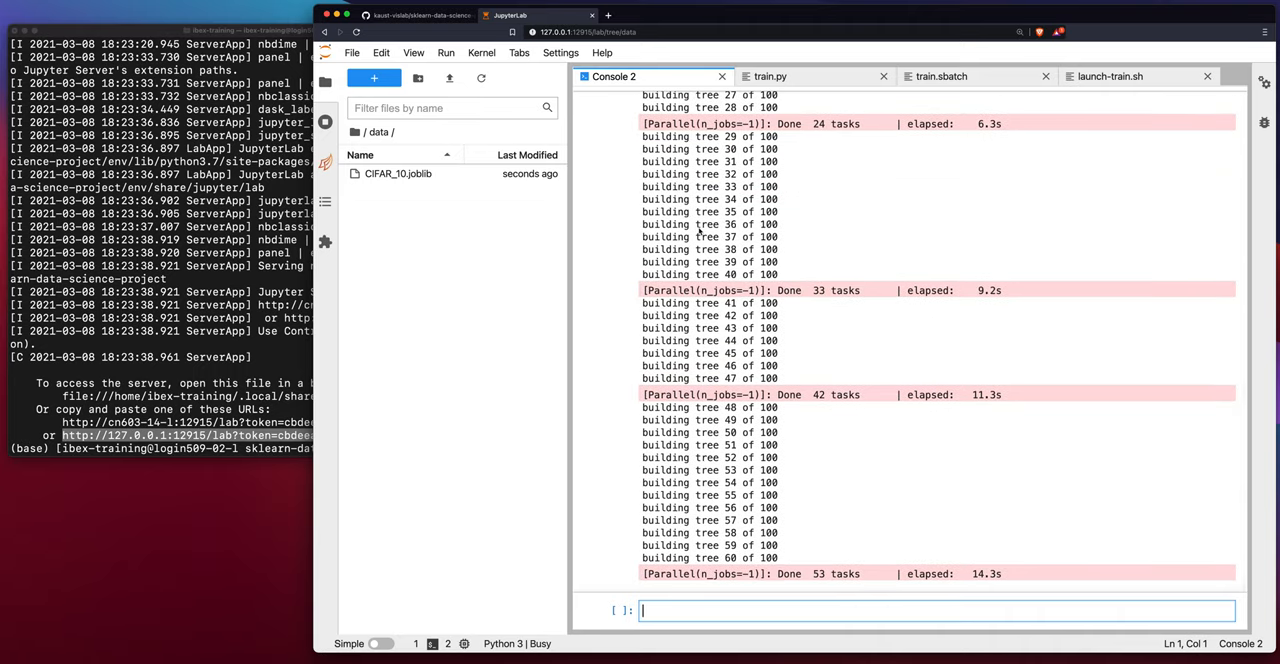
scroll("down", 3)
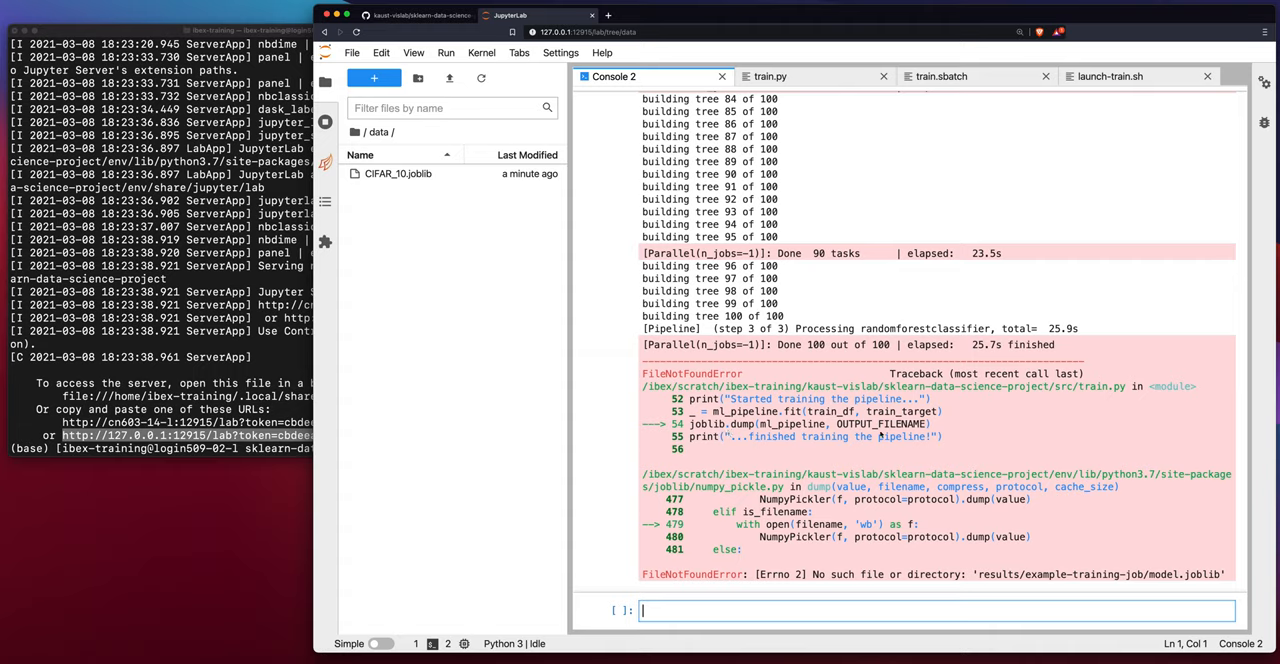
mouse_move(1101, 583)
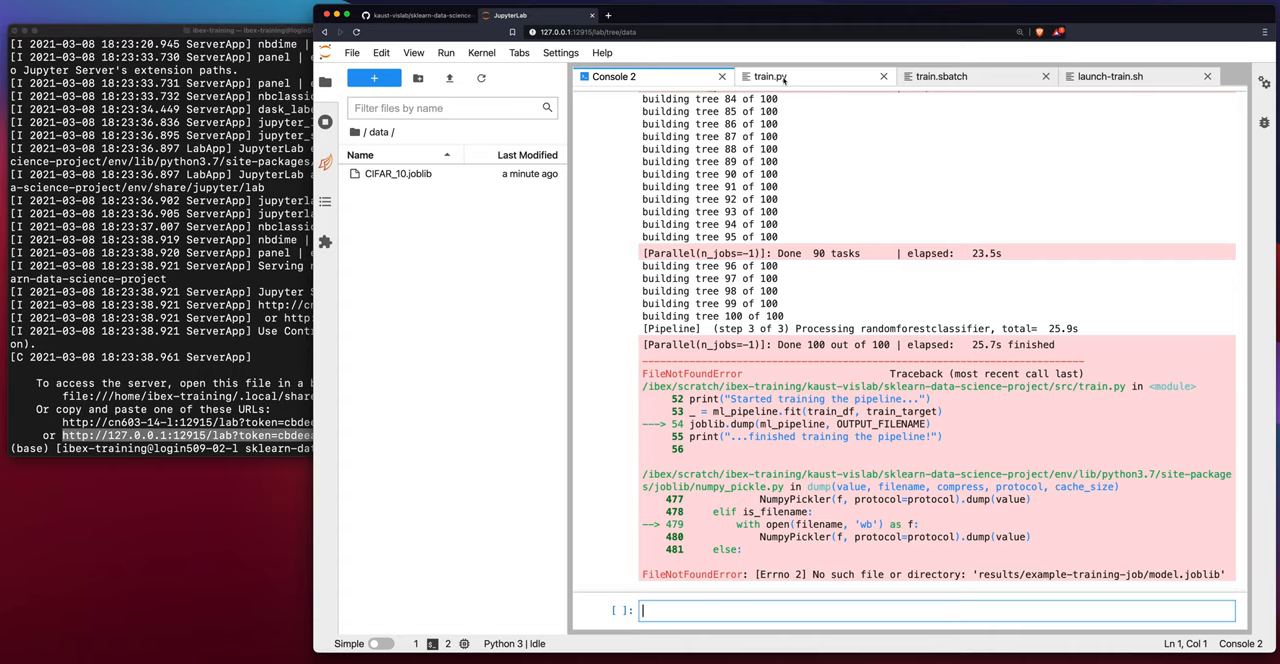
Bring up train.py, open the empty results folder from the project root, and show launch-train.sh
left_click(769, 76)
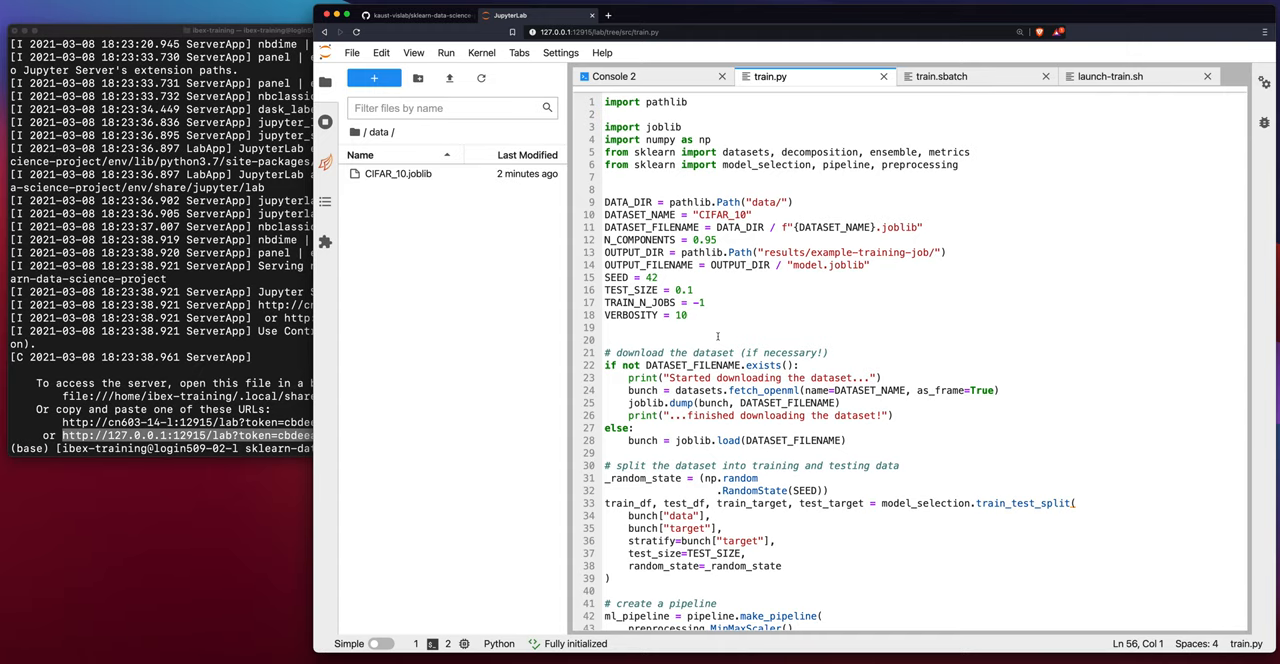
scroll("down", 3)
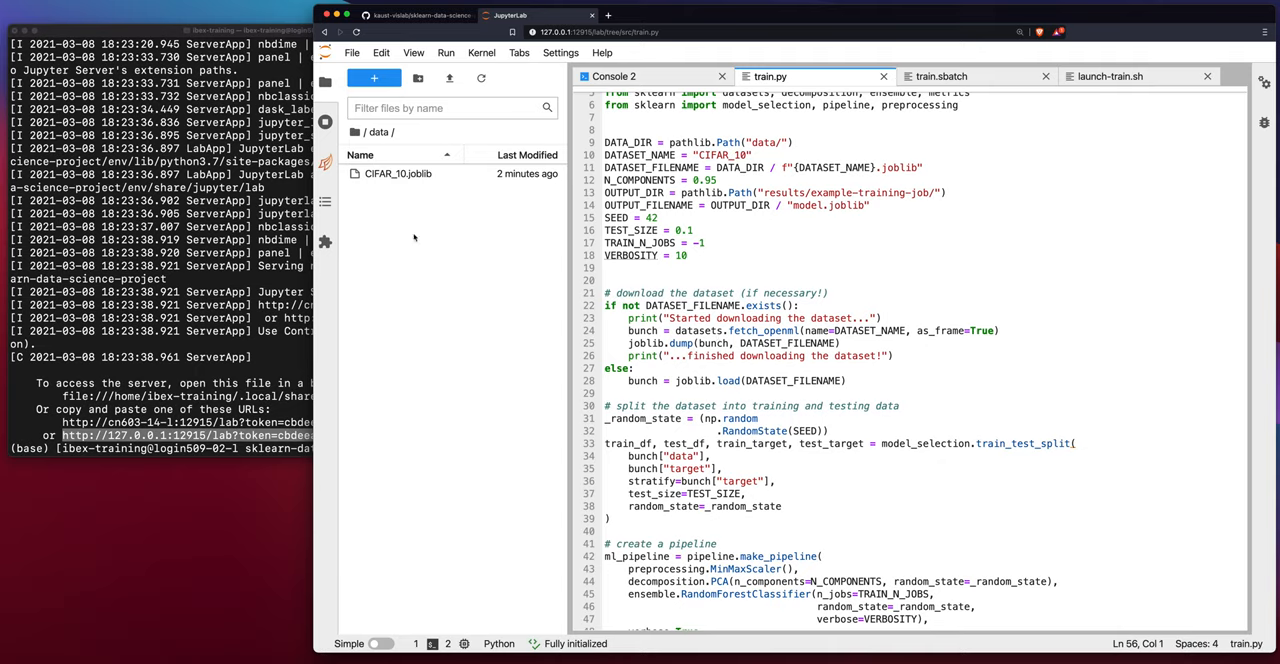
left_click(367, 131)
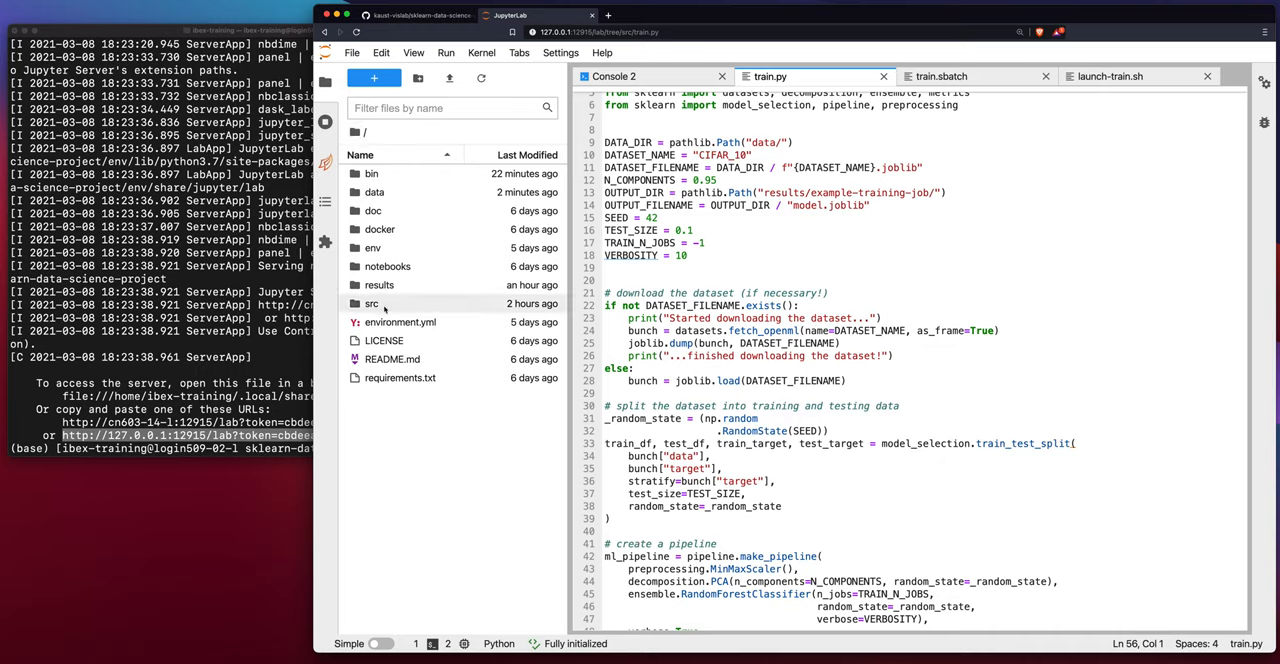
double_click(379, 285)
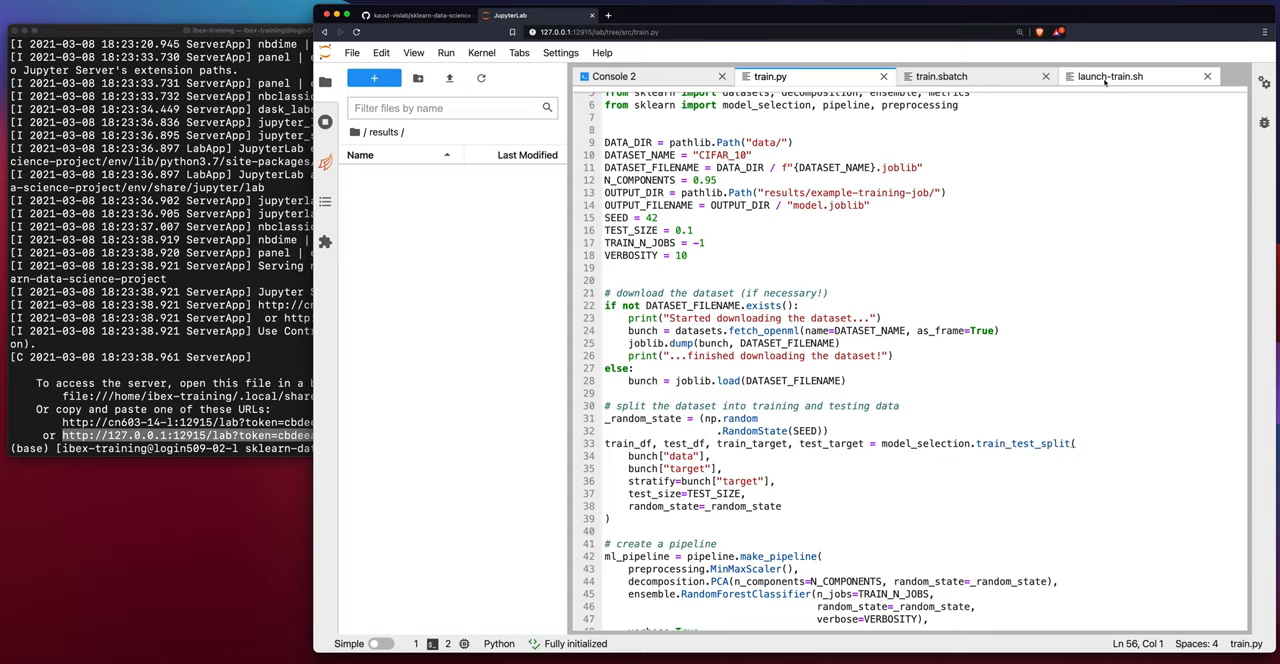
left_click(1110, 76)
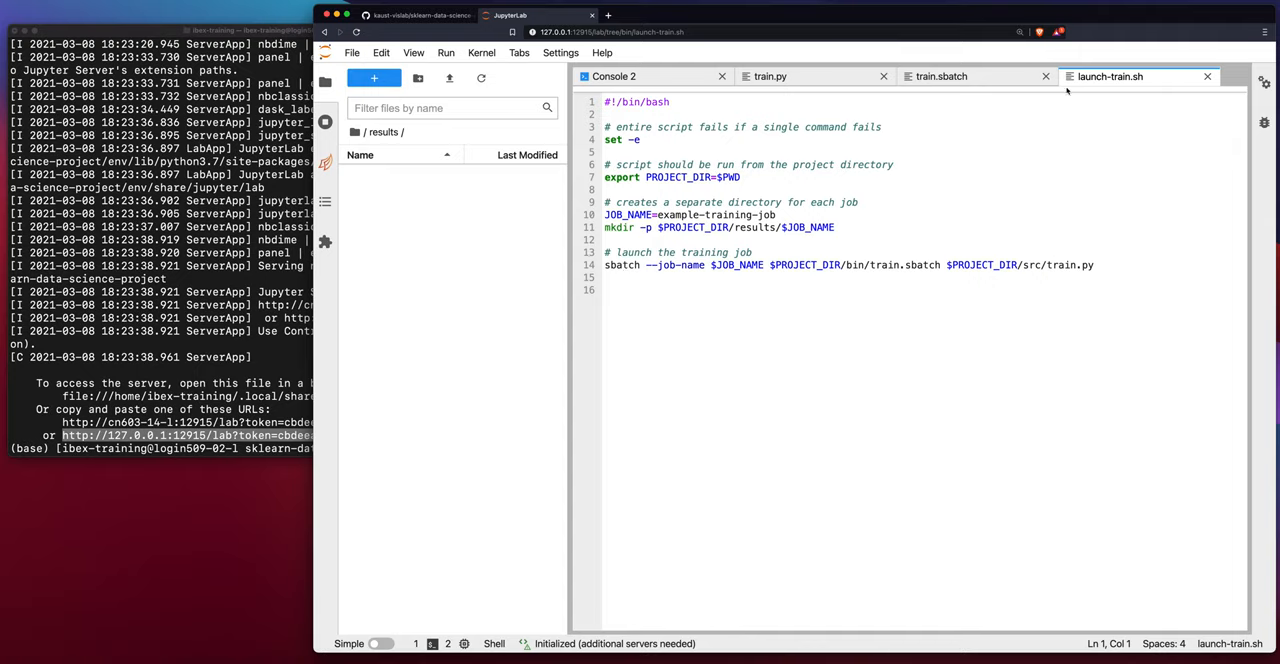
Create an example-training-job folder inside results, matching launch-train.sh's job directory
left_click(607, 201)
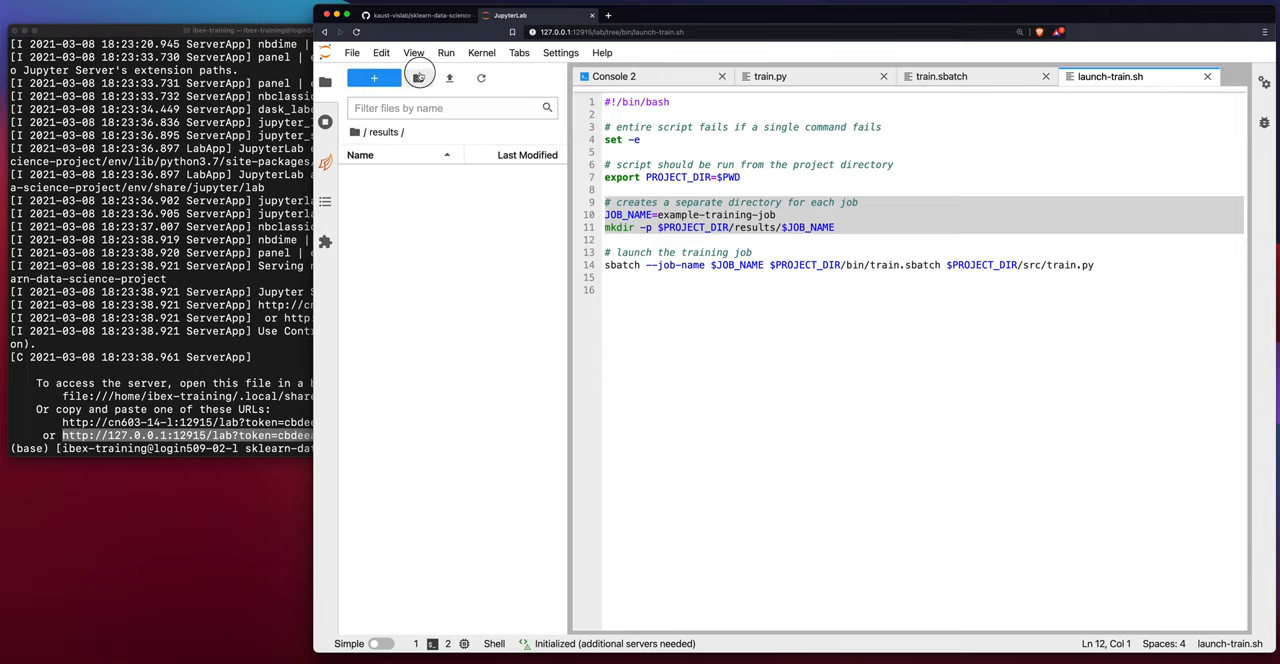
left_click(418, 78)
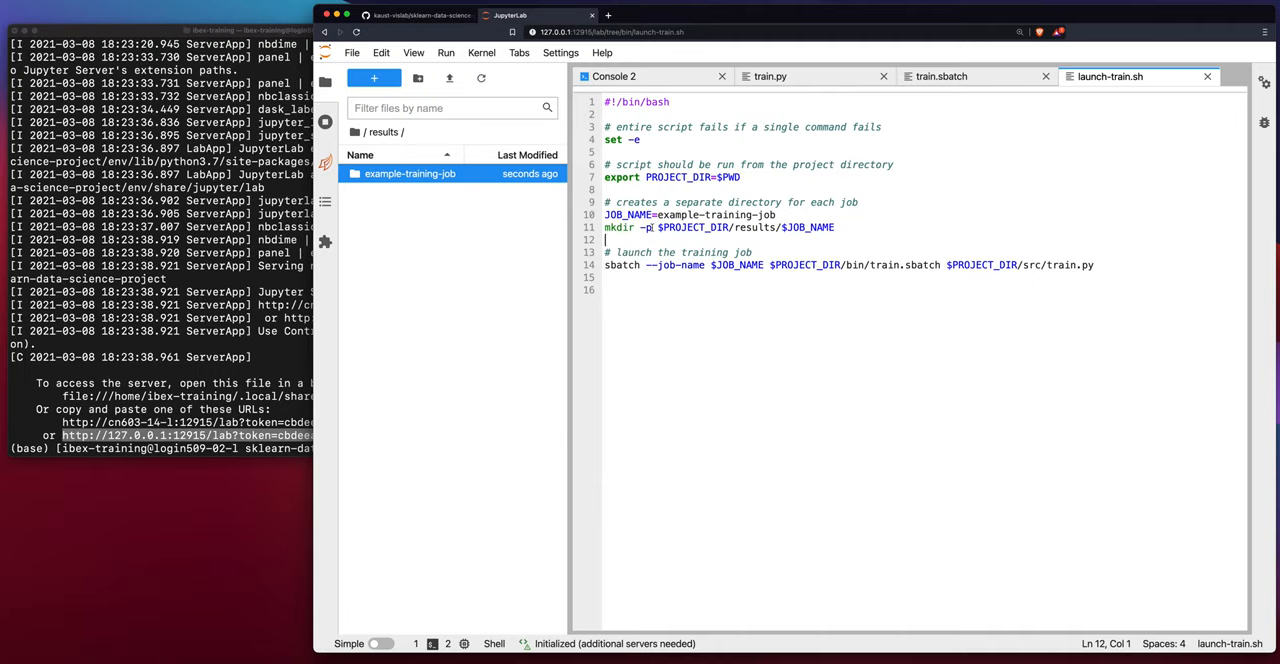
left_click(644, 227)
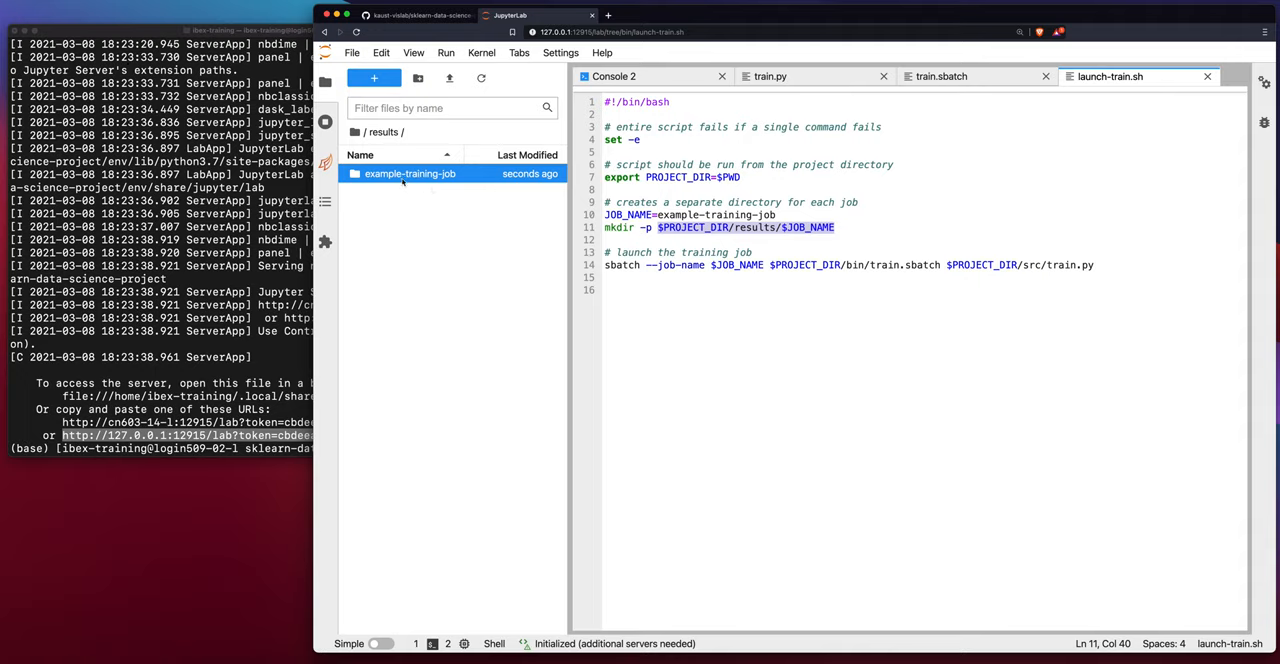
mouse_move(410, 173)
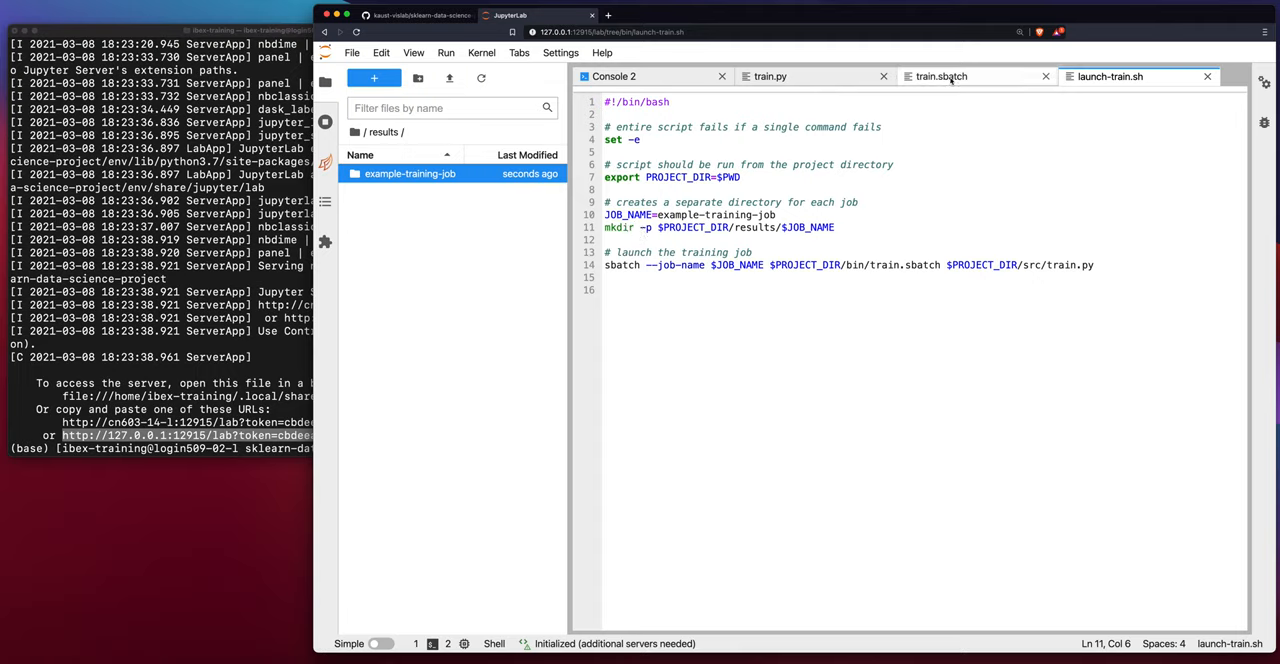
Rerun the training in Console 2 with 'run src/train.py'
left_click(613, 76)
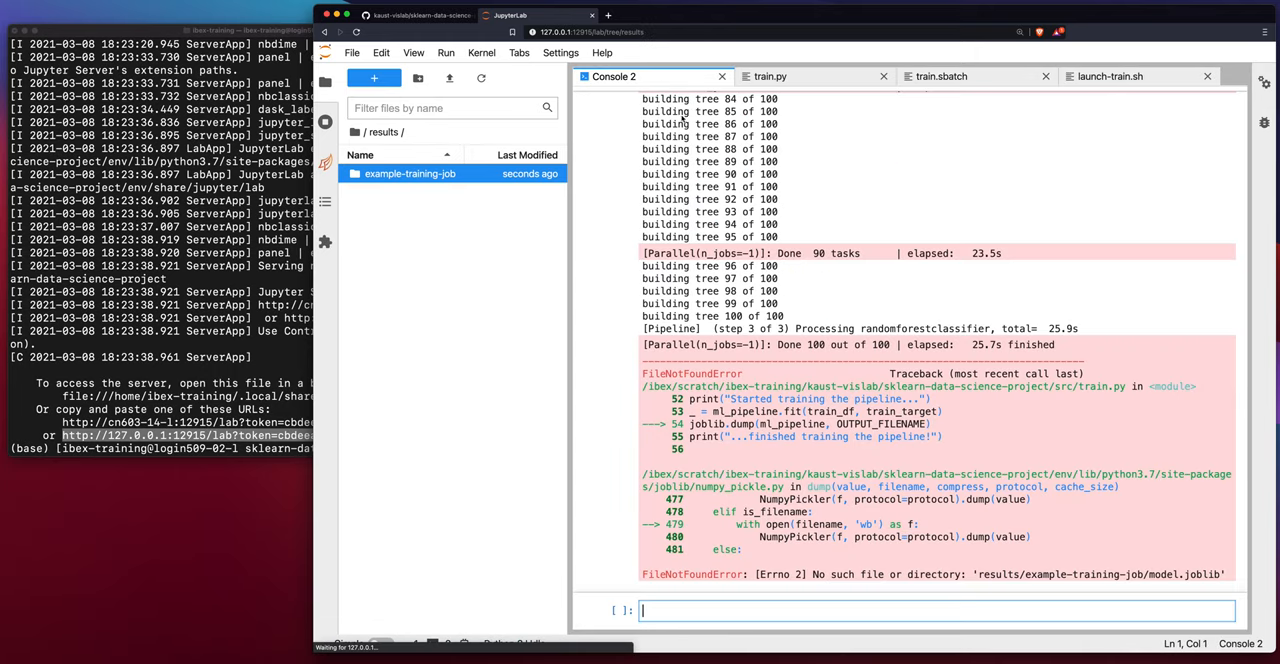
type("run src/train.py")
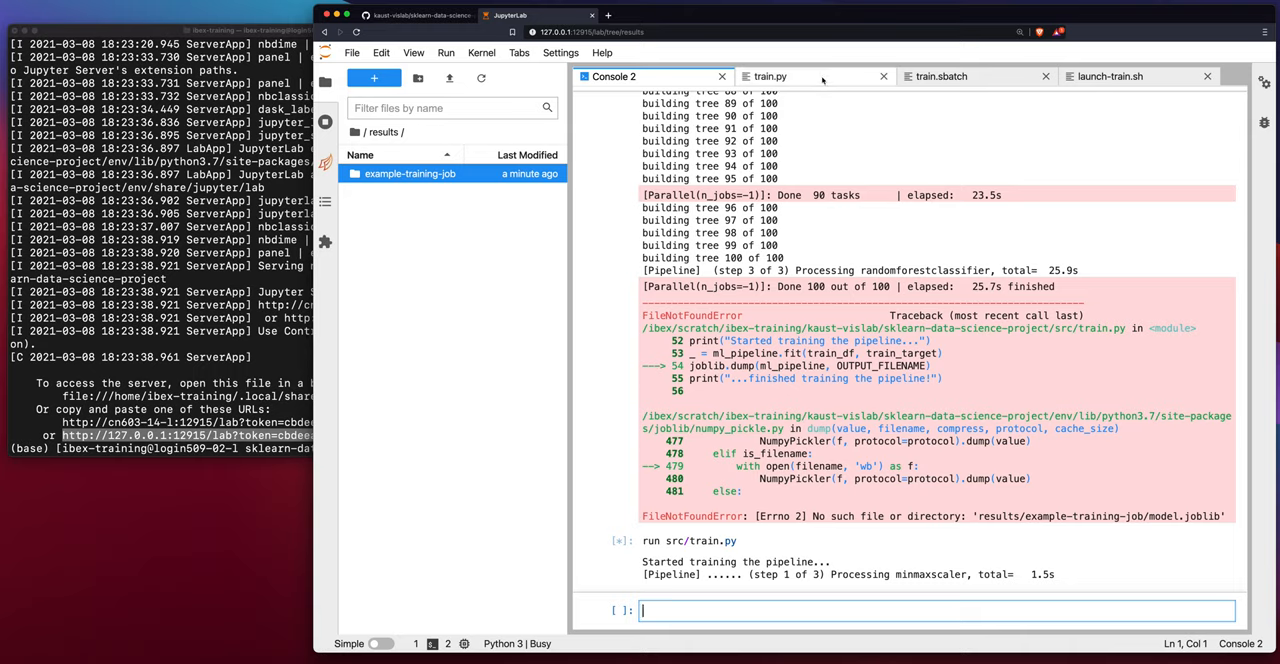
mouse_move(770, 76)
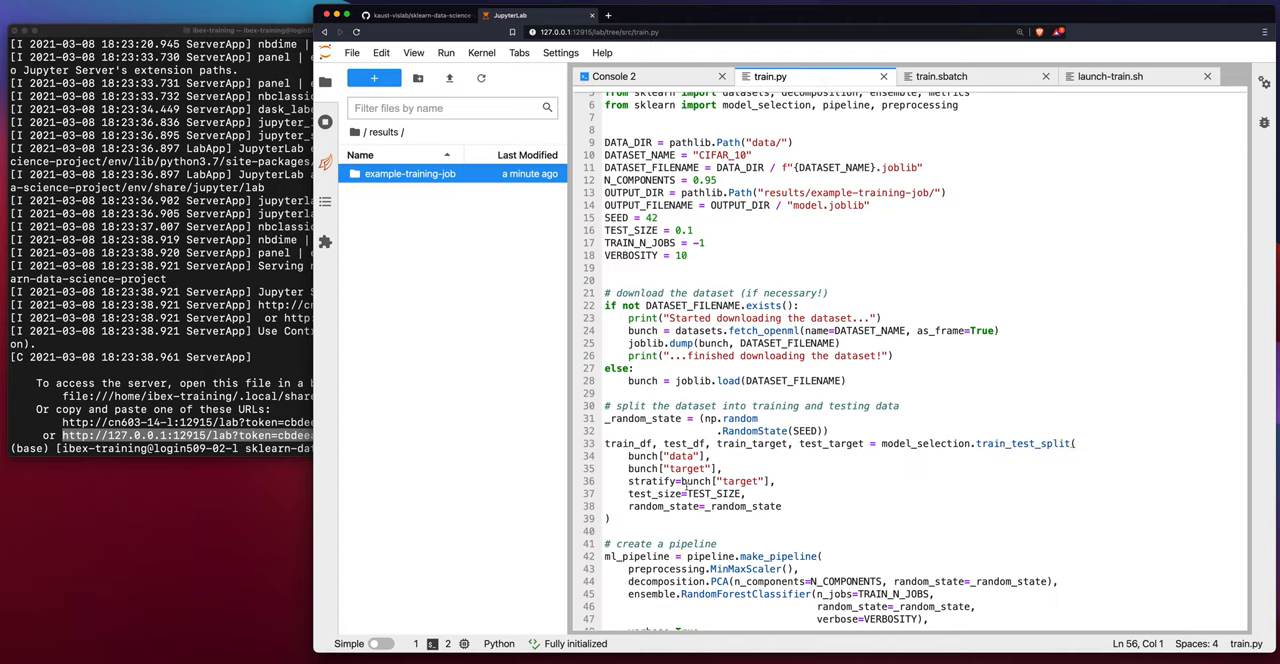
scroll("down", 3)
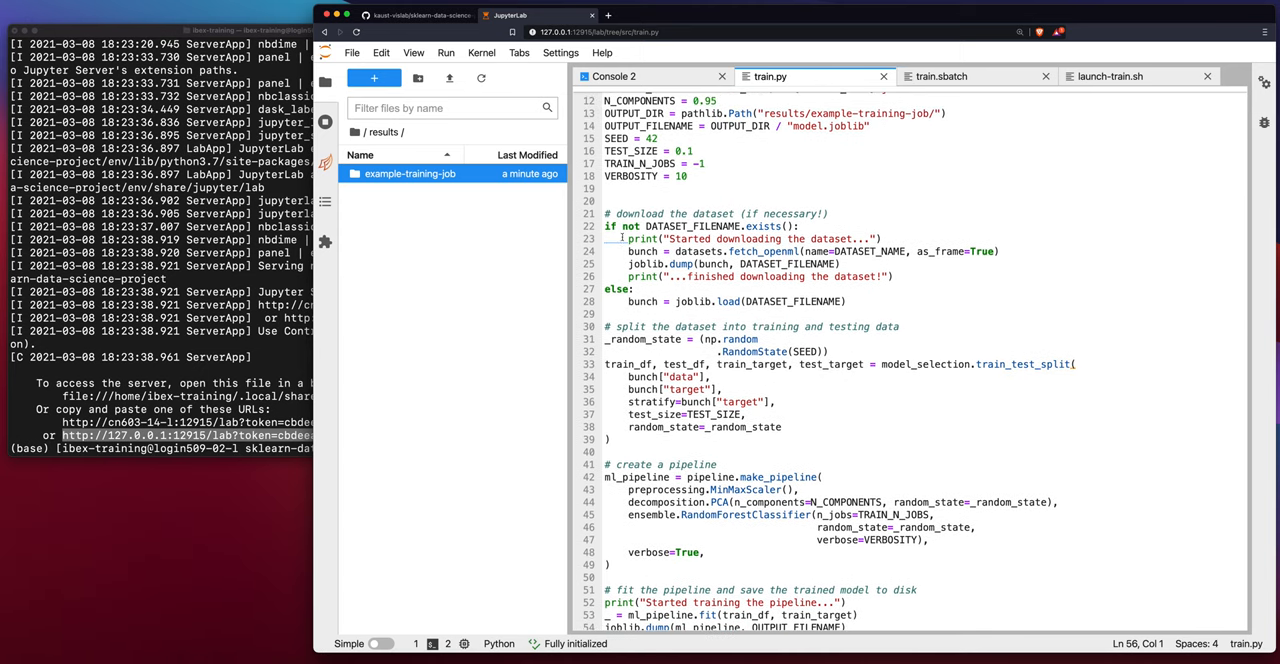
left_click(632, 301)
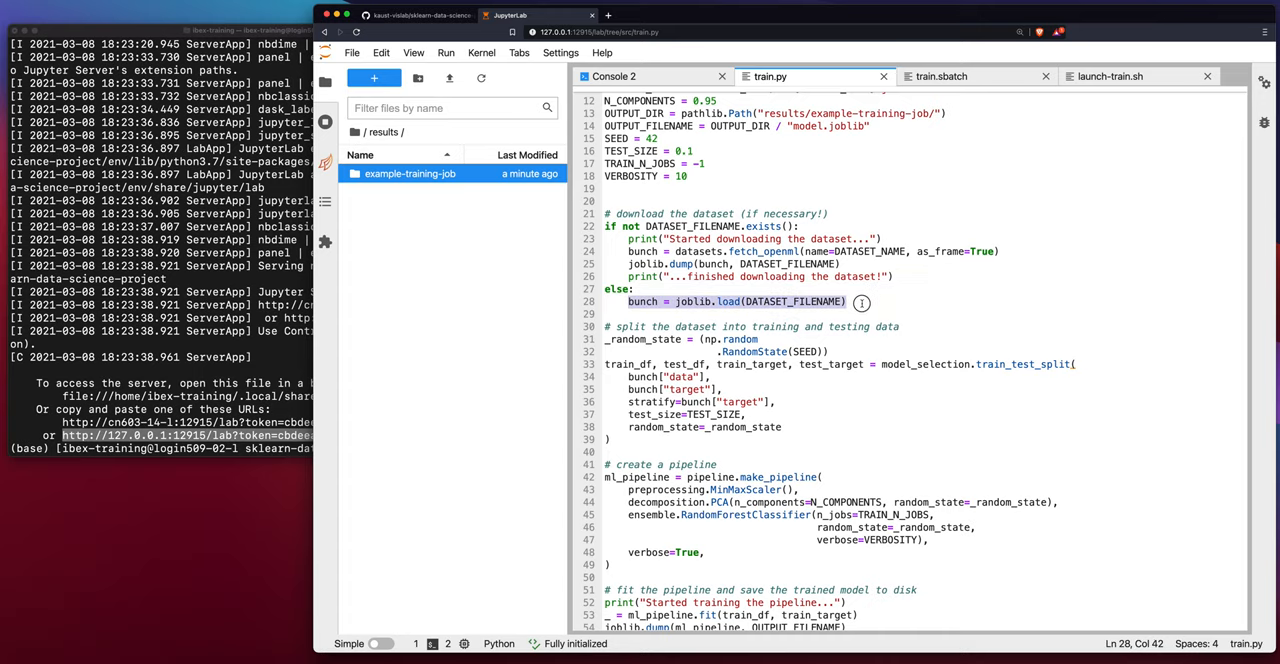
scroll("down", 3)
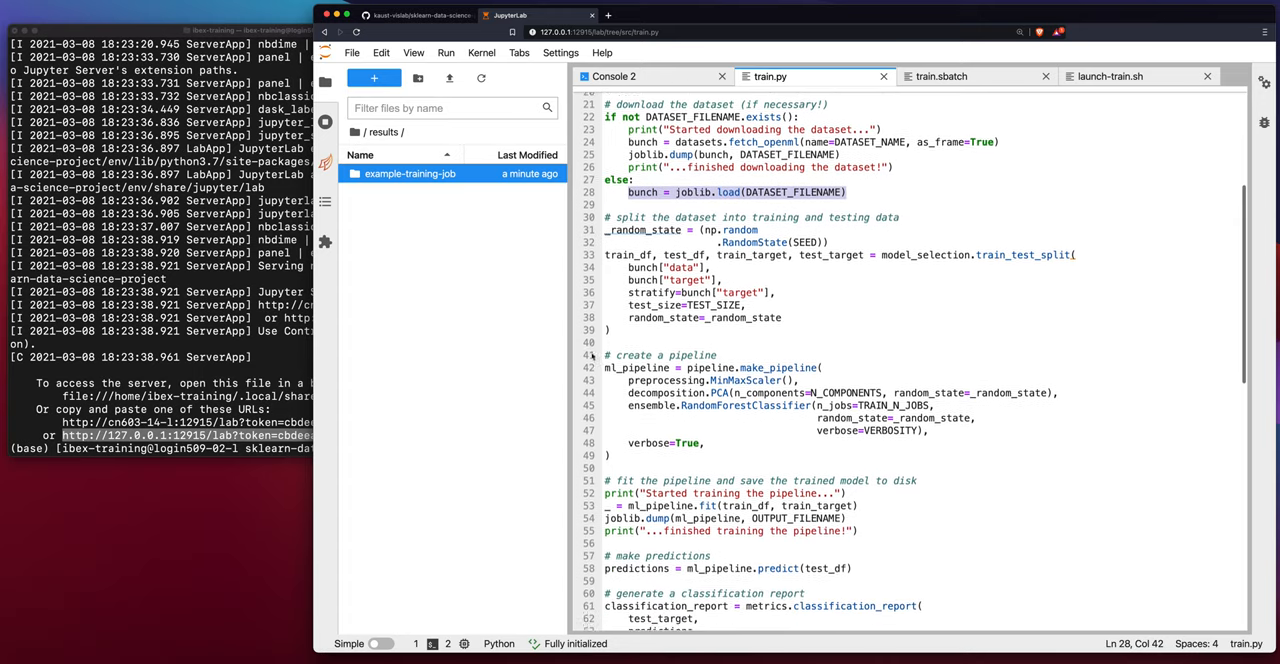
scroll("down", 3)
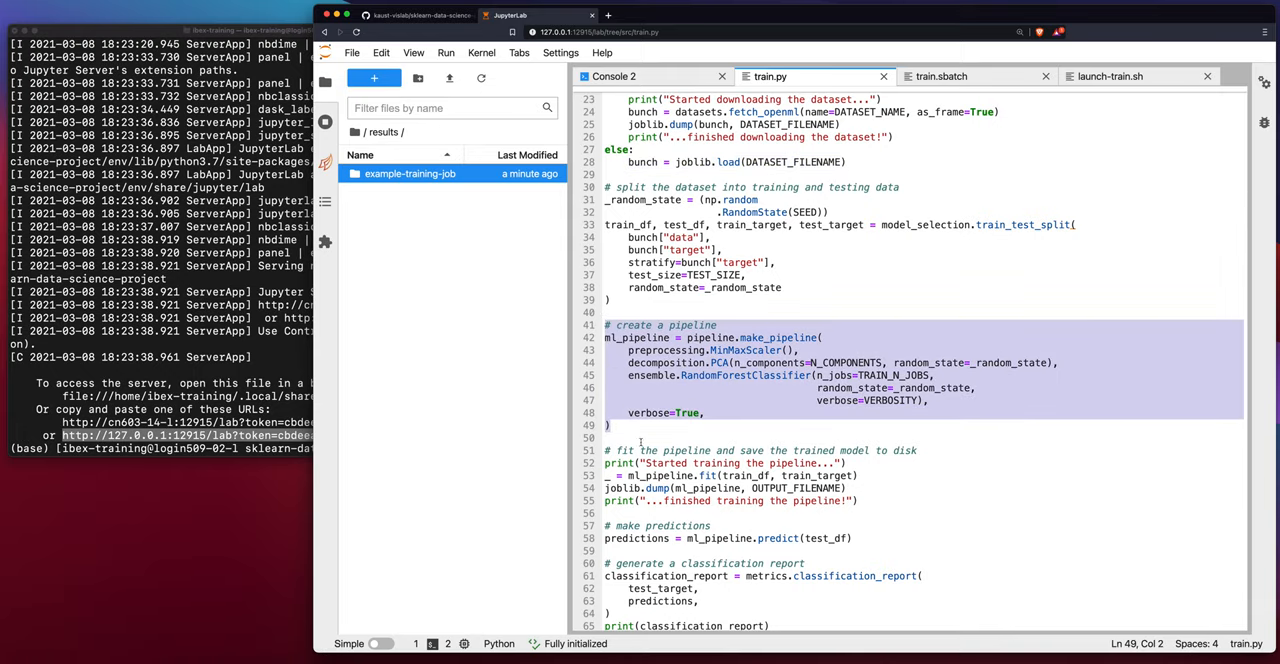
scroll("down", 3)
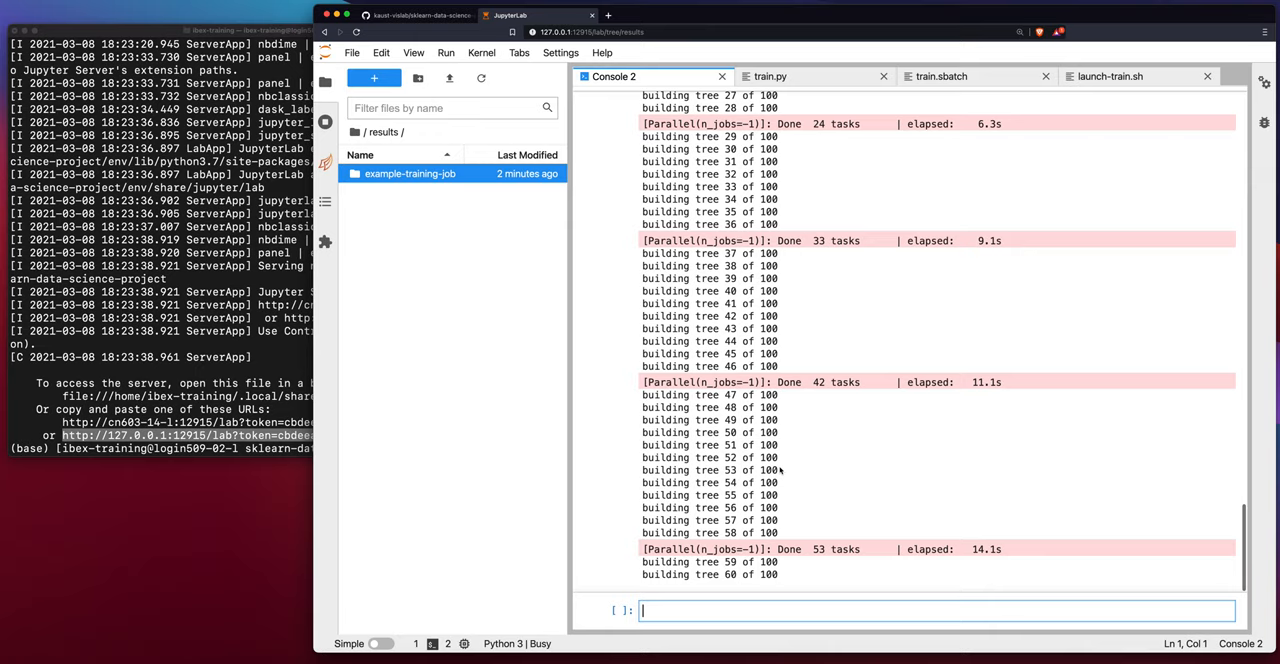
Scroll Console 2 down to the classification report showing 0.44 accuracy
scroll("down", 3)
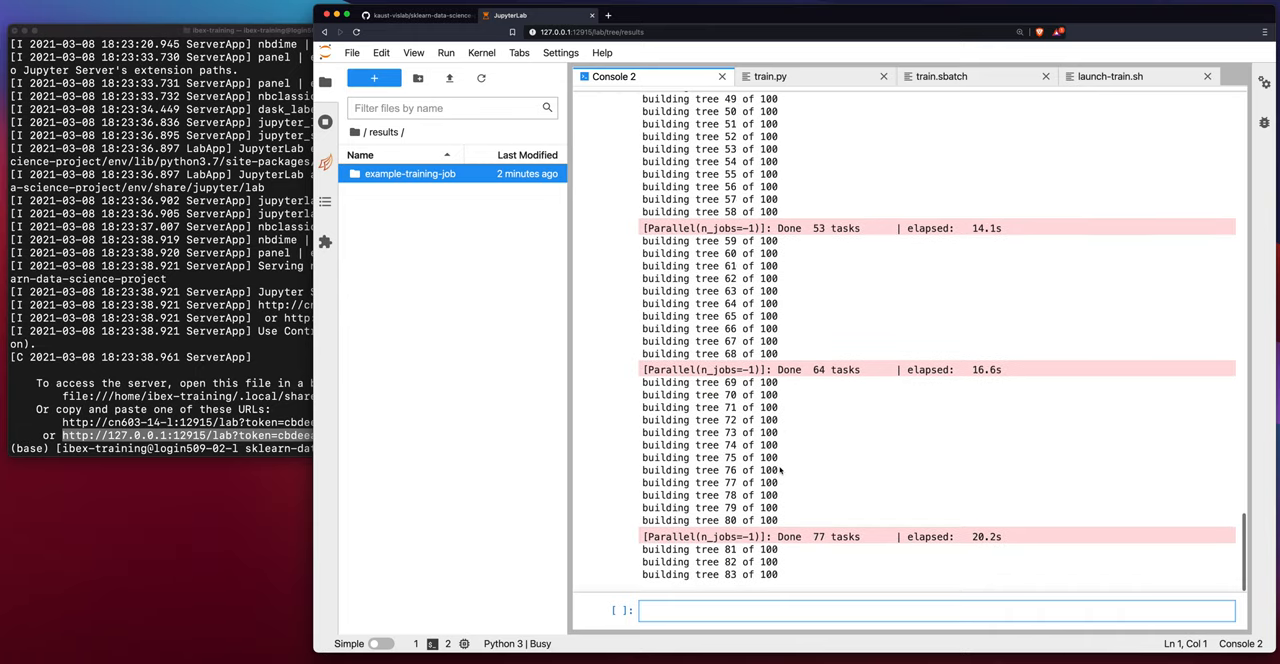
scroll("down", 3)
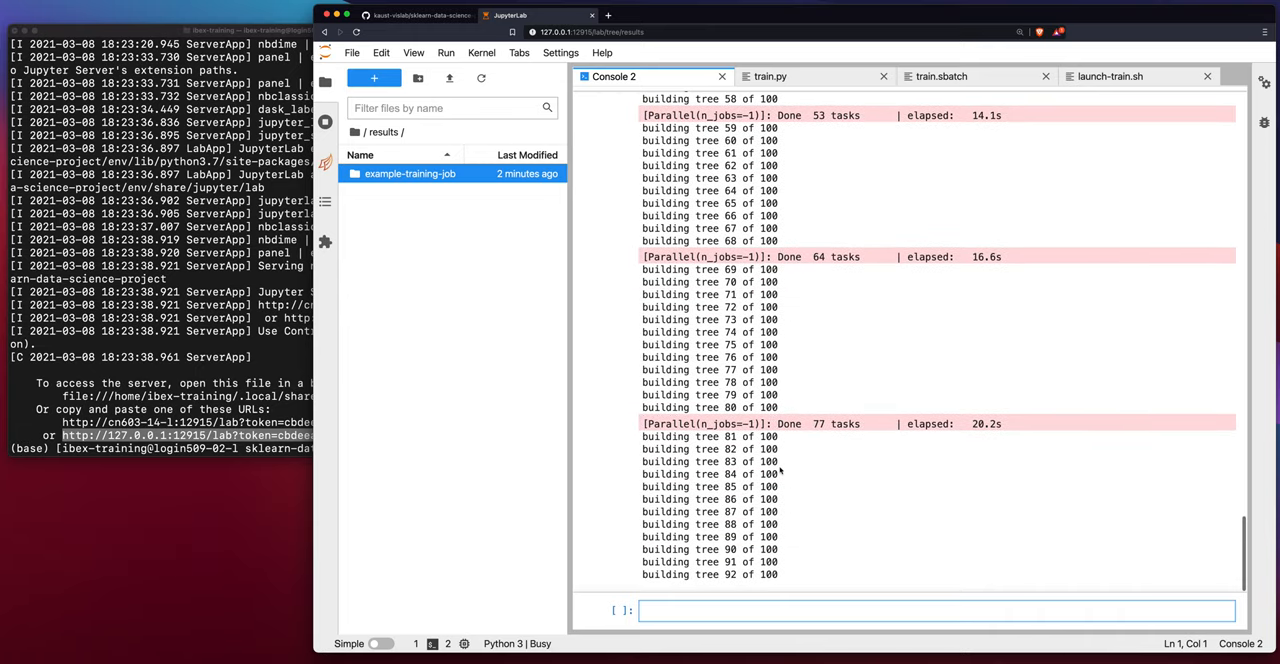
scroll("down", 3)
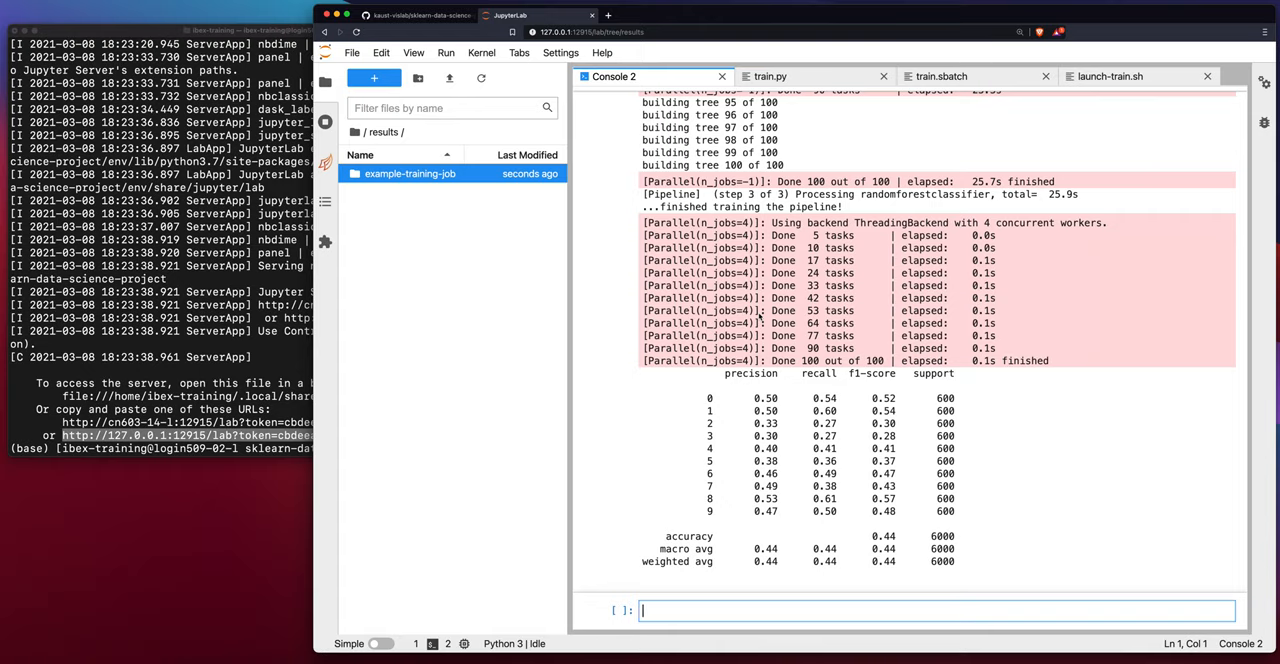
scroll("down", 3)
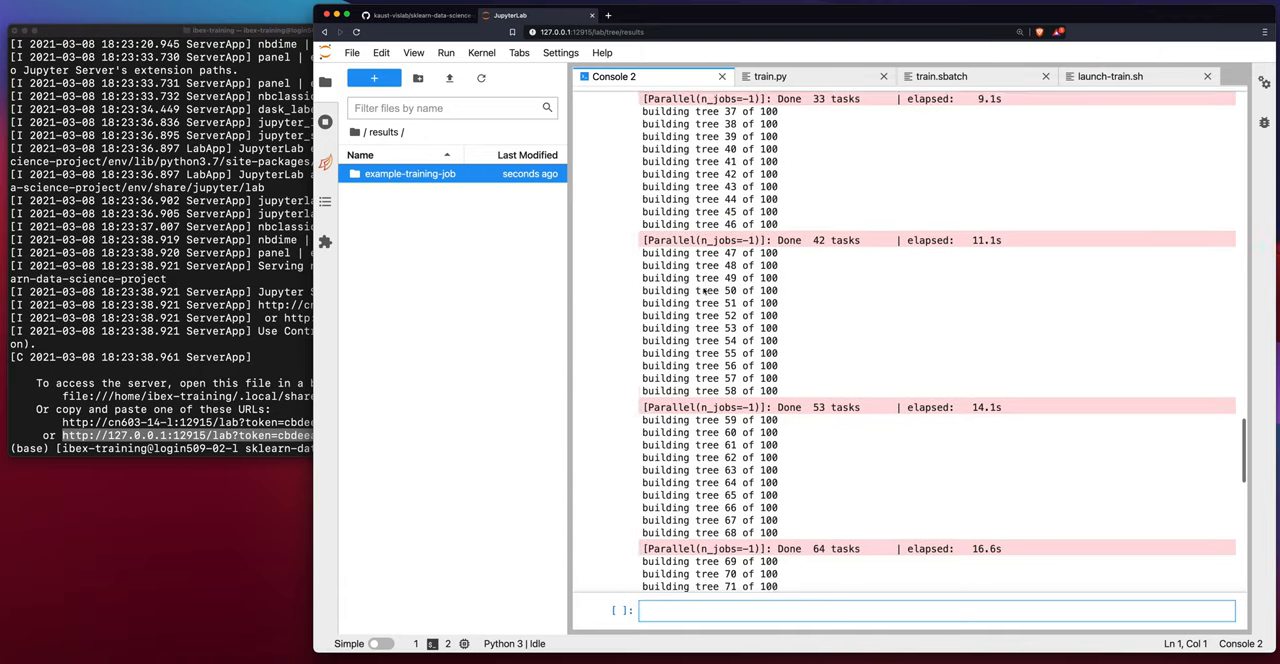
scroll("down", 3)
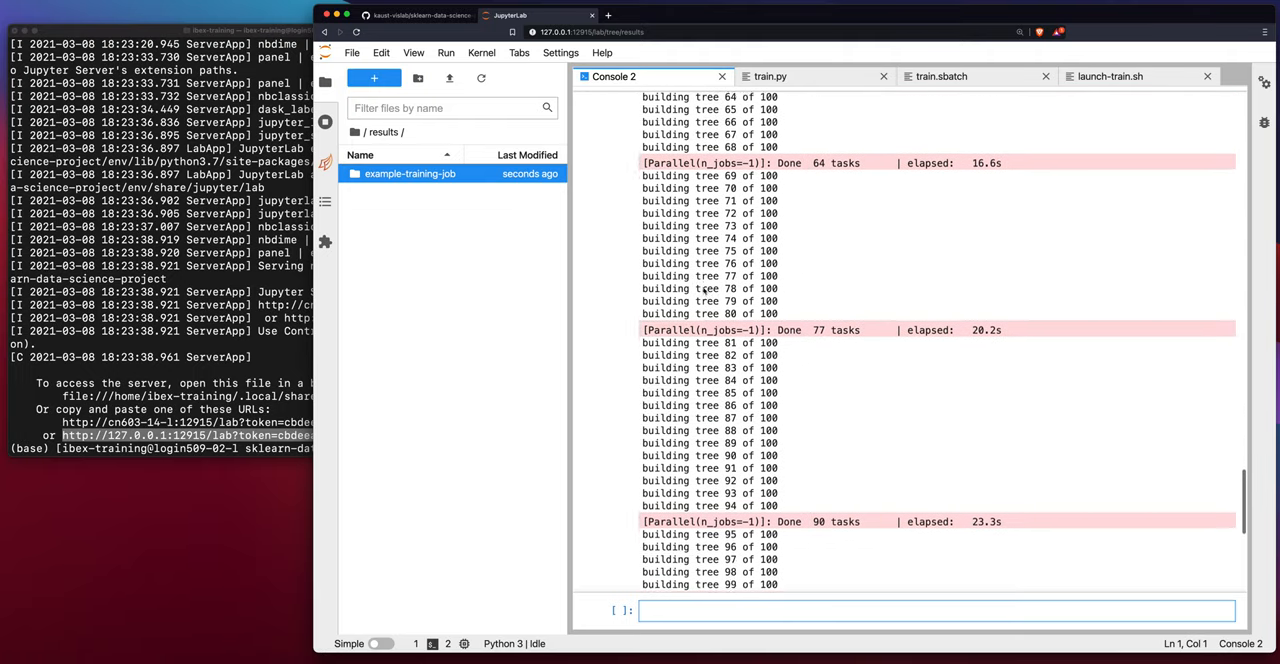
scroll("down", 3)
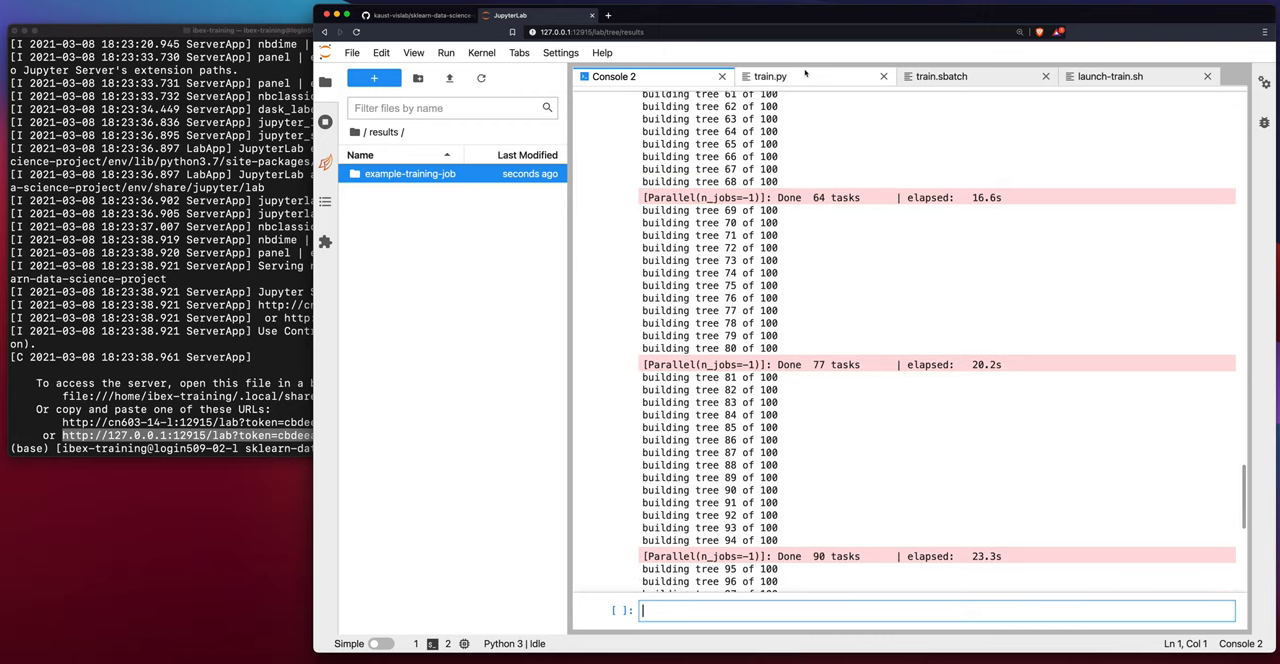
left_click(770, 76)
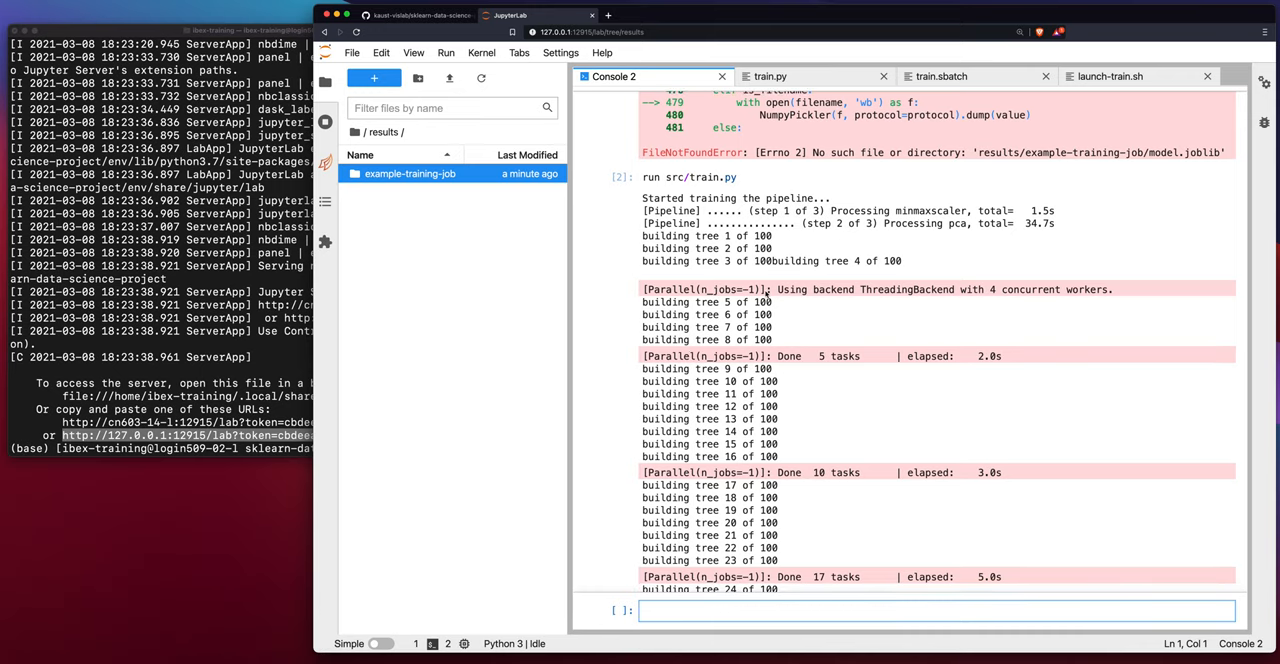
mouse_move(1037, 295)
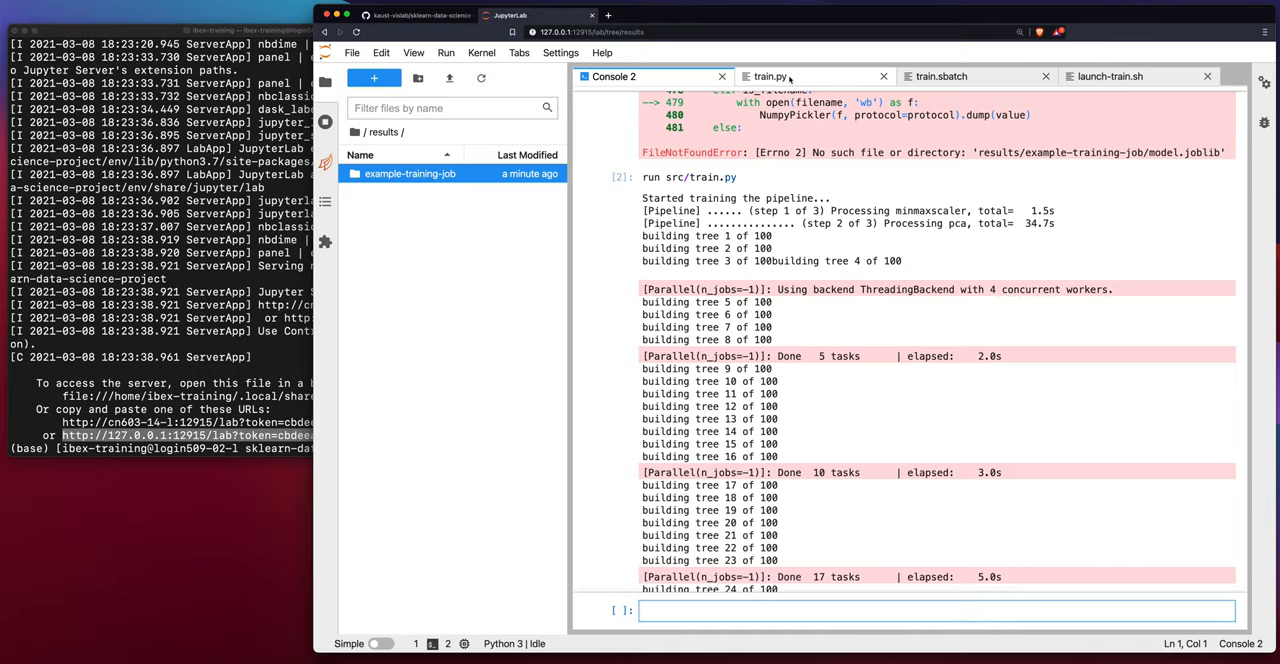
left_click(770, 76)
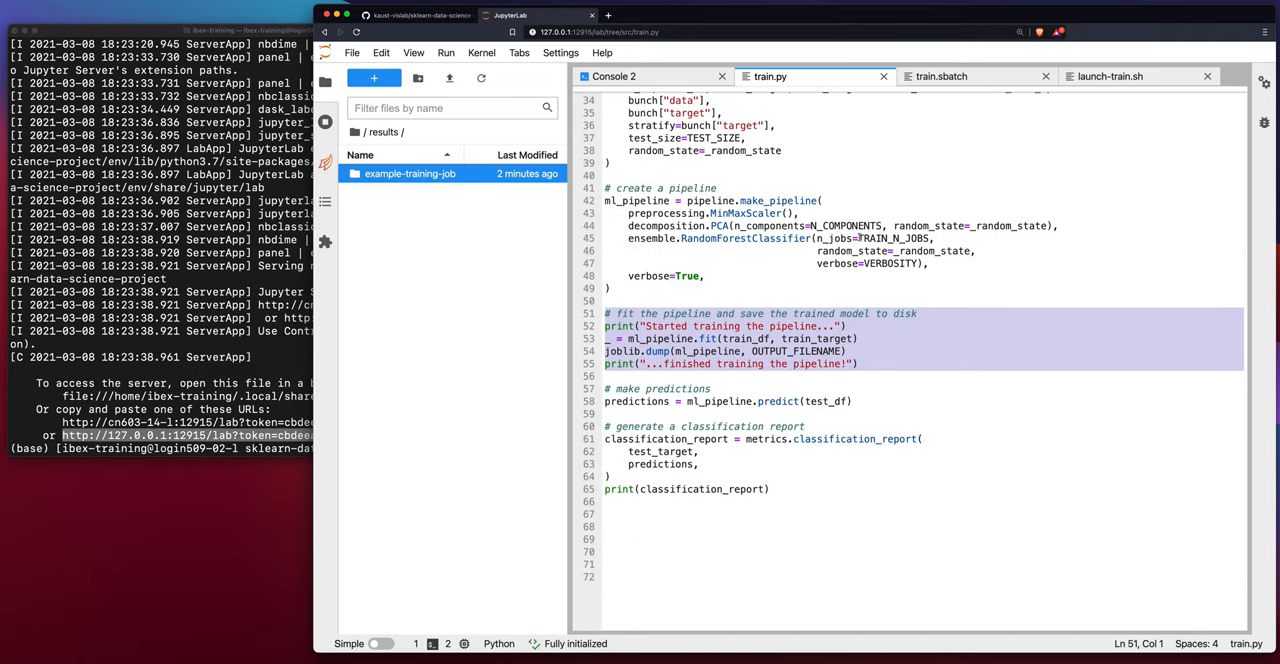
double_click(889, 238)
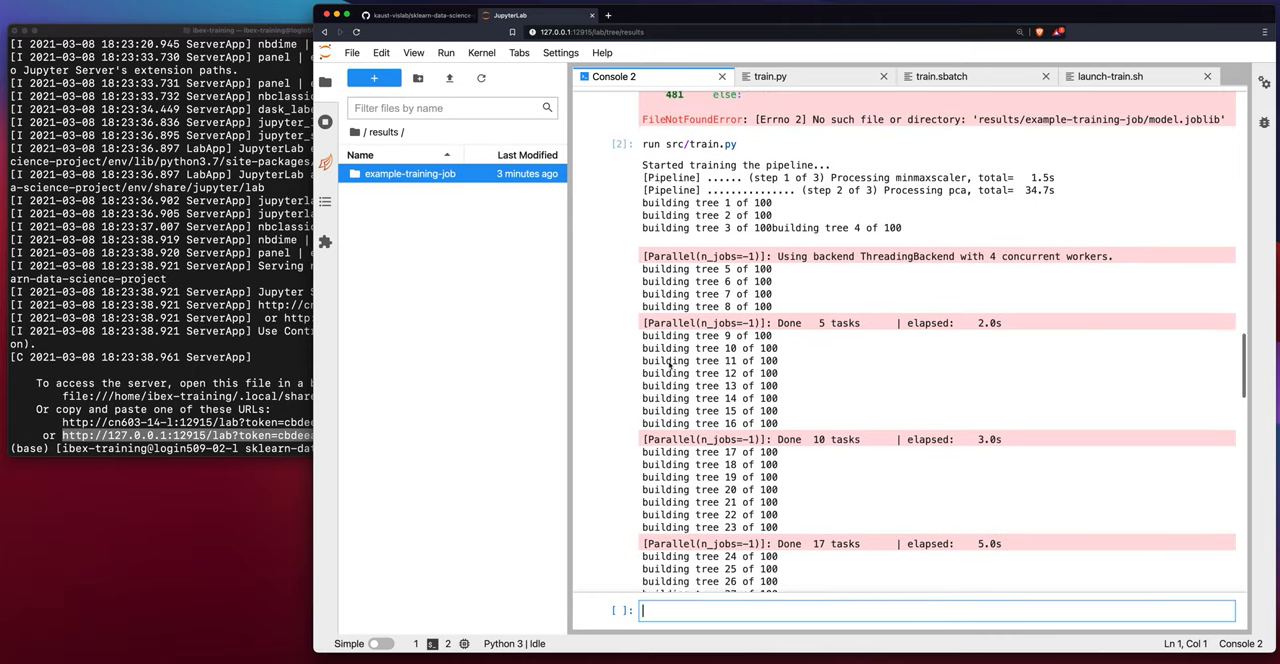
scroll("down", 3)
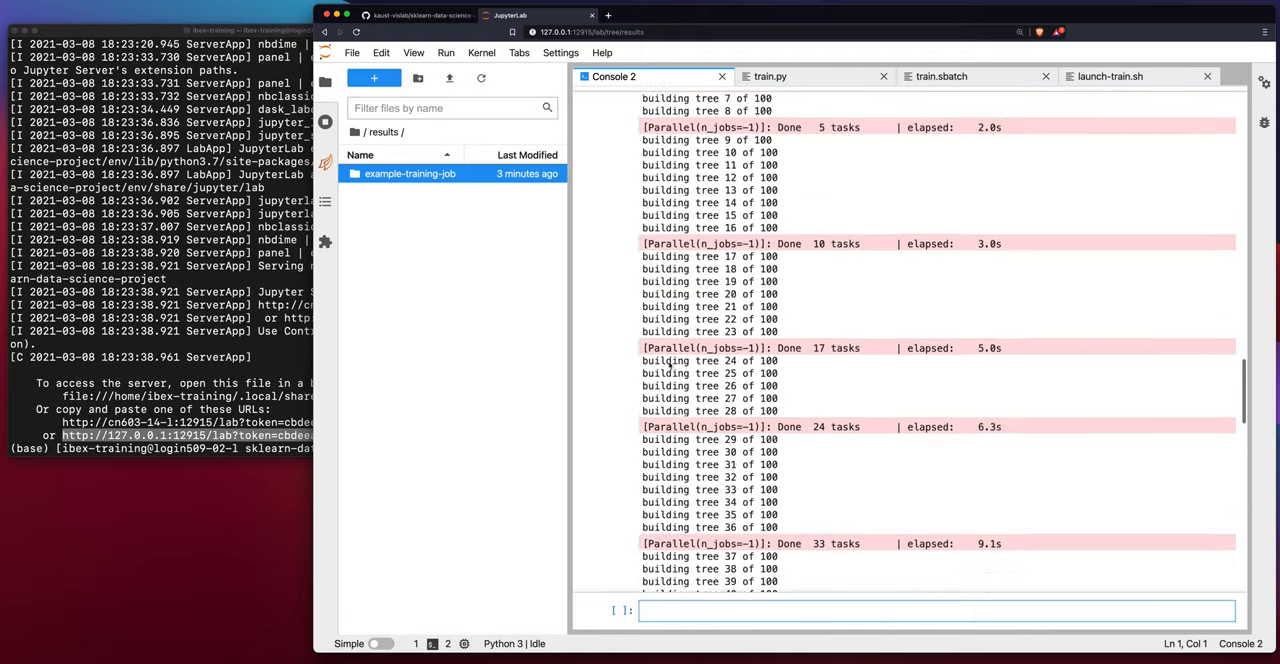
scroll("down", 3)
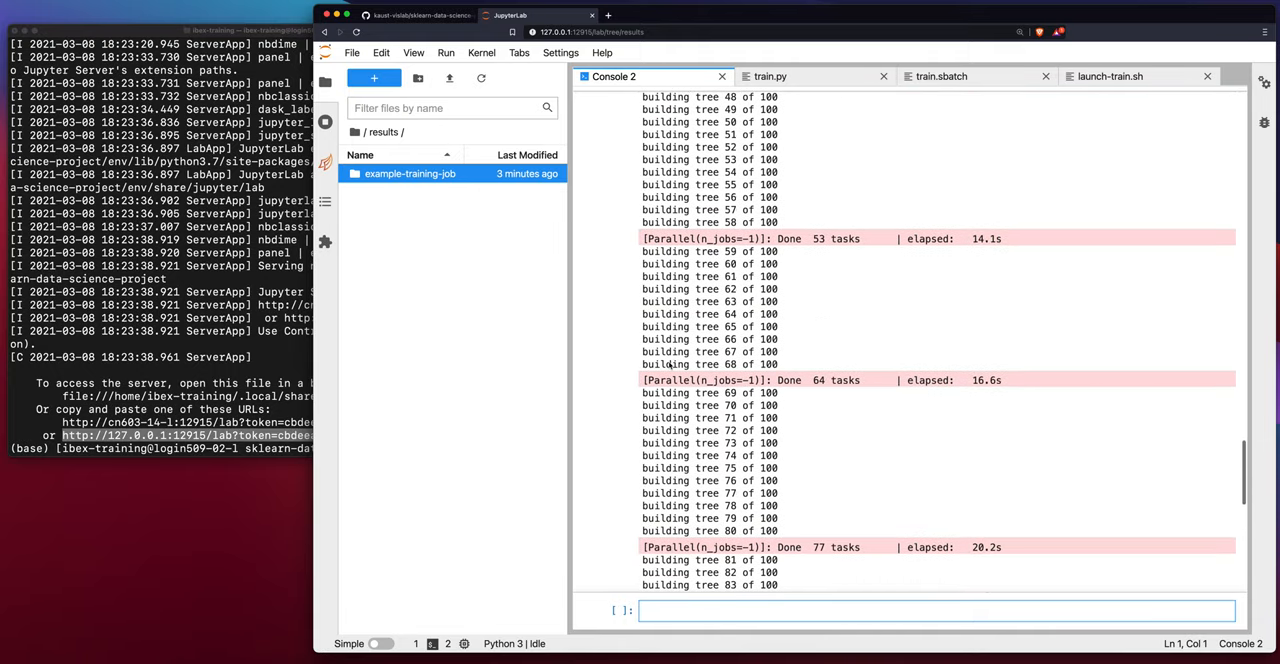
scroll("down", 3)
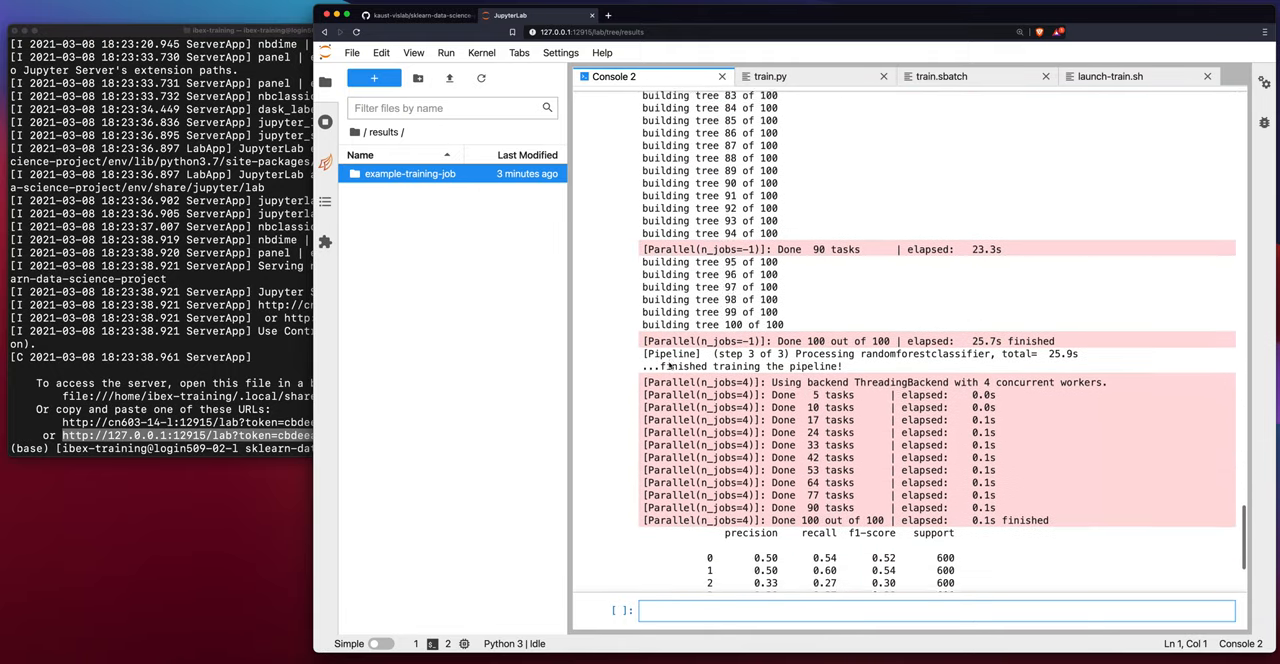
scroll("down", 3)
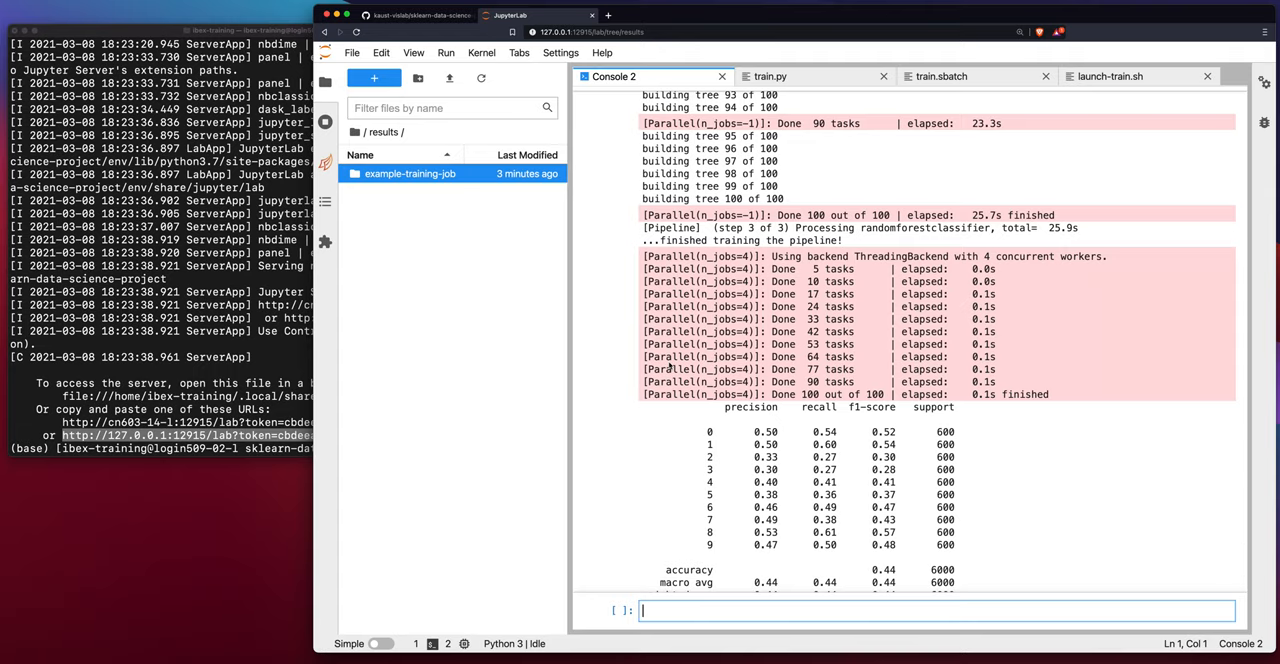
scroll("down", 3)
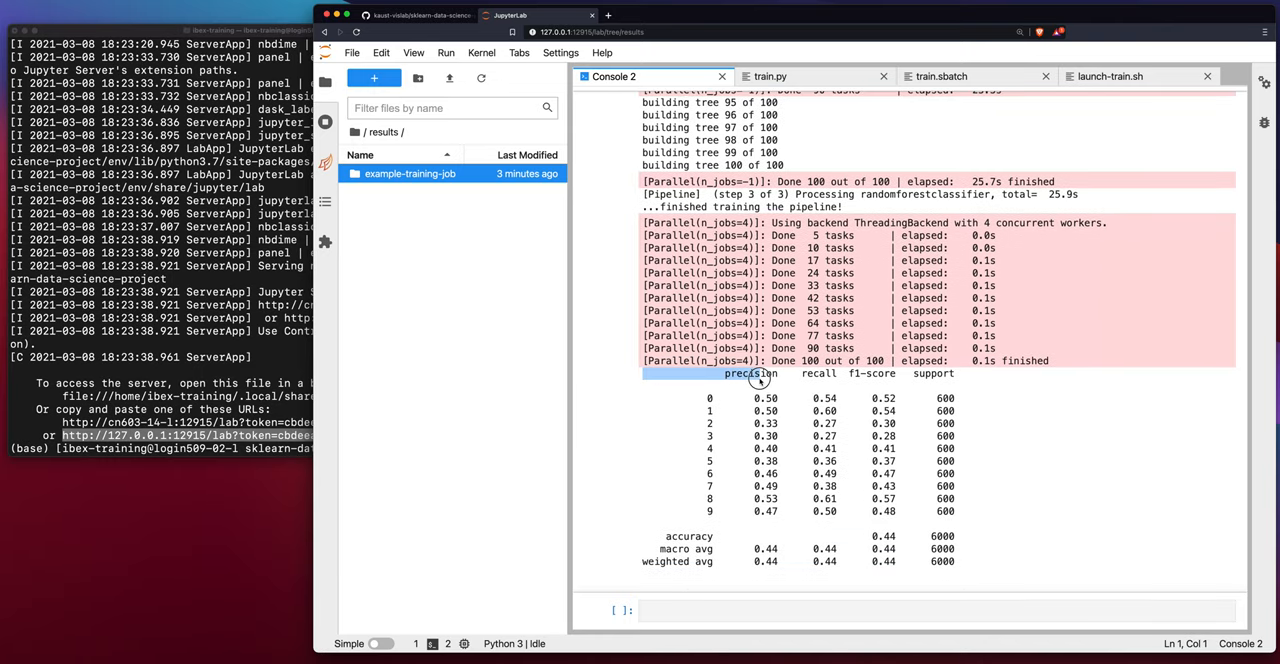
left_click_drag(758, 373, 963, 561)
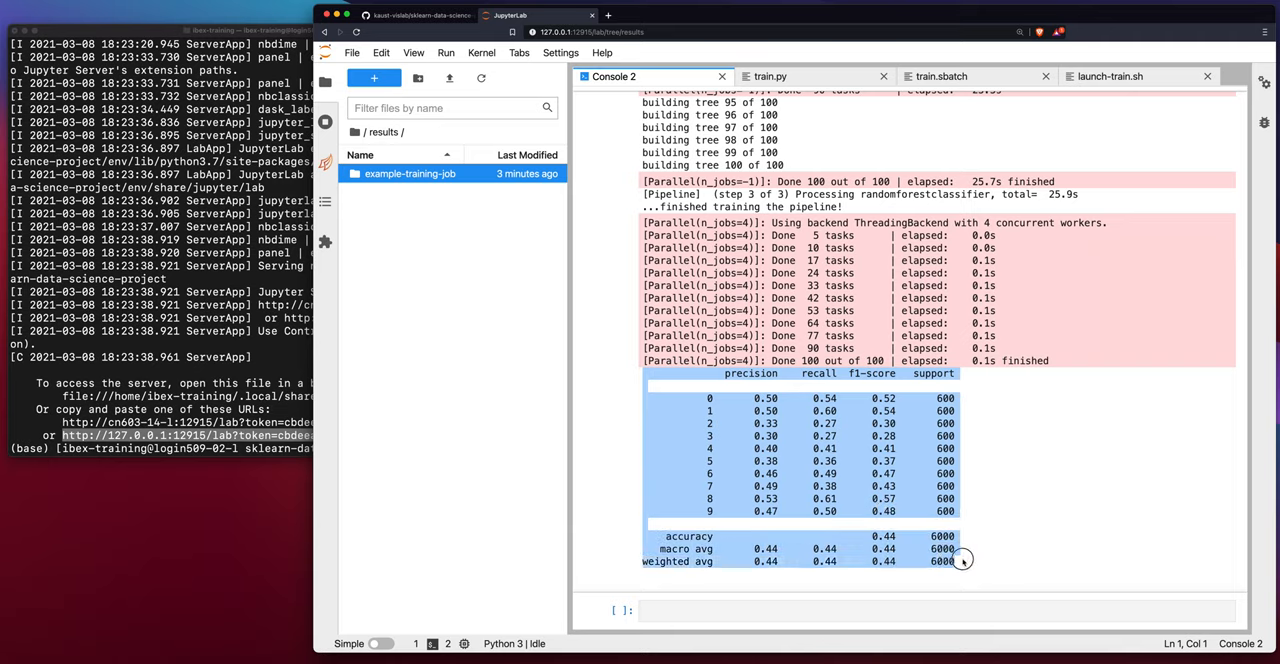
mouse_move(825, 390)
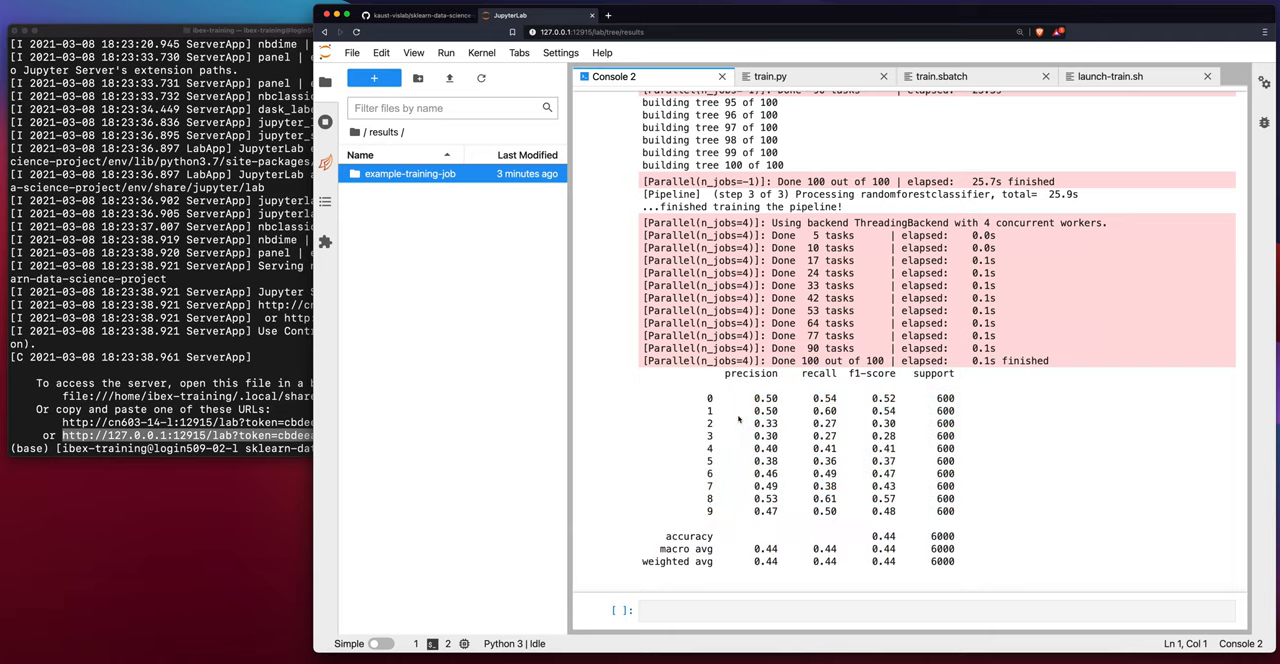
mouse_move(732, 415)
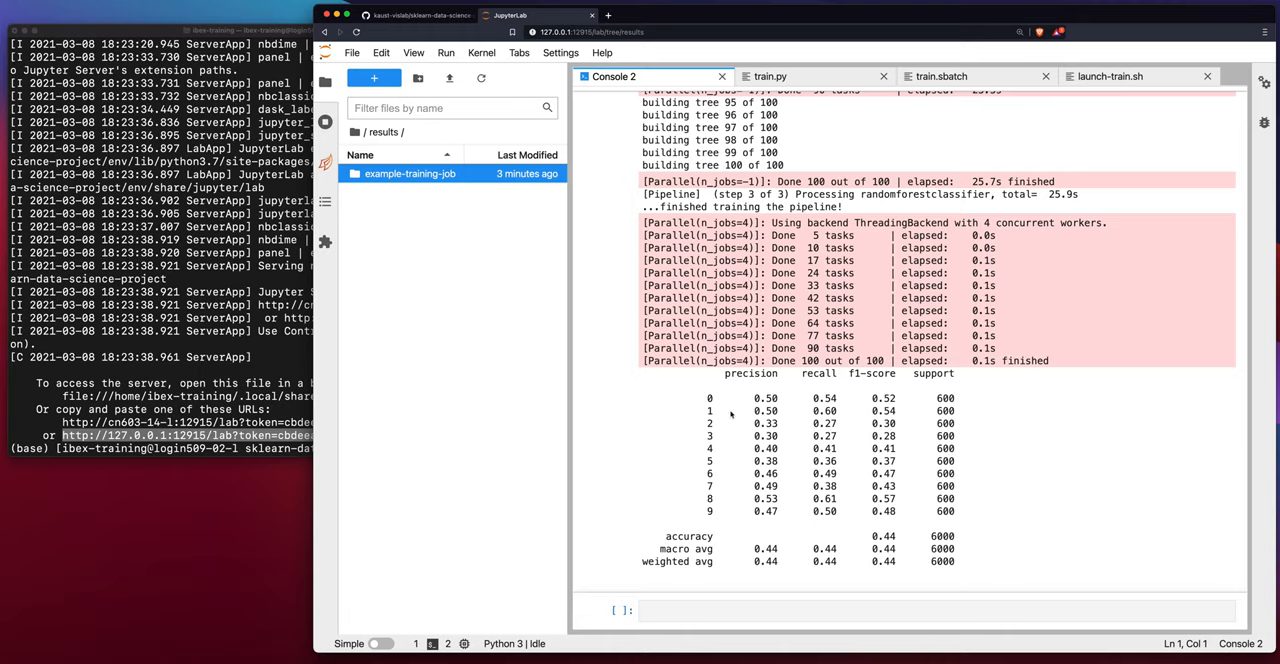
mouse_move(758, 423)
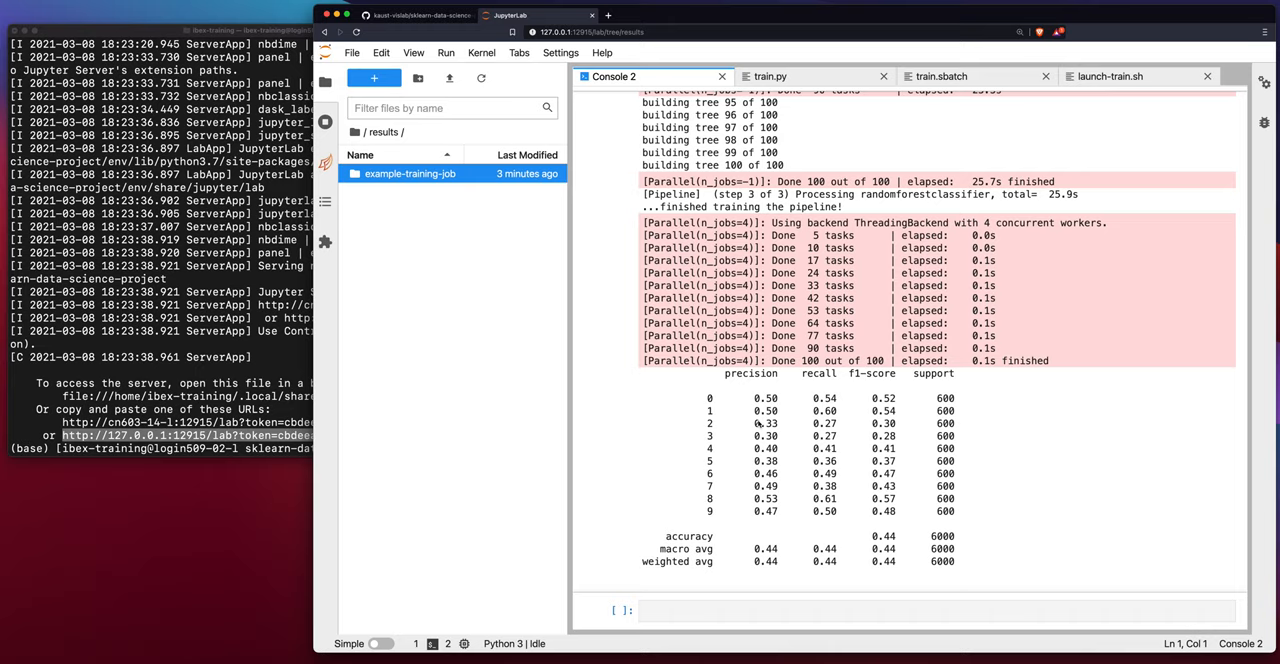
mouse_move(707, 510)
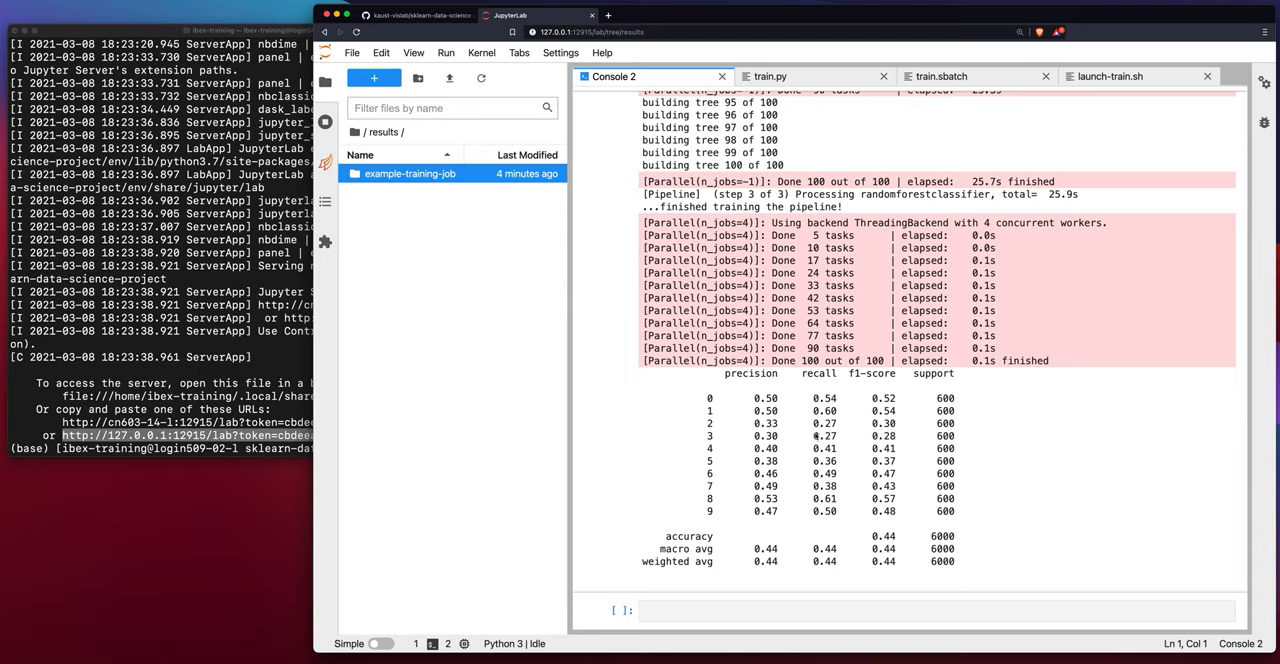
mouse_move(749, 456)
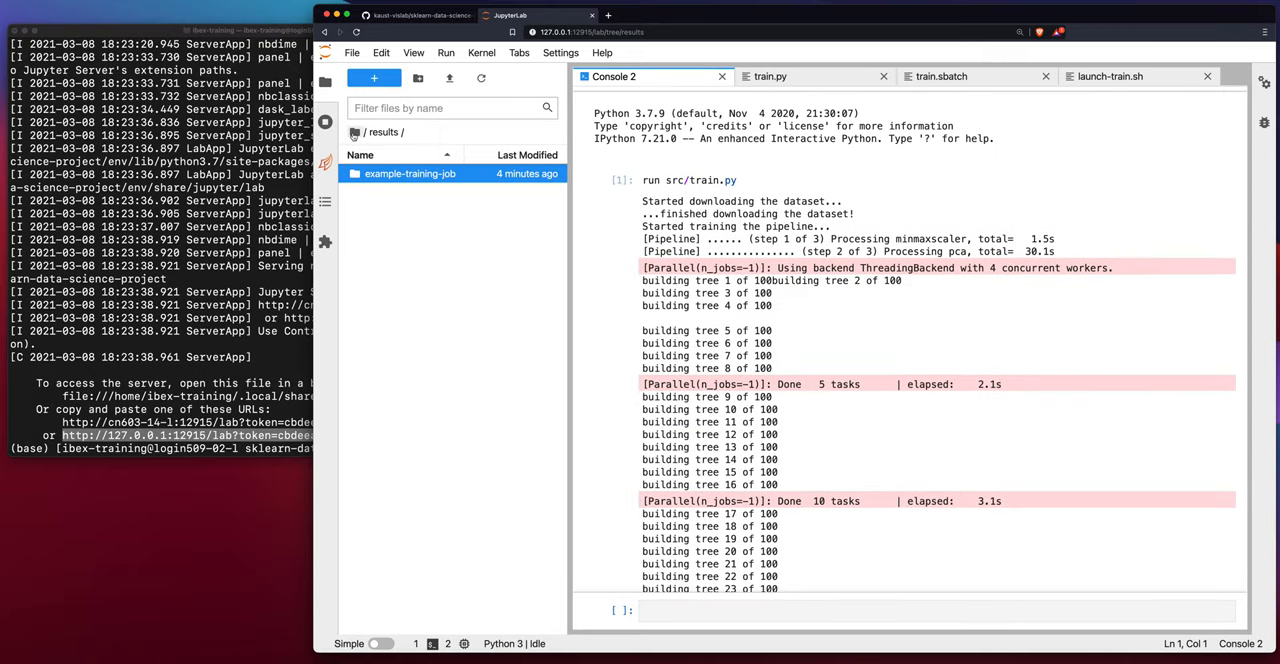
From the sklearn-data-science-project top folder, start a new Terminal session via the Launcher
left_click(365, 131)
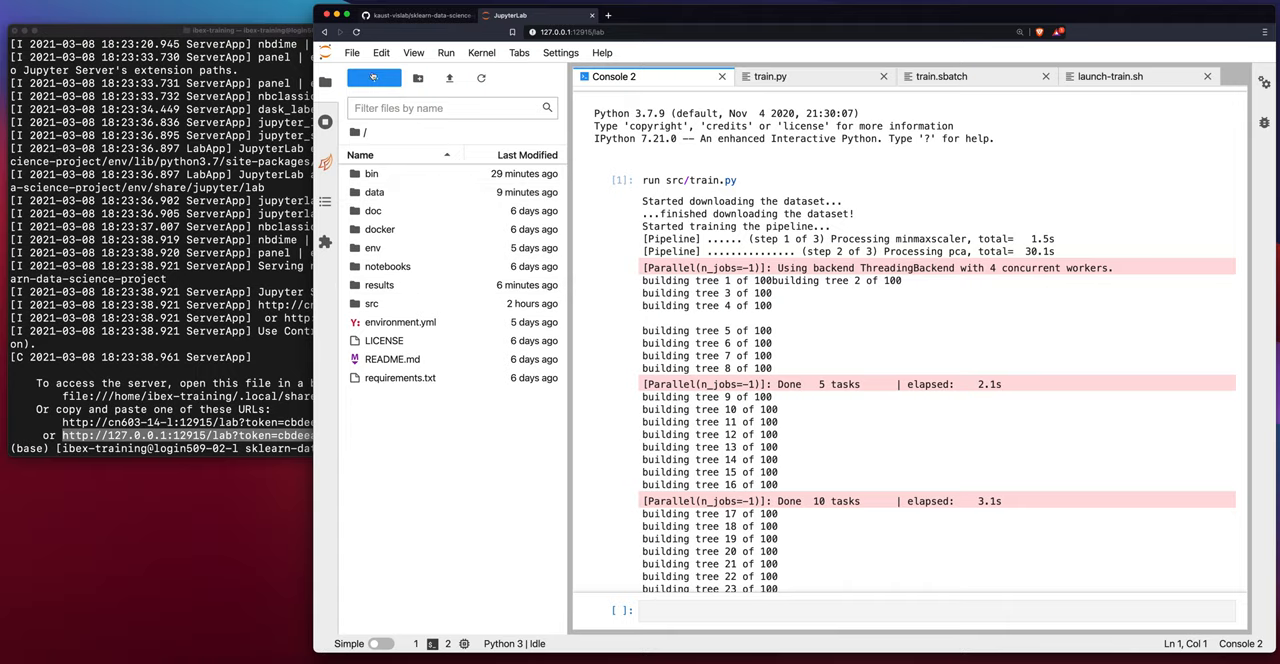
left_click(373, 77)
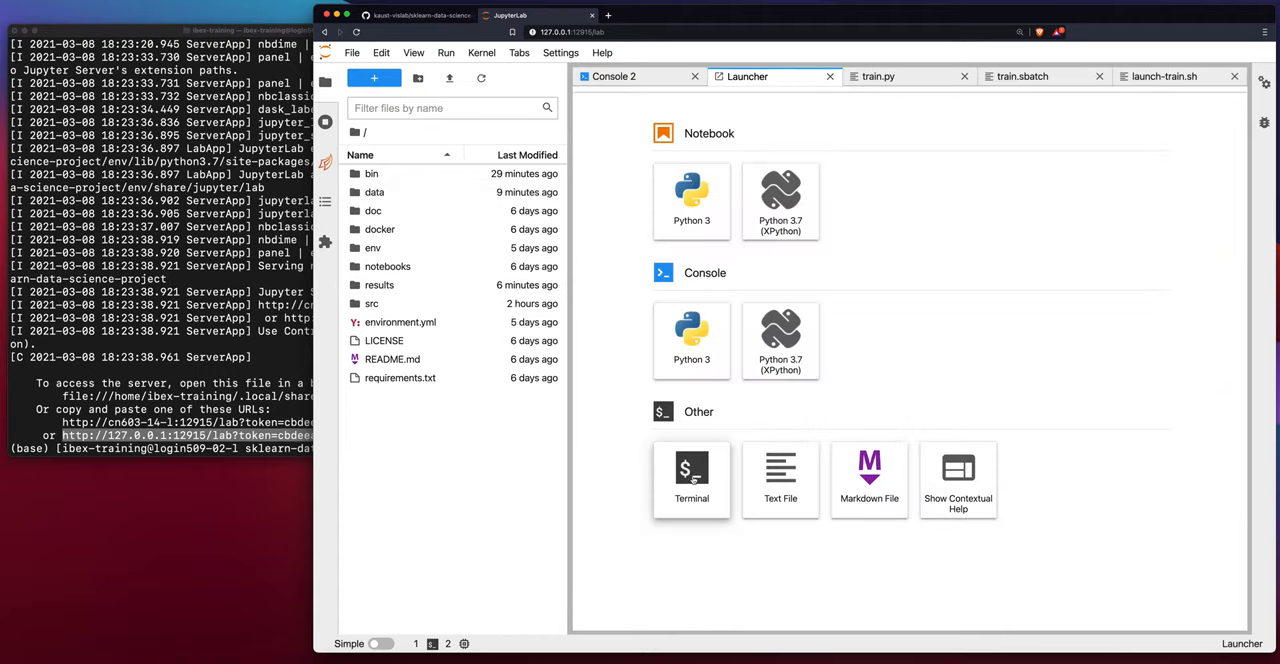
left_click(691, 480)
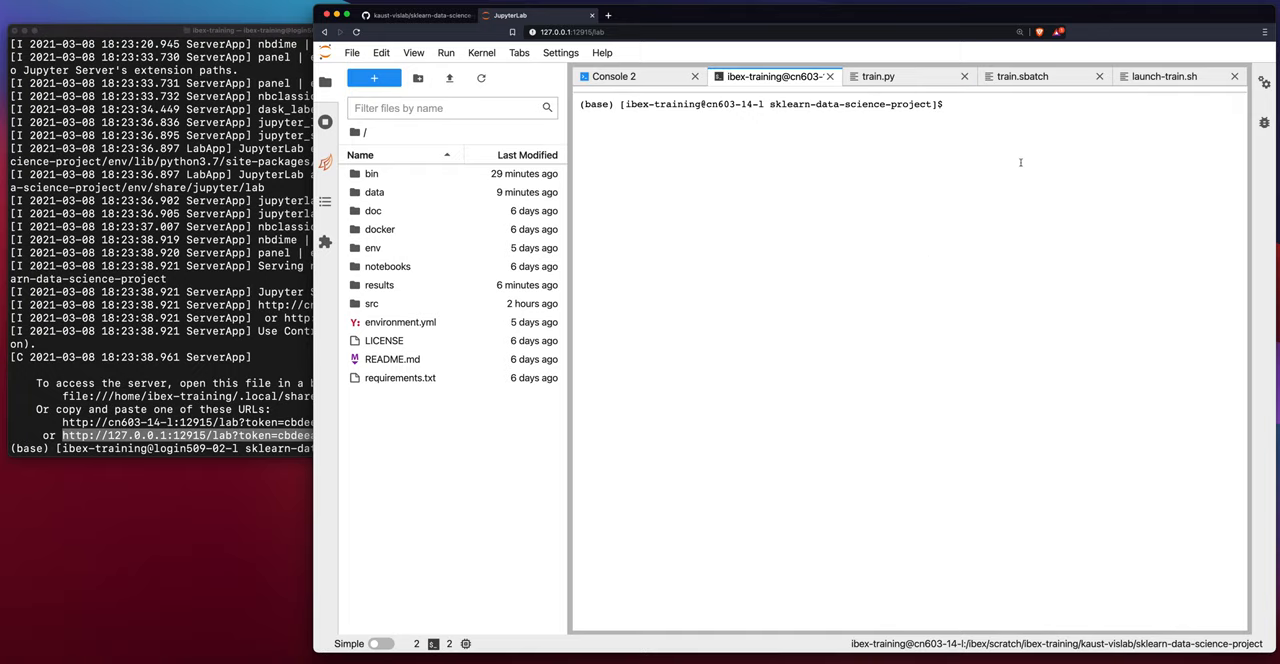
Submit training job 14569132 with ./bin/launch-train.sh and view the launch script
type("./")
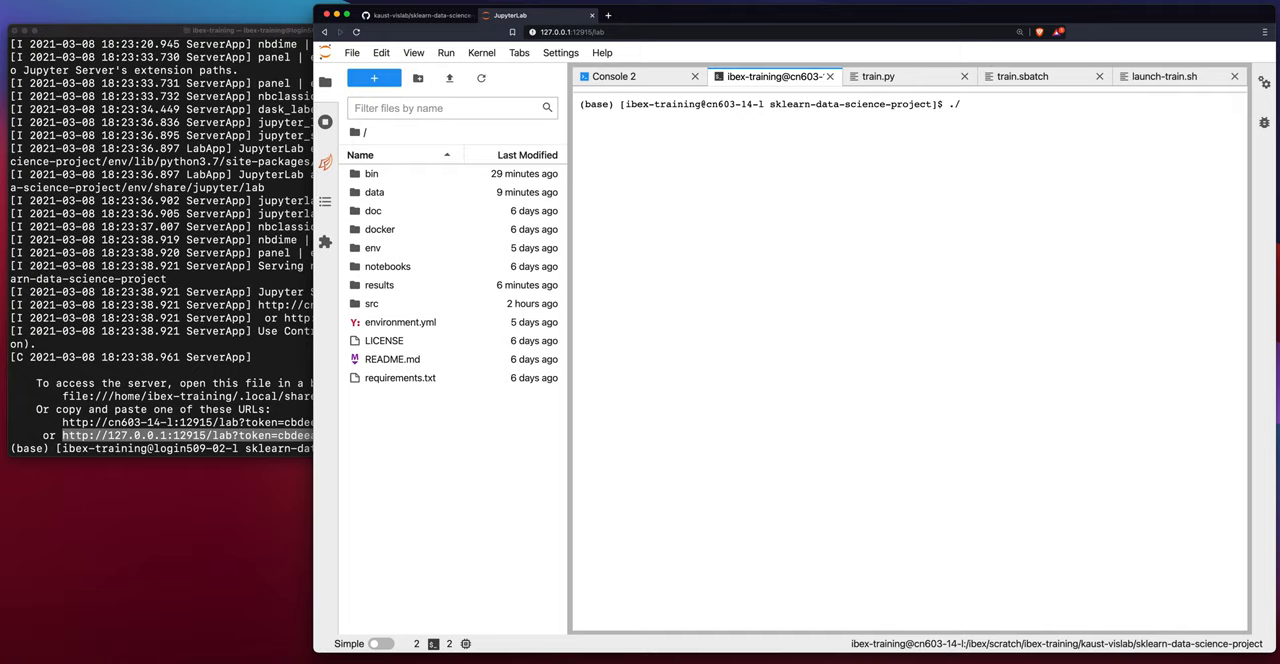
type("bin/")
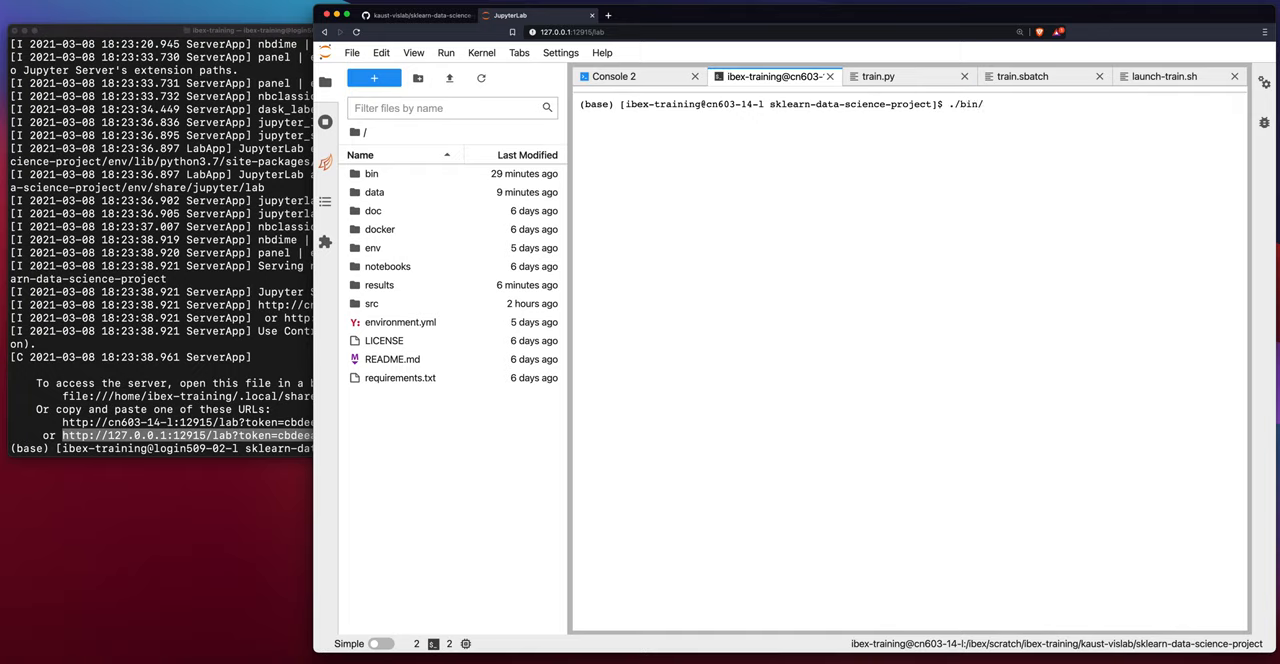
type("launch-train.sh")
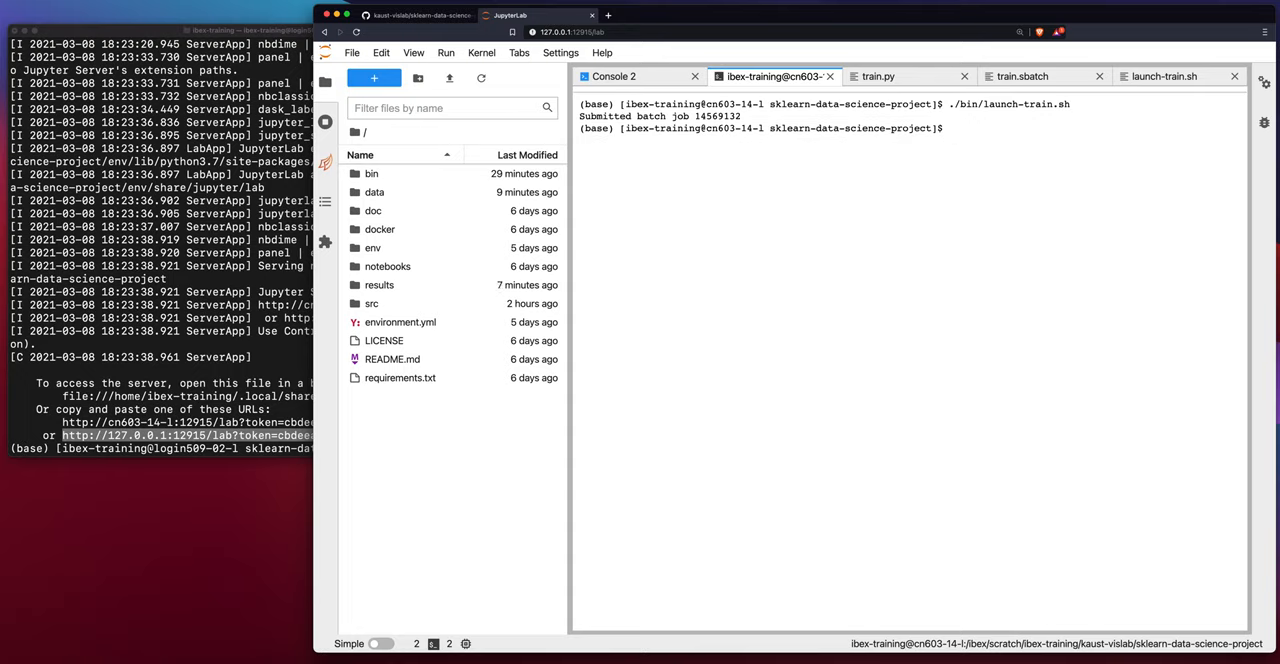
left_click(1164, 76)
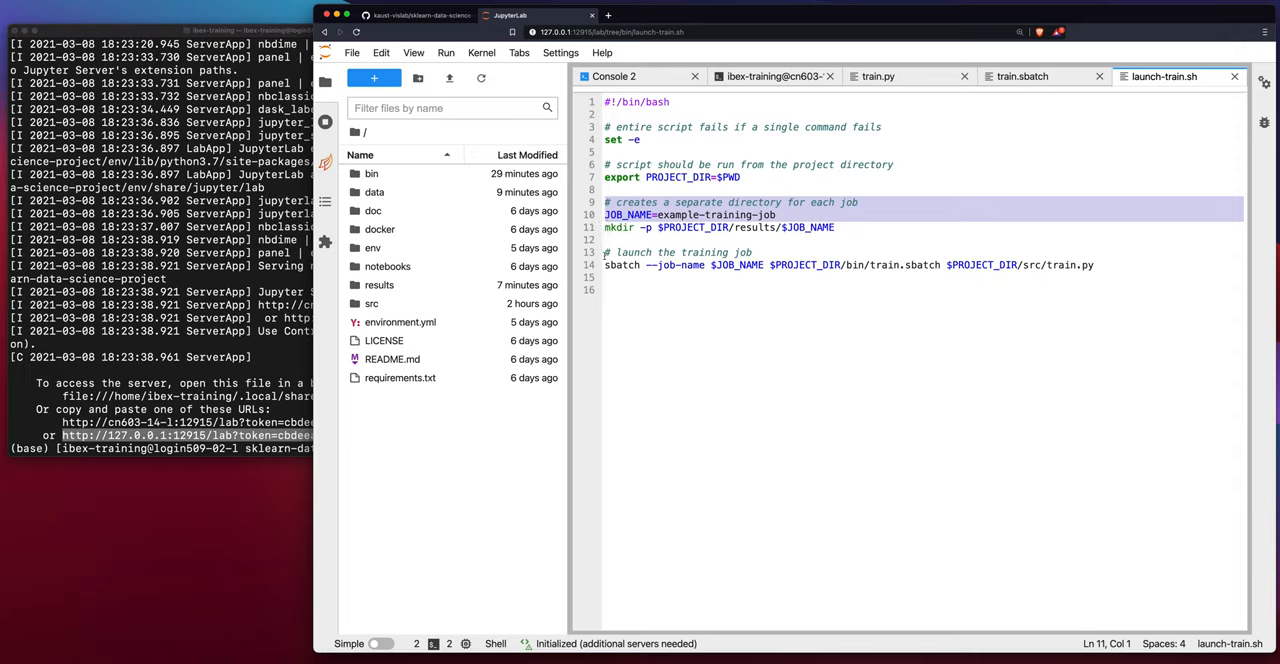
Review launch-train.sh's sbatch line for src/train.py, then return to the terminal
left_click(700, 252)
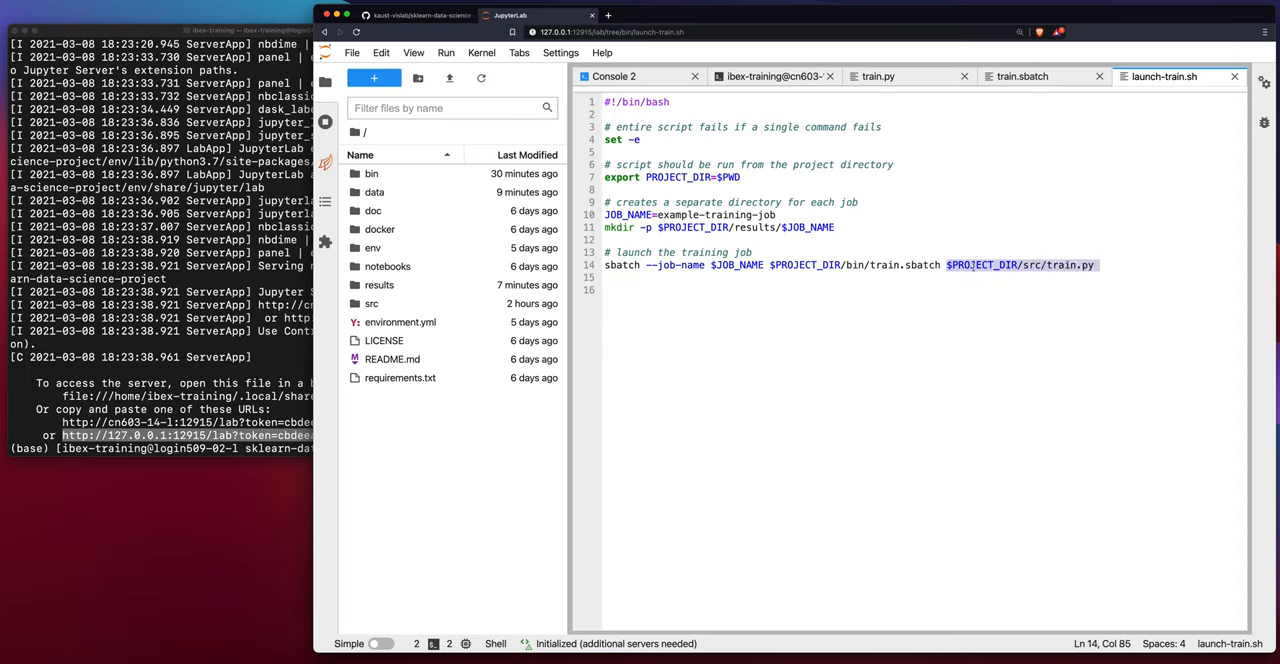
left_click(780, 265)
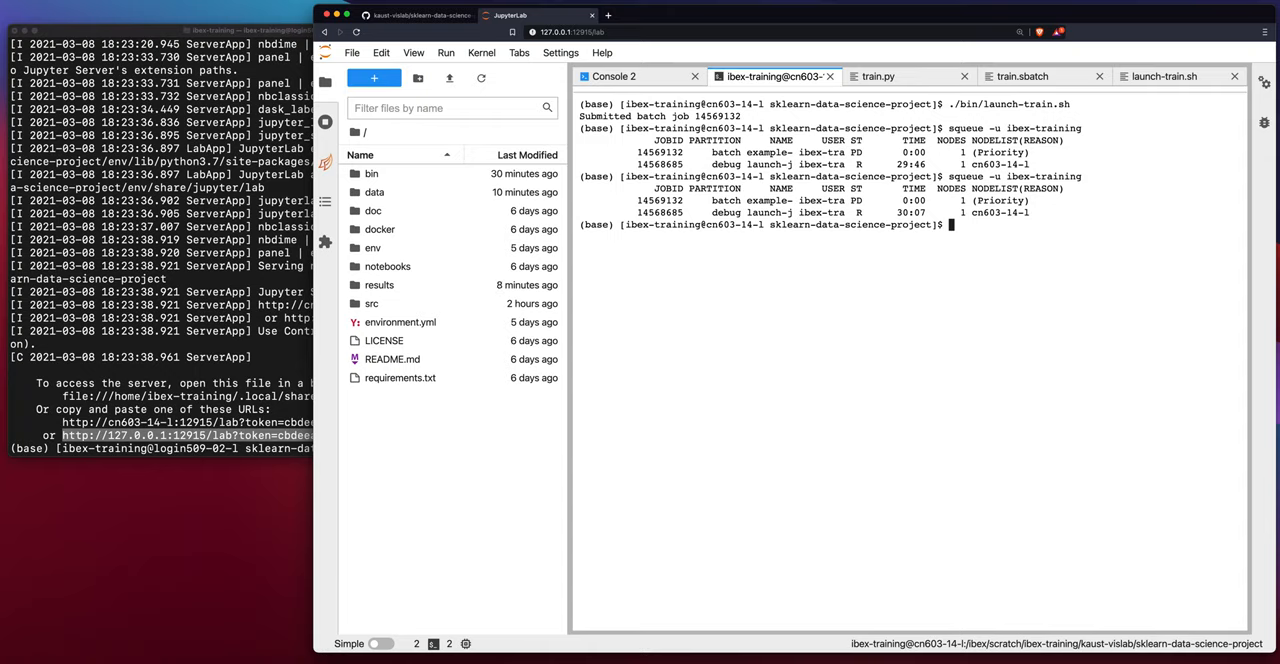
Check job 14569132 with 'squeue -u ibex-training', confirming it's still pending on priority
type("squeue -u ibex-training")
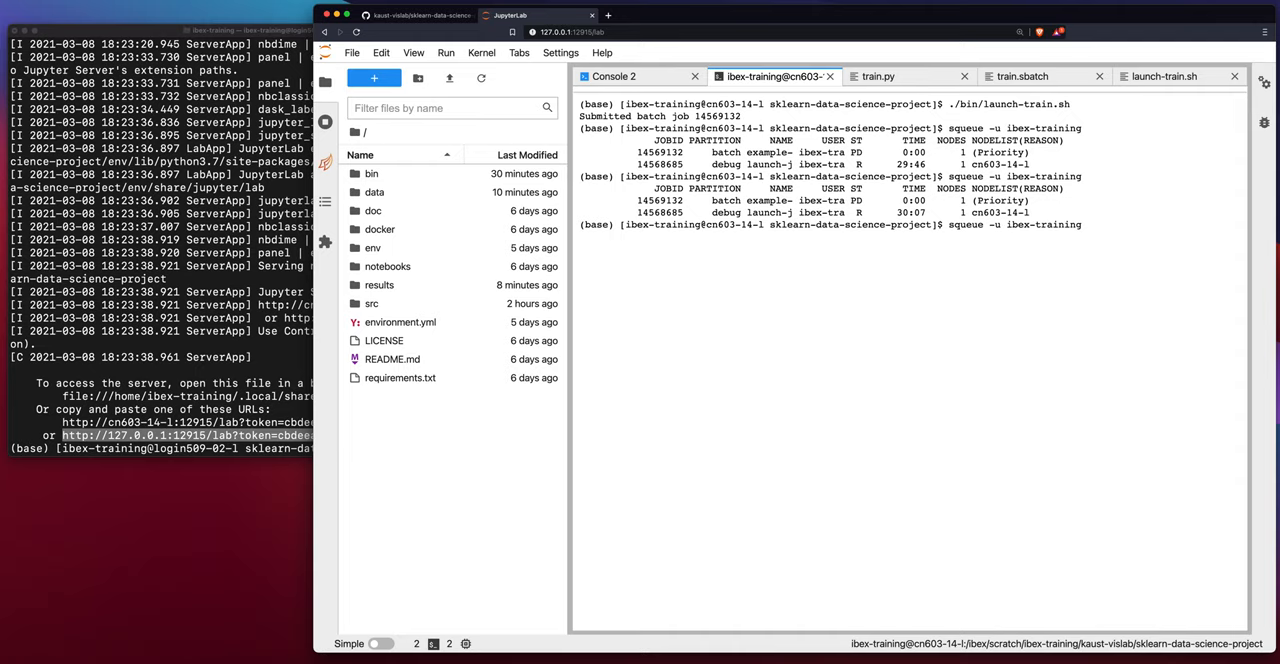
key("Return")
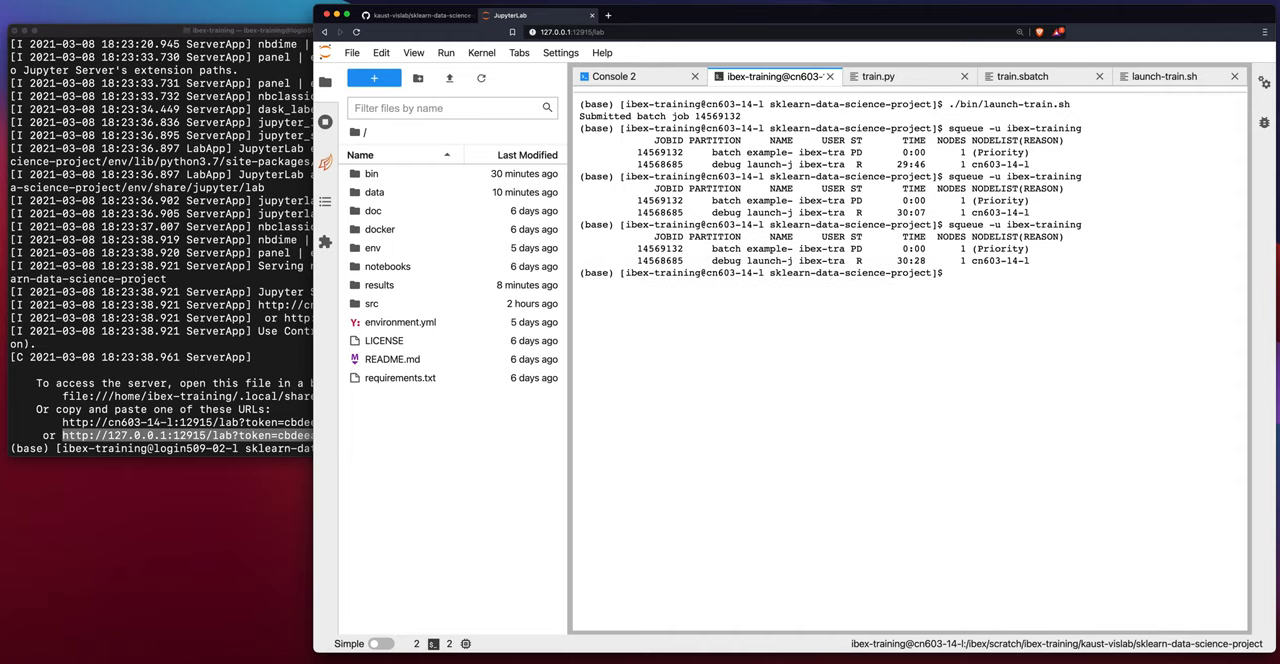
Run scontrol show jobid 14569132 to display the pending job's full details
type("scontrol show")
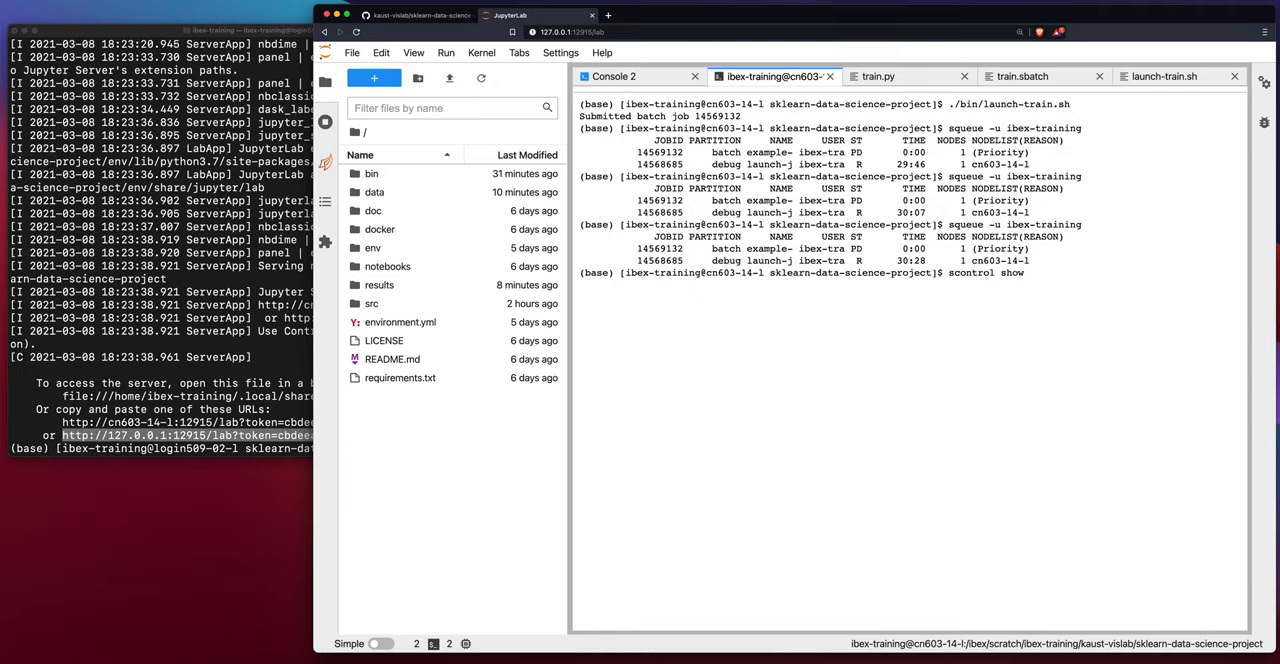
type("jobid")
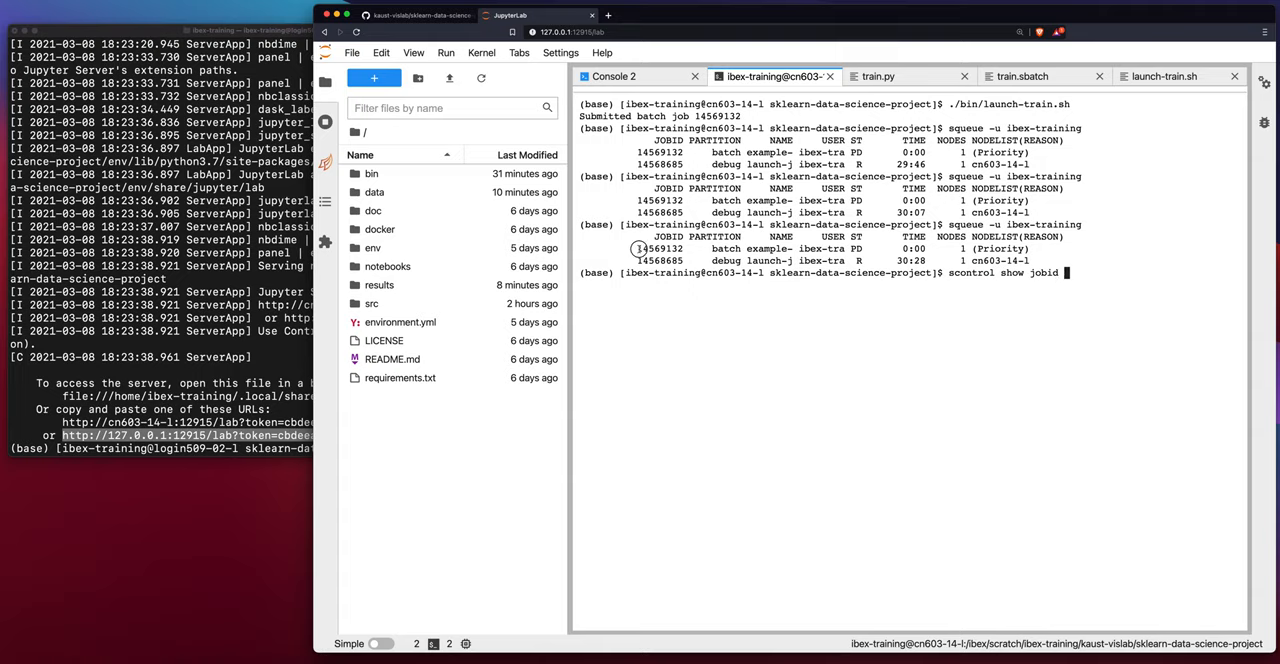
double_click(659, 248)
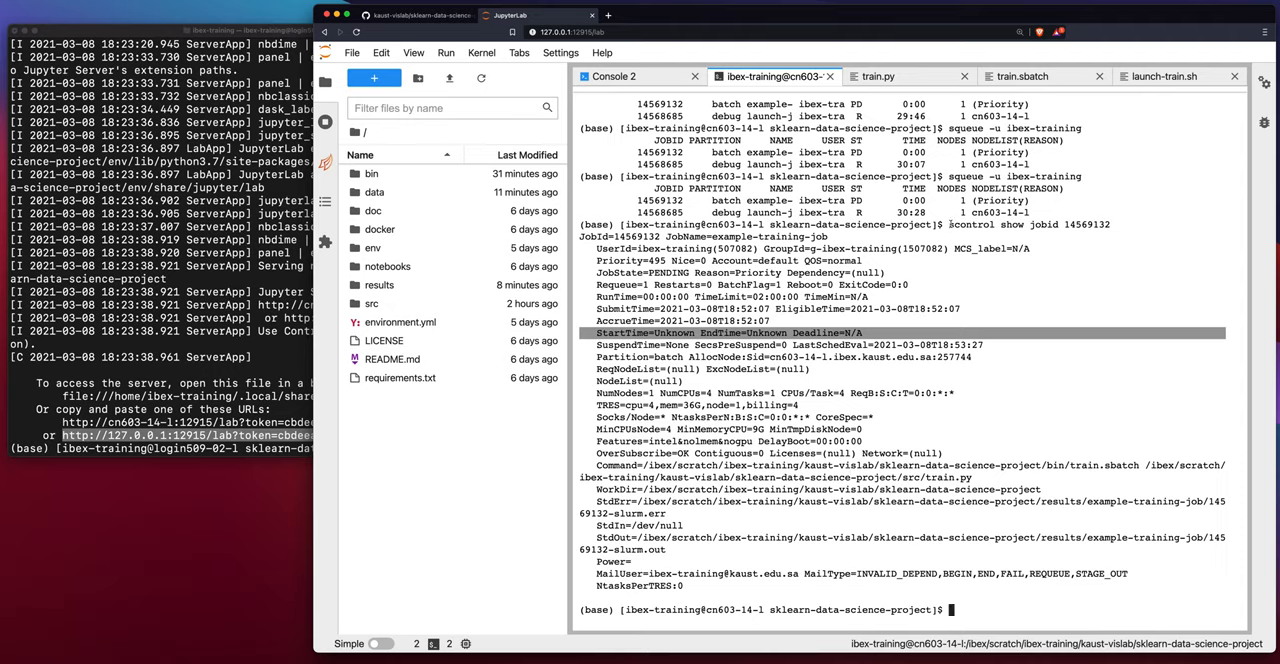
double_click(972, 224)
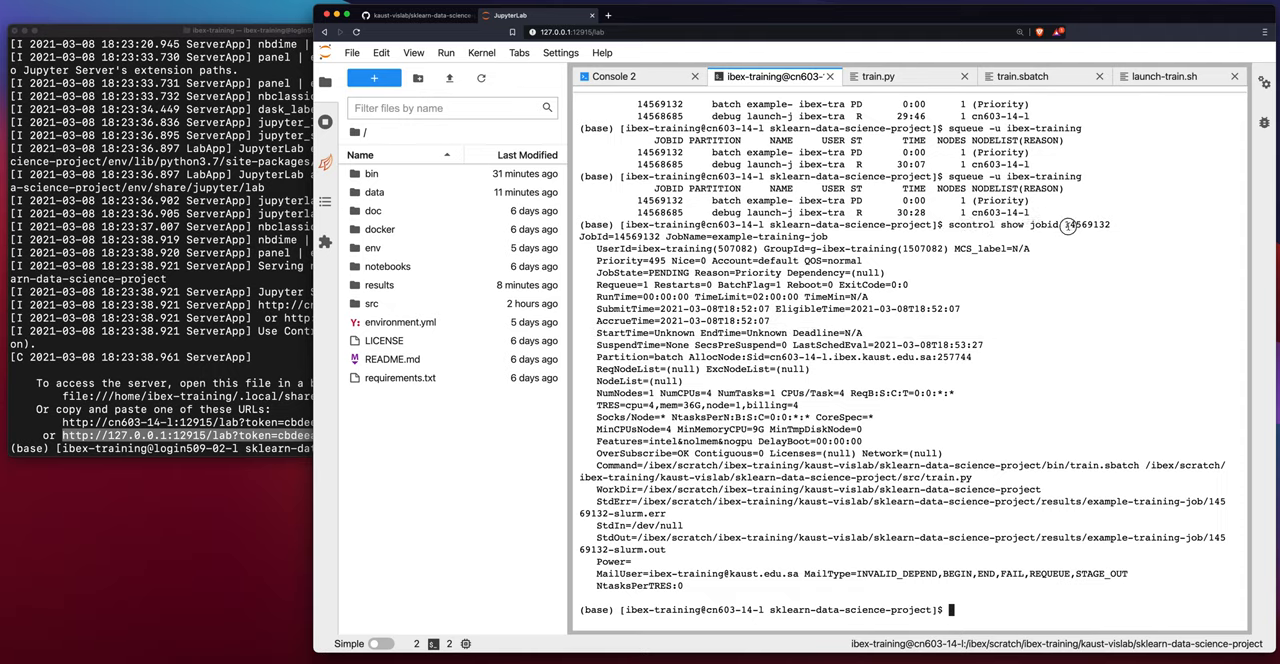
double_click(1085, 224)
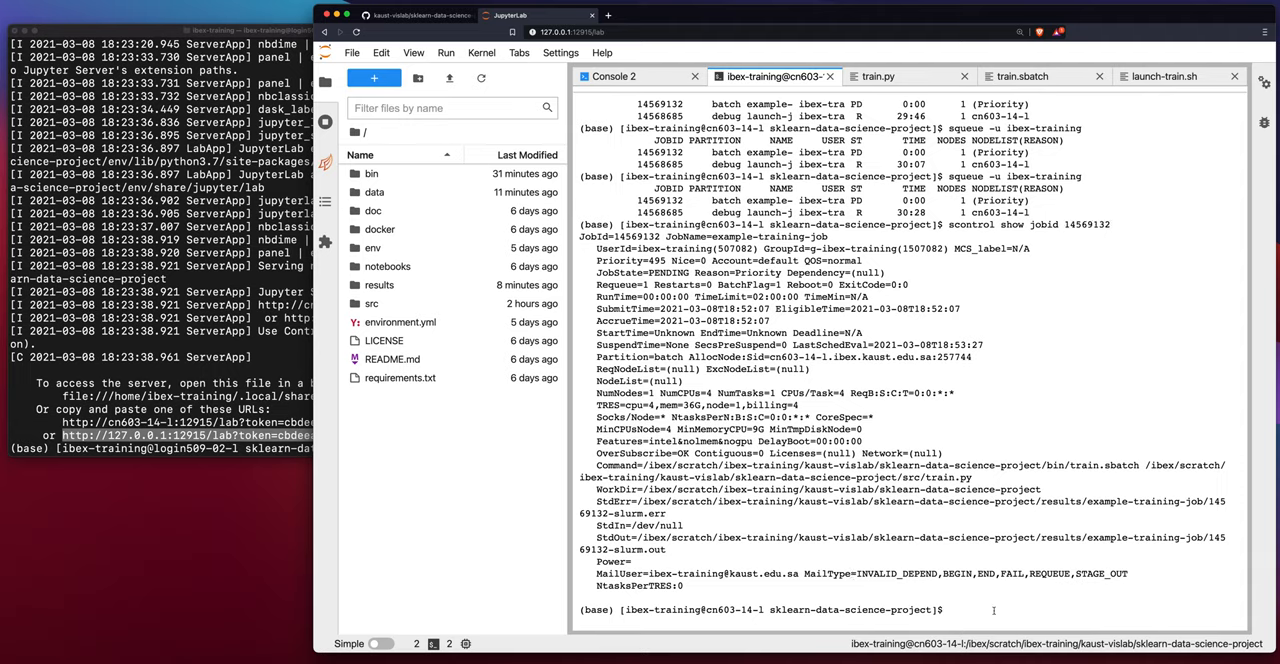
type("scontrol show jobid 14569132")
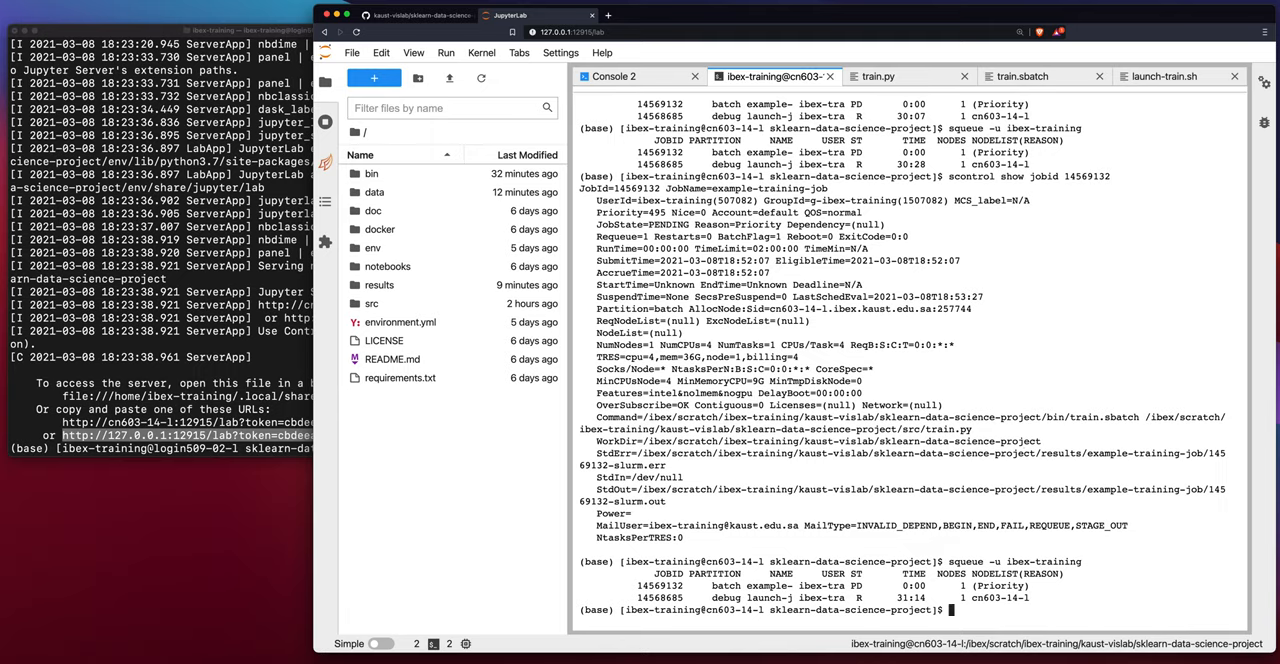
Open results/example-training-job and rerun squeue -u ibex-training to confirm job 14569132 finished
type("squeue -u ibex-training")
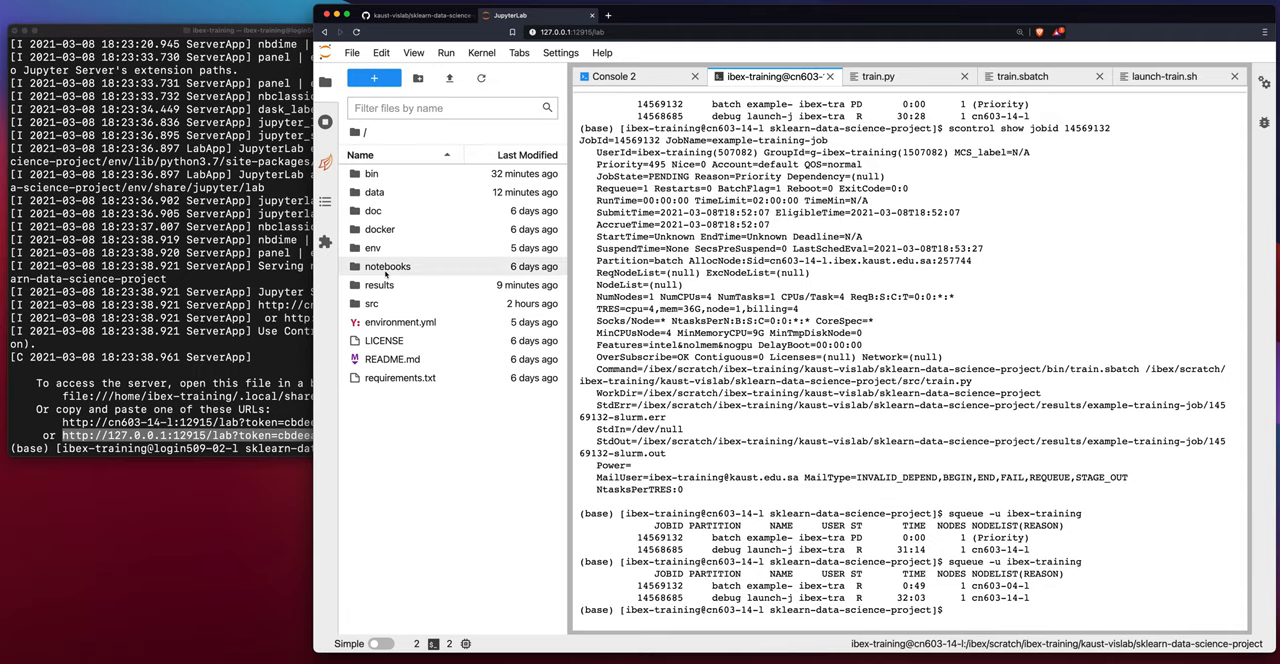
double_click(378, 285)
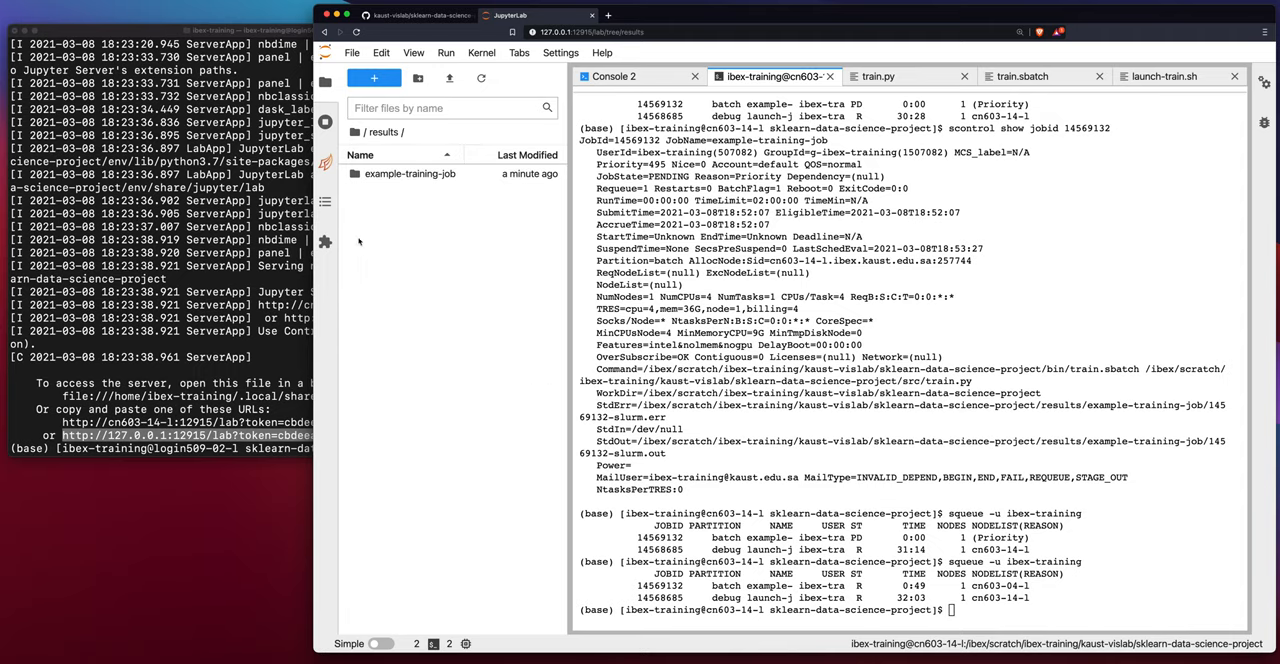
double_click(410, 173)
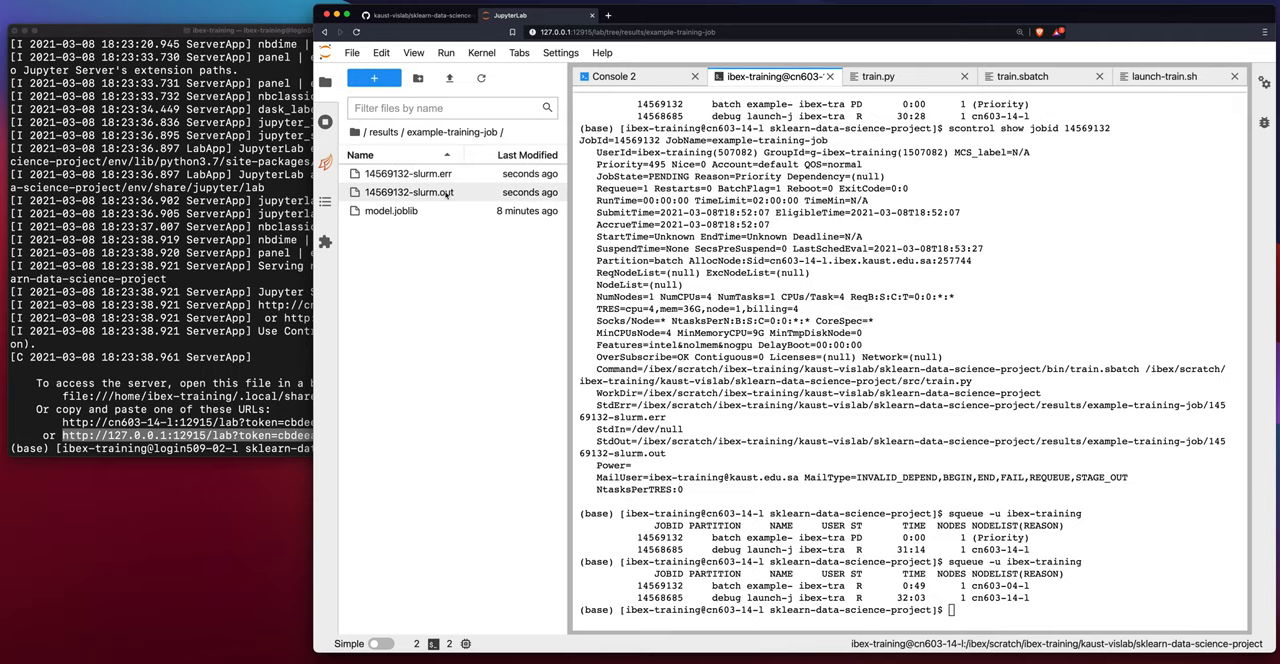
mouse_move(410, 192)
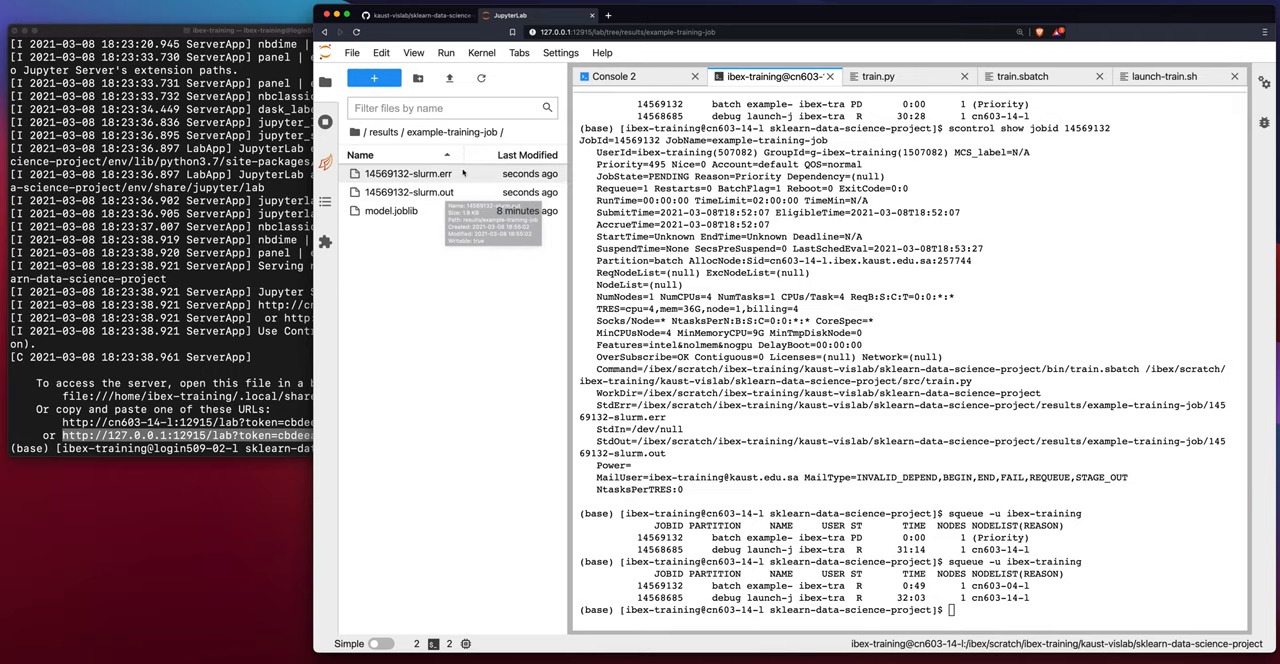
mouse_move(390, 210)
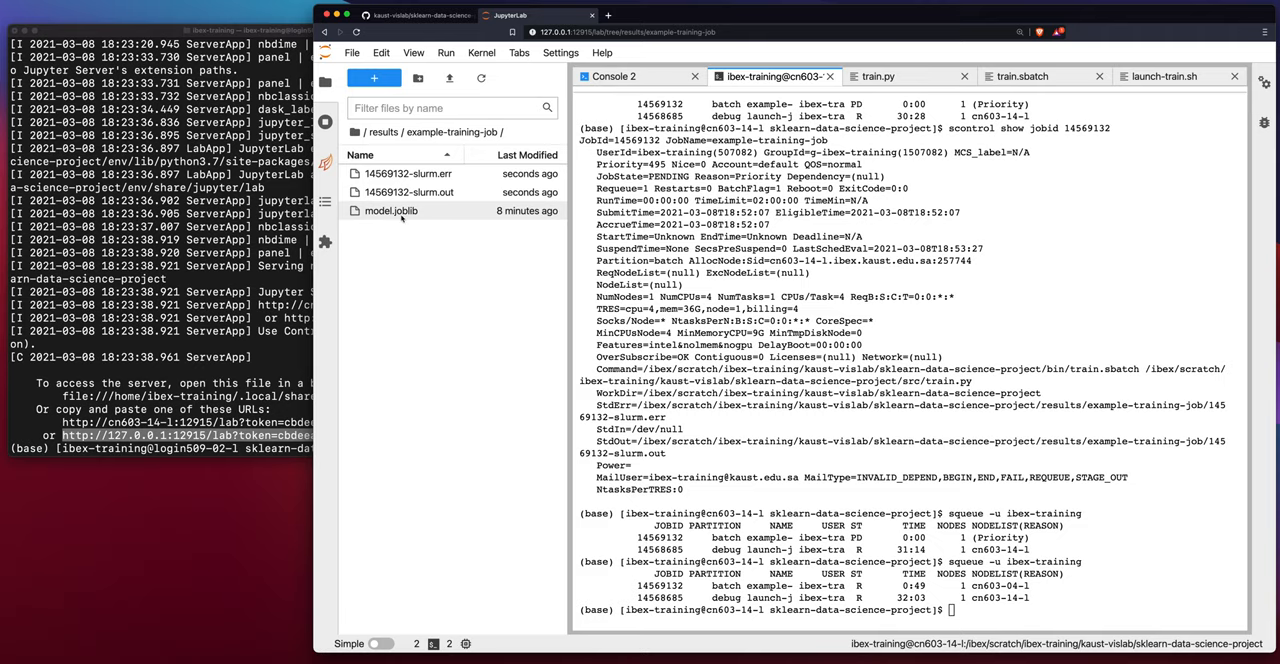
mouse_move(390, 210)
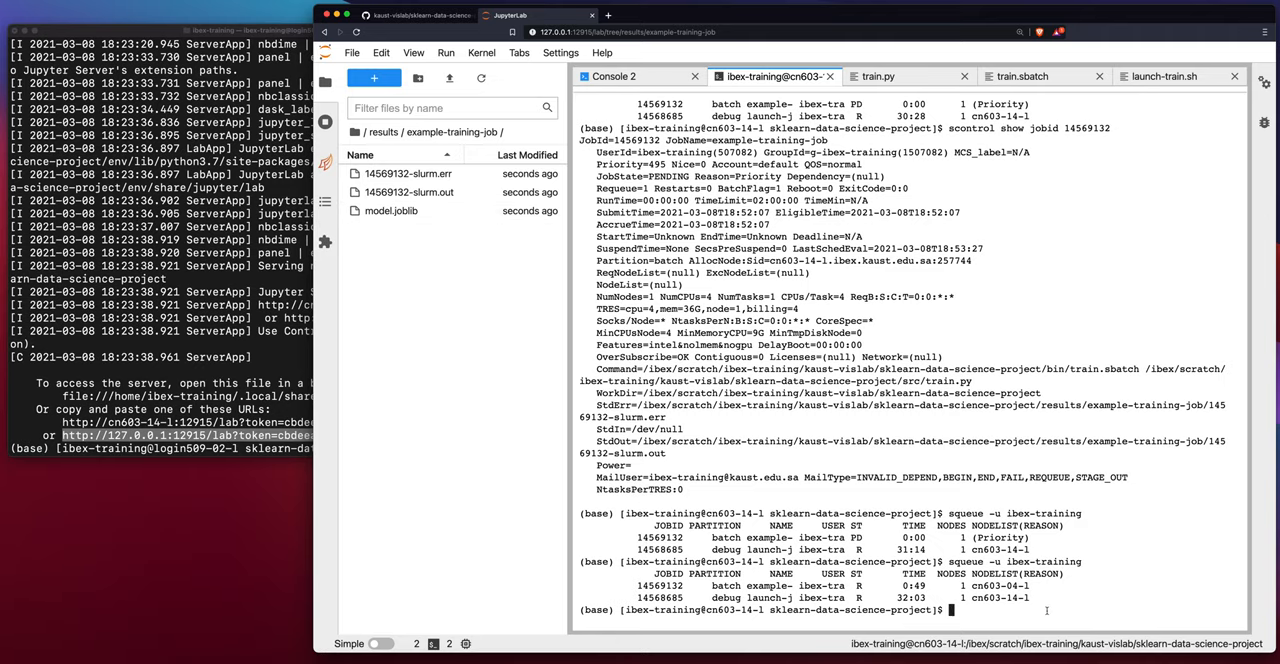
type("squeue -u ibex-training")
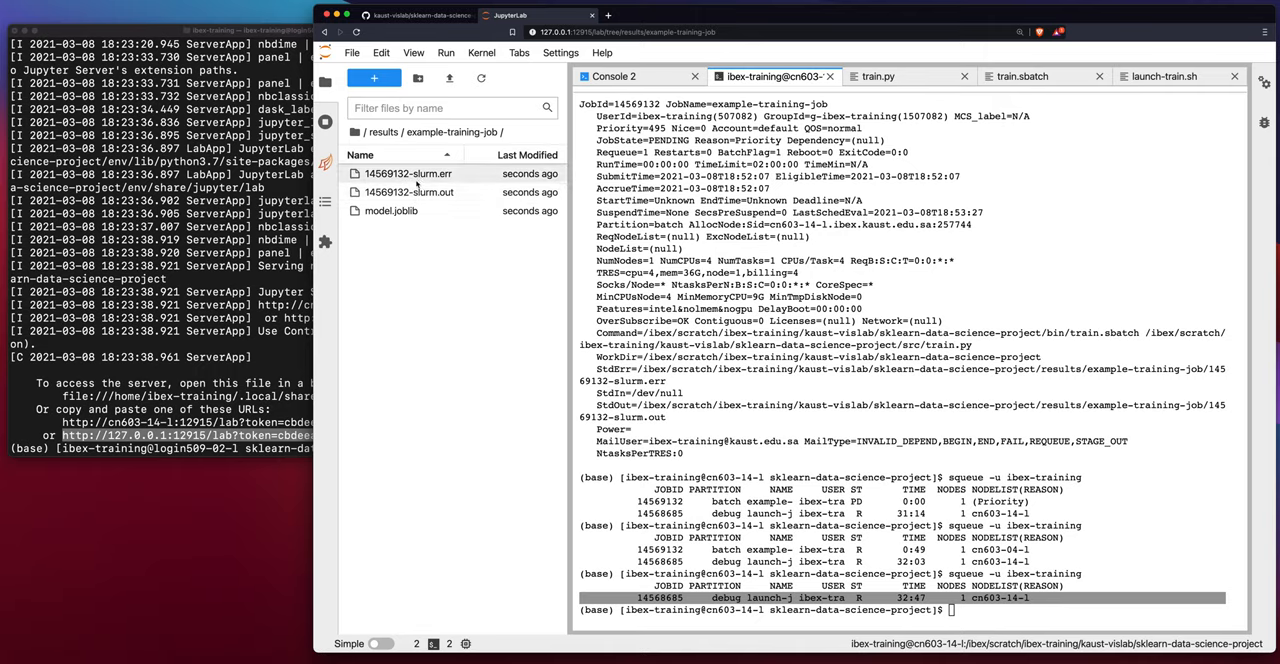
Open the 14569132 slurm logs and select the 0.44-accuracy classification report at the end
double_click(409, 173)
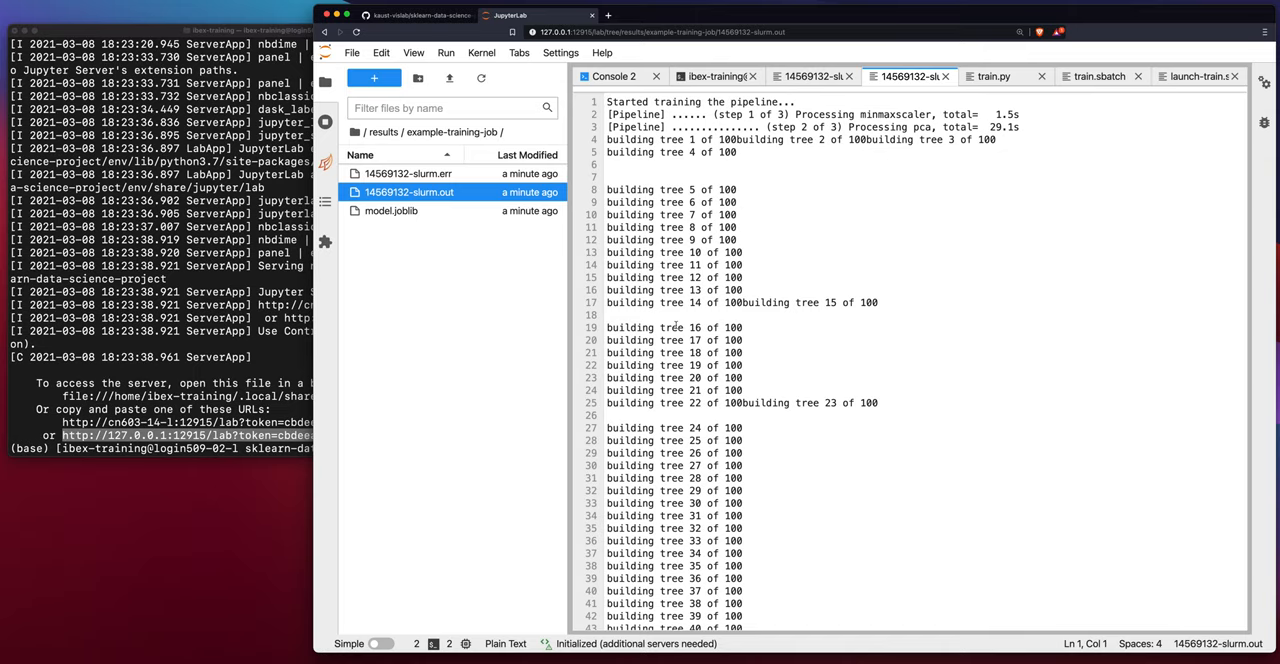
scroll("down", 3)
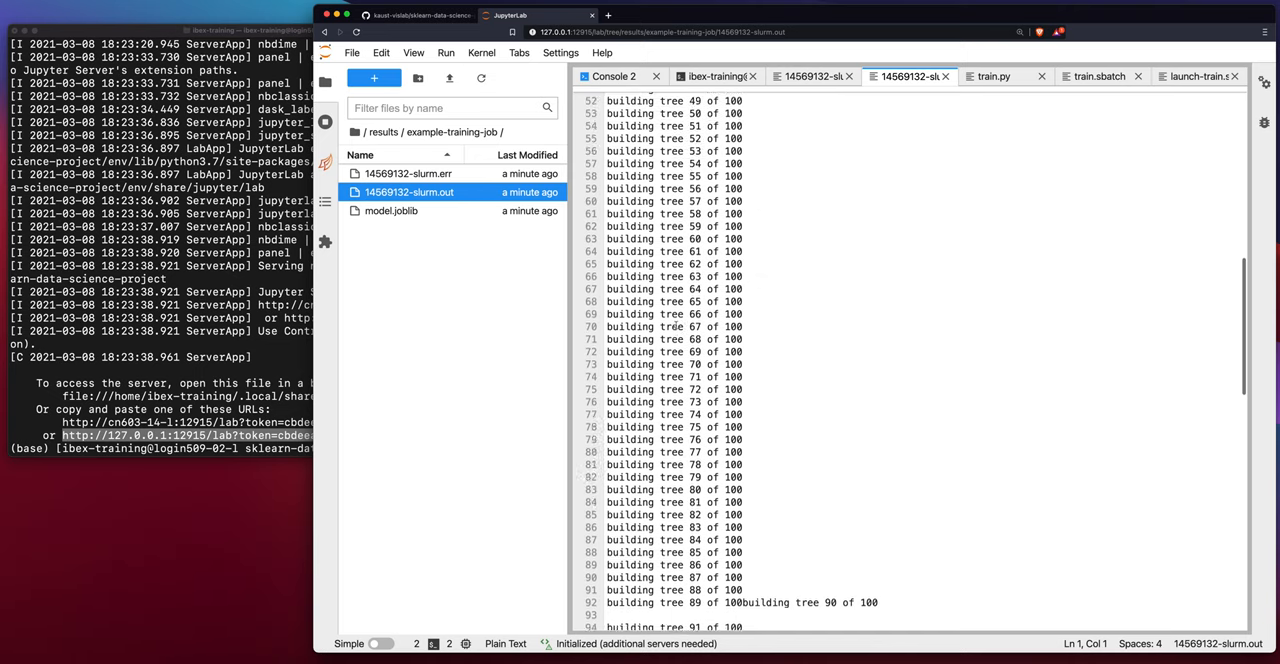
scroll("down", 3)
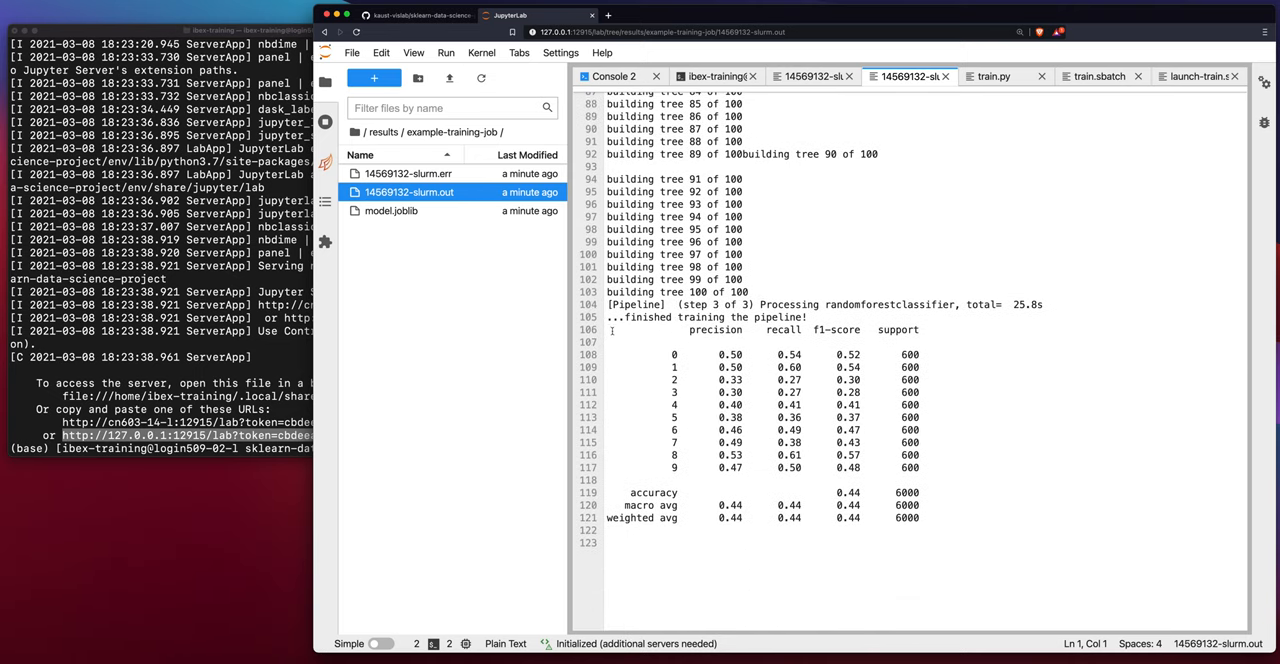
left_click_drag(611, 330, 596, 532)
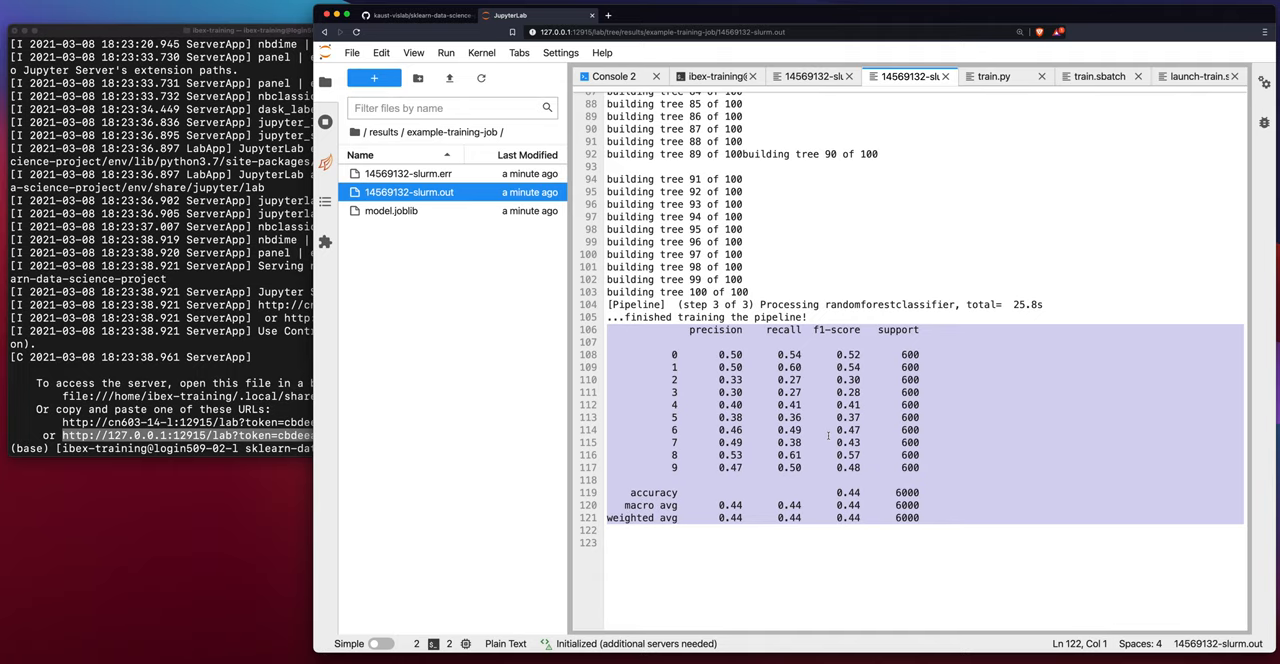
Switch to train.py and highlight the VERBOSITY = 10 line in its settings
left_click(993, 76)
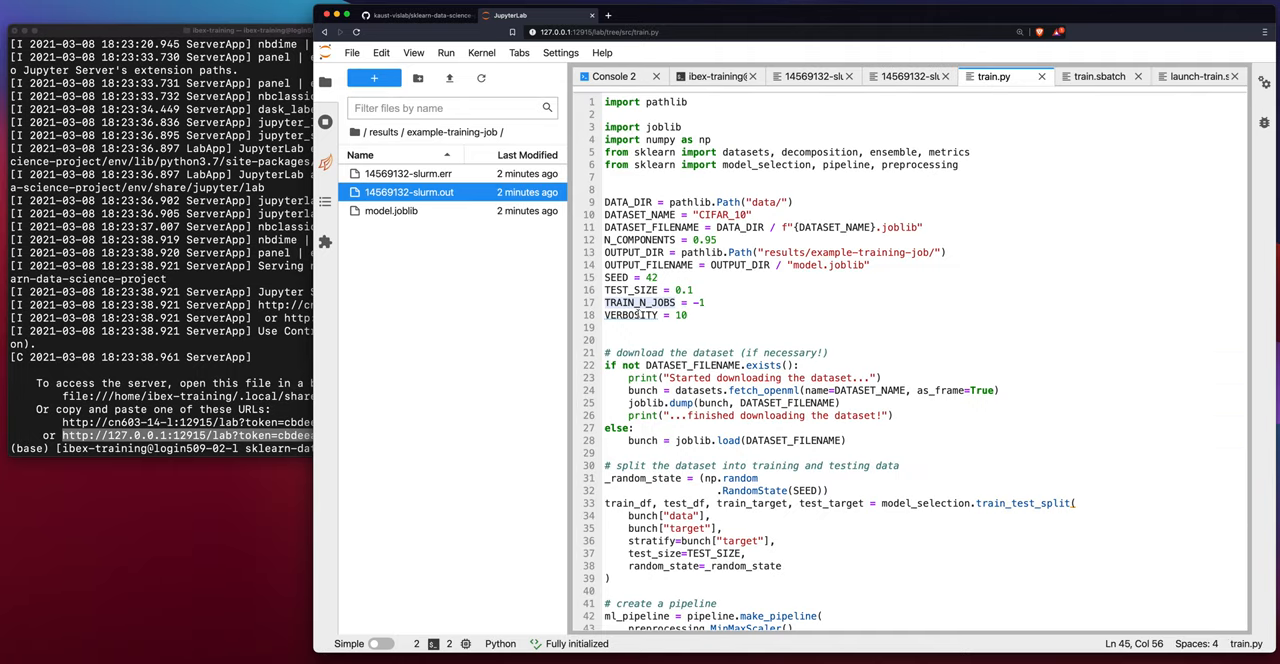
left_click(640, 315)
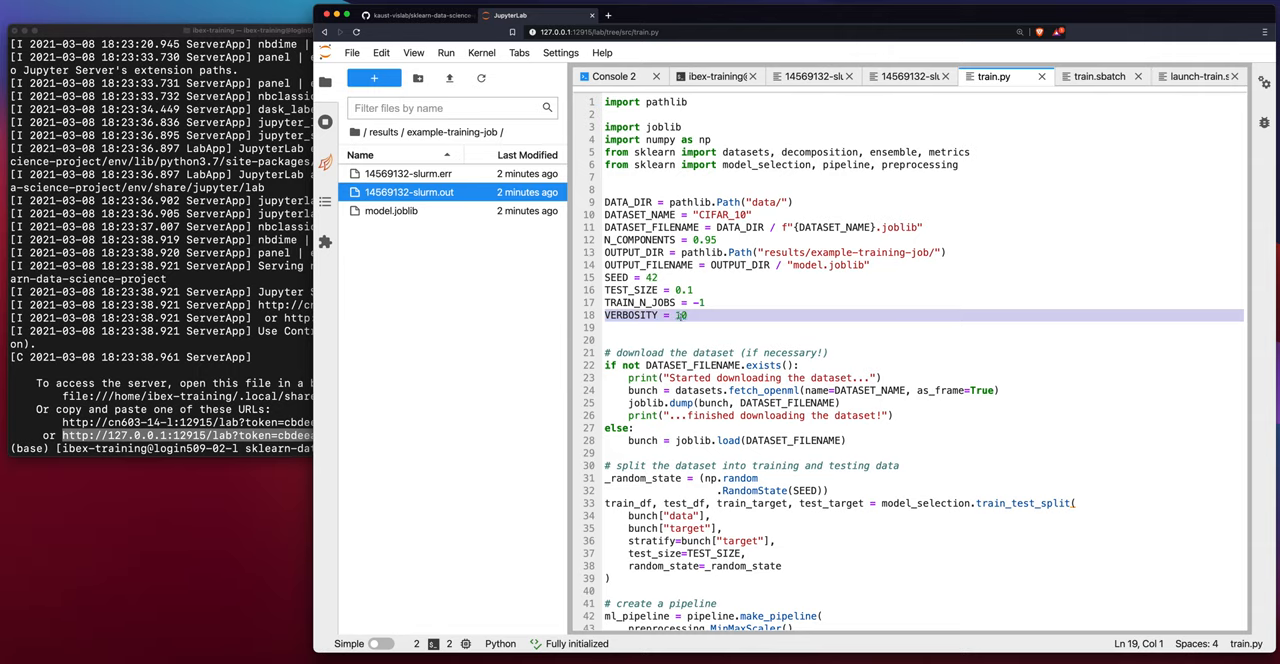
scroll("down", 3)
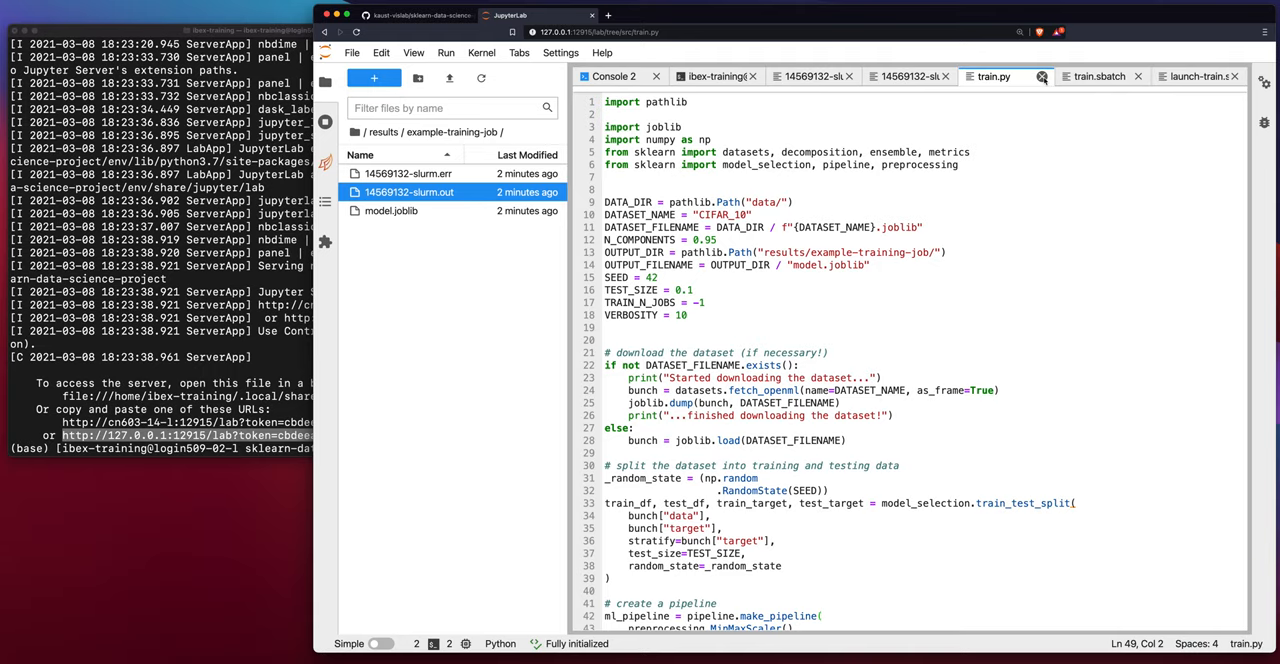
Close the train.py, train.sbatch, launch-train.sh and slurm log tabs
left_click(965, 76)
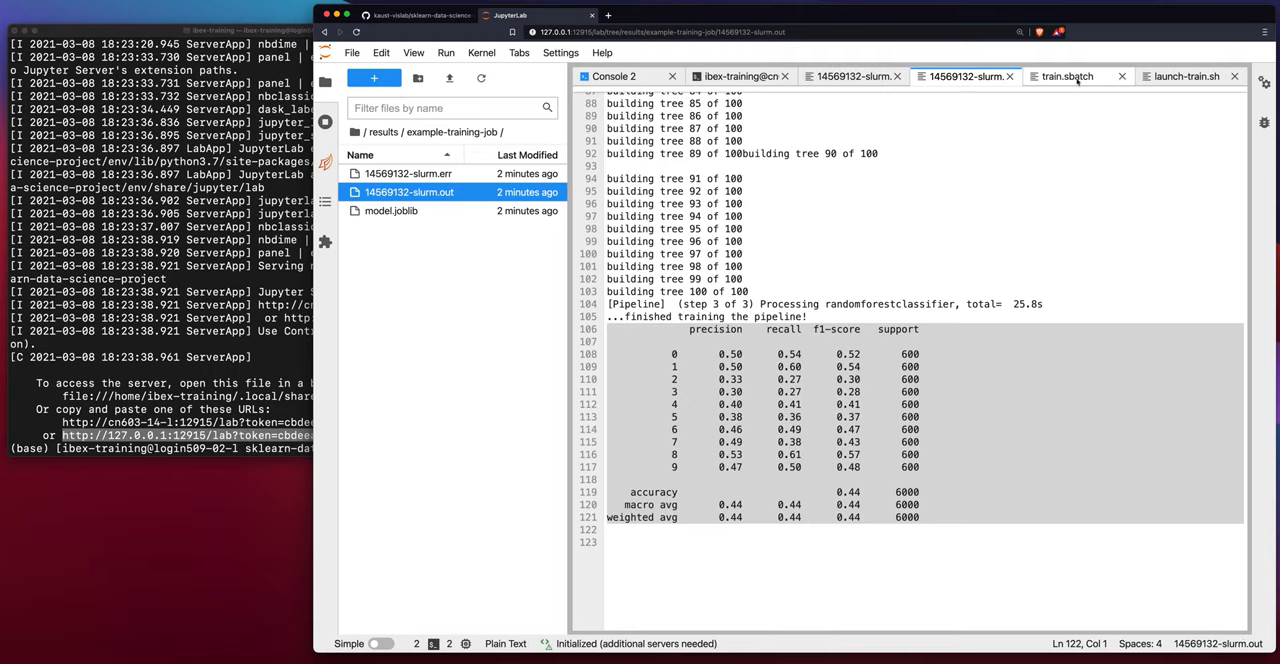
left_click(1066, 76)
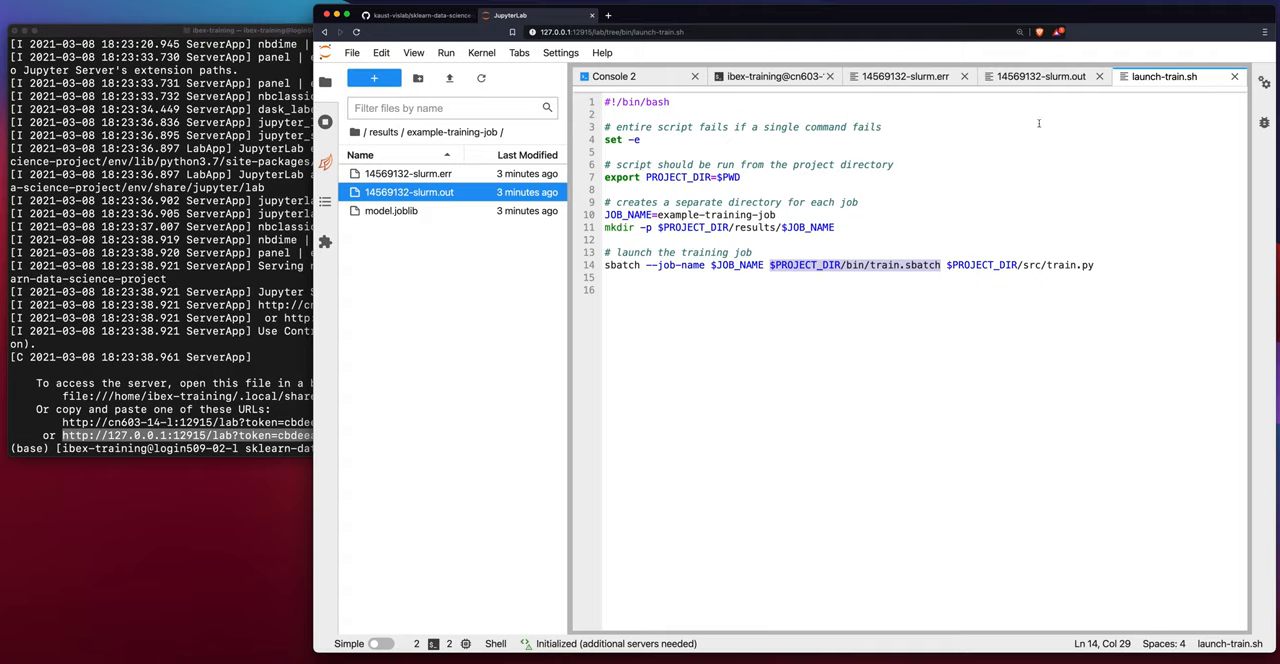
left_click(1234, 76)
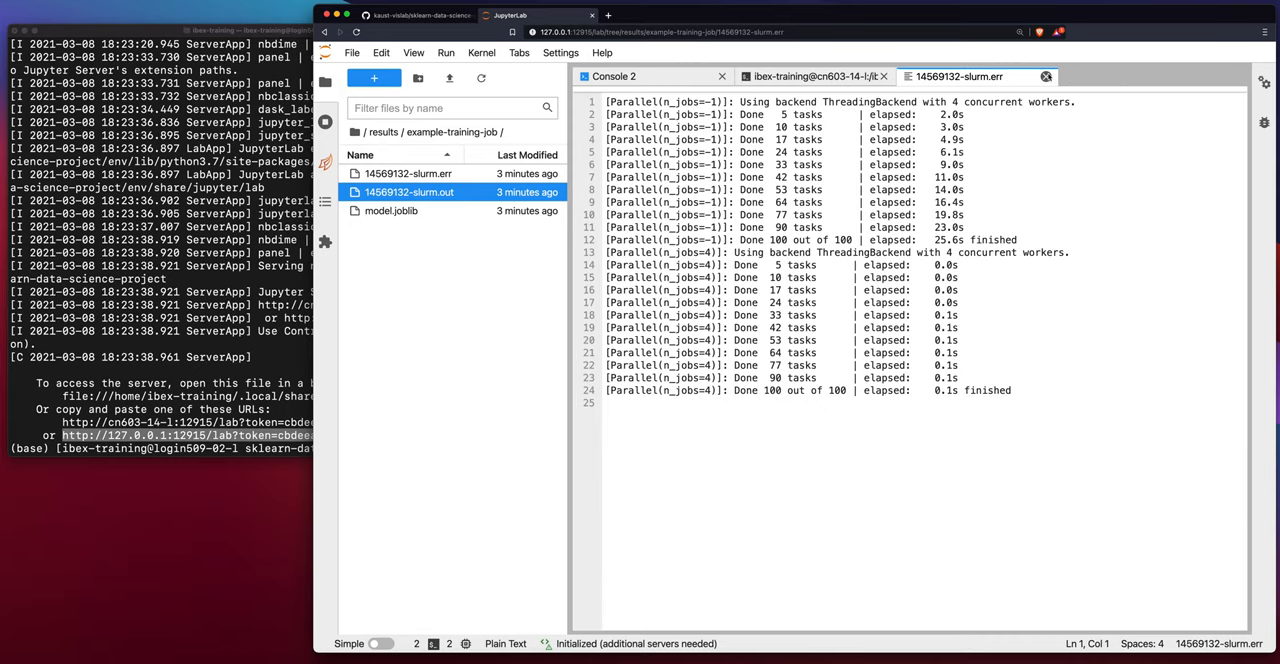
left_click(817, 76)
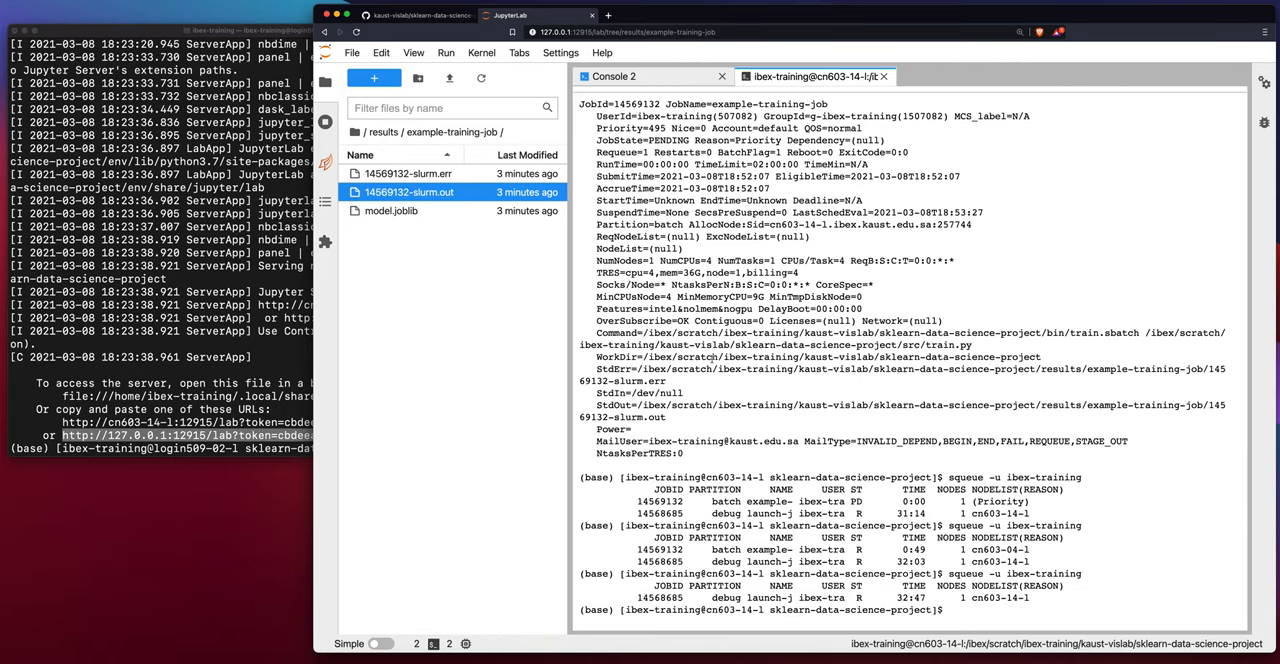